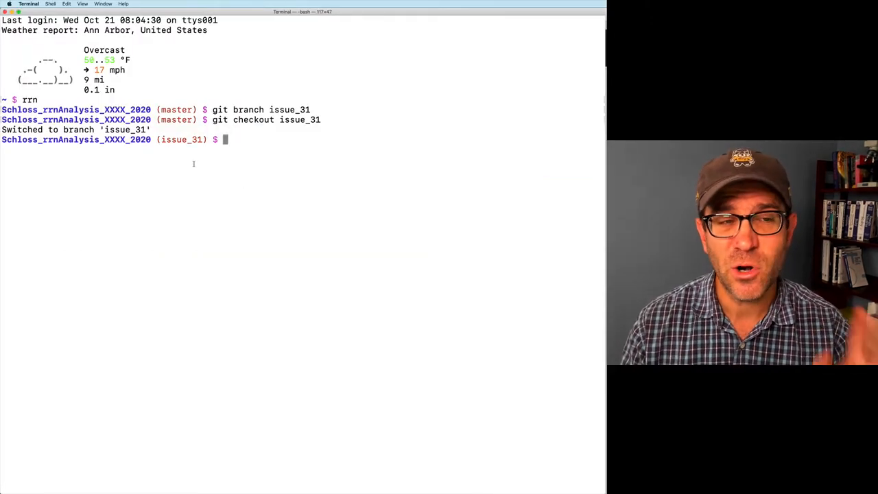
Step: Run git status on branch issue_31 to see the untracked overlap Rmd, then open the project
{"action": "type", "text": "git status"}
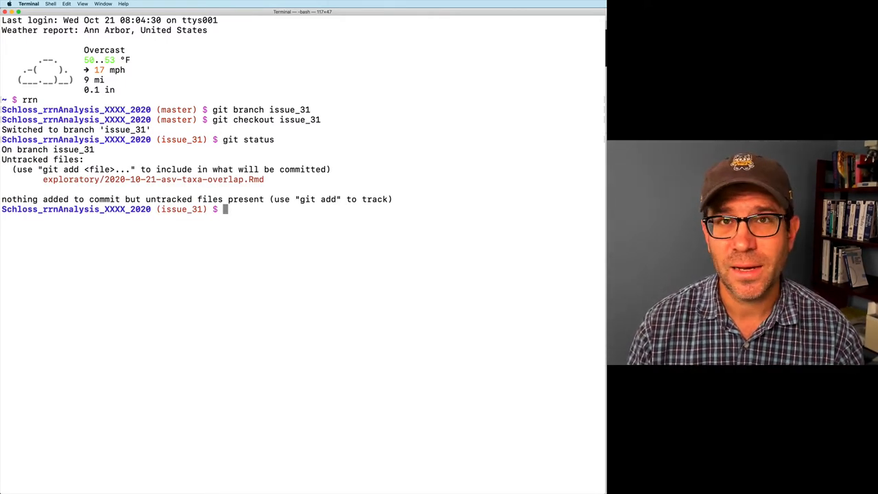
{"action": "type", "text": "open"}
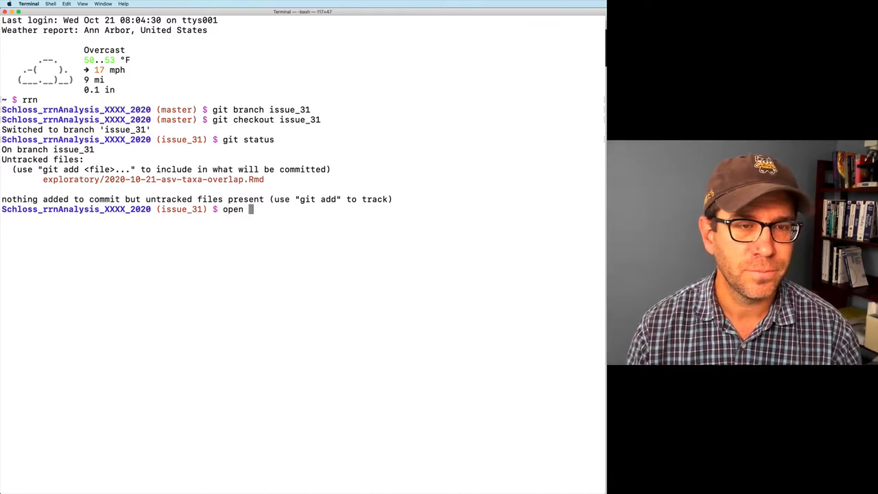
{"action": "key", "text": "Return"}
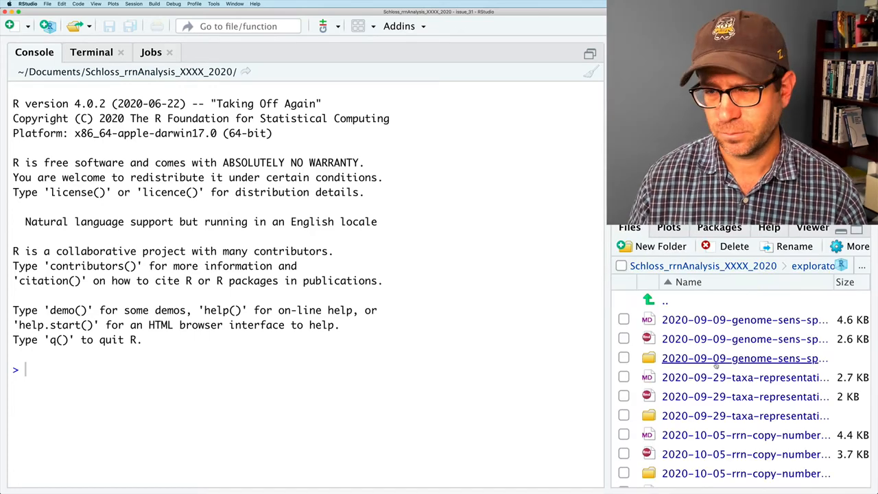
Step: Scroll through the overlap Rmd's setup chunk down to the first question heading
{"action": "scroll", "scroll_direction": "down", "scroll_amount": 3}
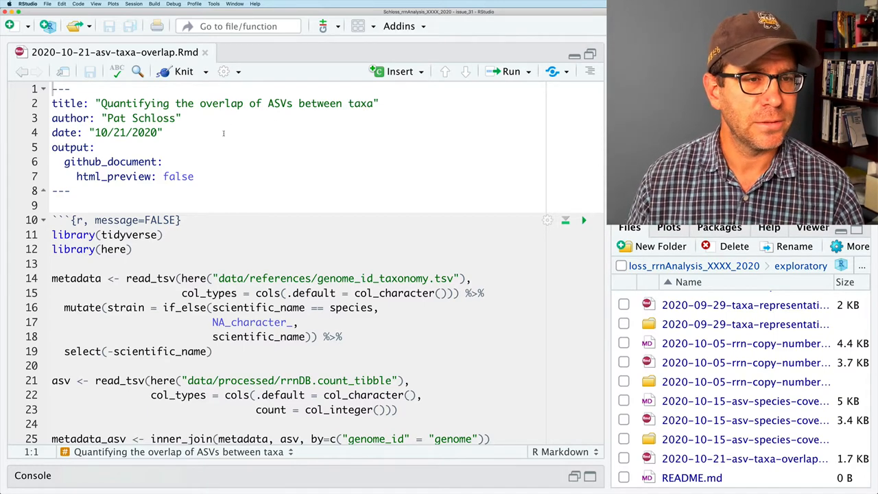
{"action": "scroll", "scroll_direction": "down", "scroll_amount": 3}
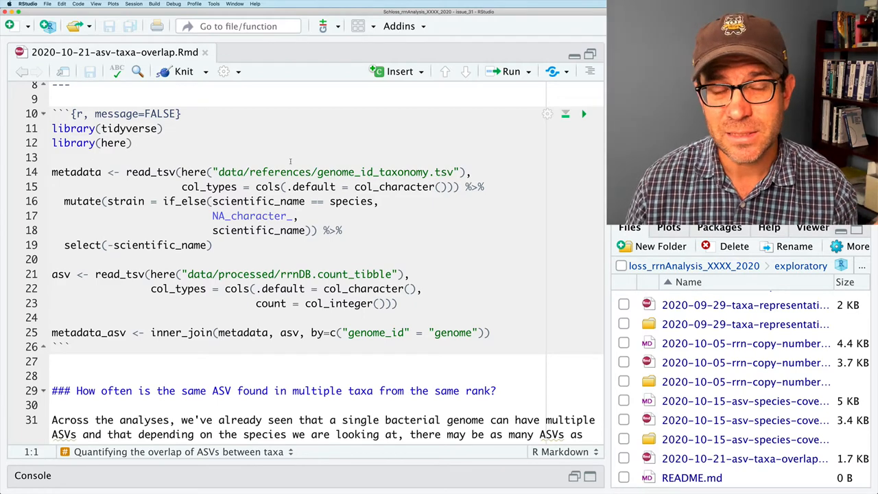
{"action": "scroll", "scroll_direction": "down", "scroll_amount": 3}
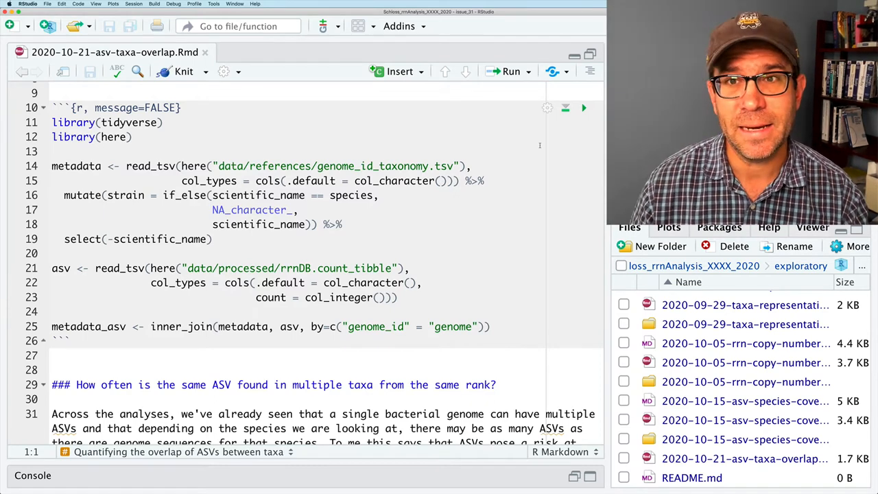
{"action": "left_click", "coordinate": [584, 108]}
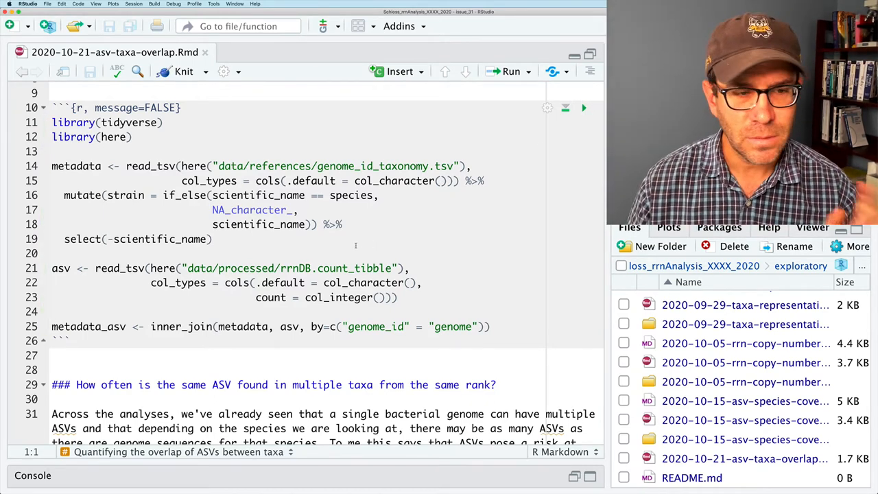
{"action": "scroll", "scroll_direction": "down", "scroll_amount": 3}
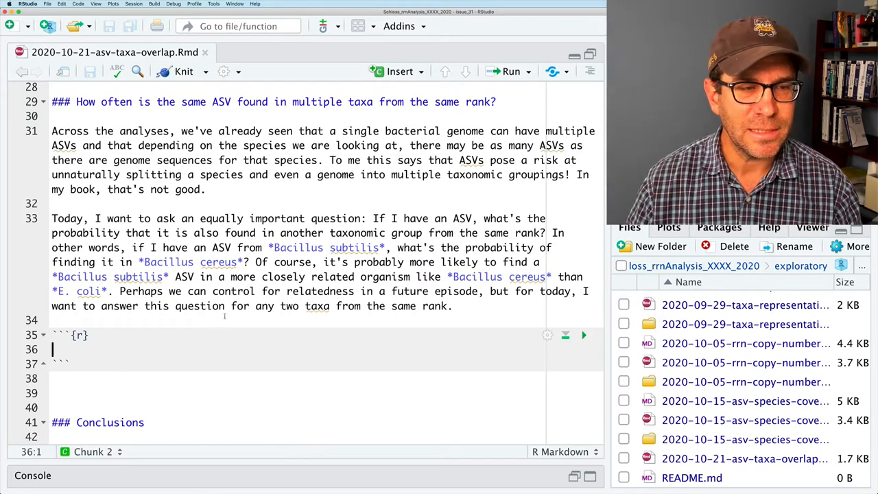
Step: Print metadata_asv and page through its 112,086-row, 12-column output table
{"action": "type", "text": "metadata_asv"}
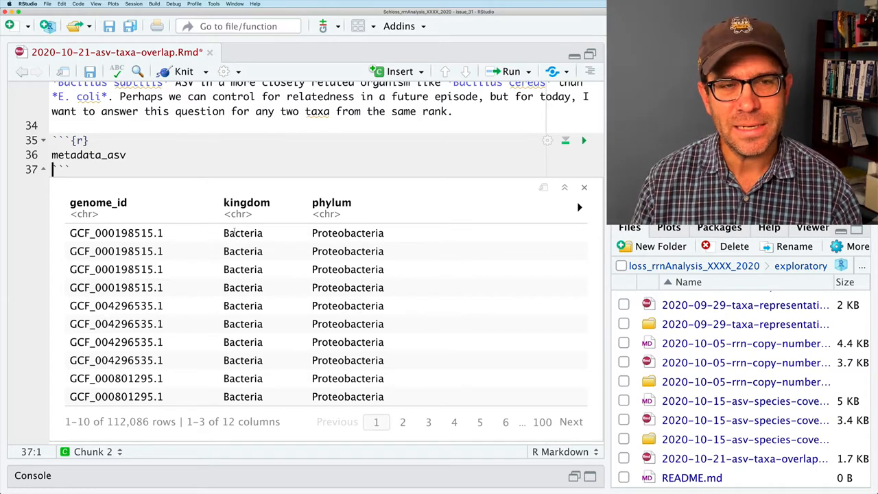
{"action": "mouse_move", "coordinate": [290, 376]}
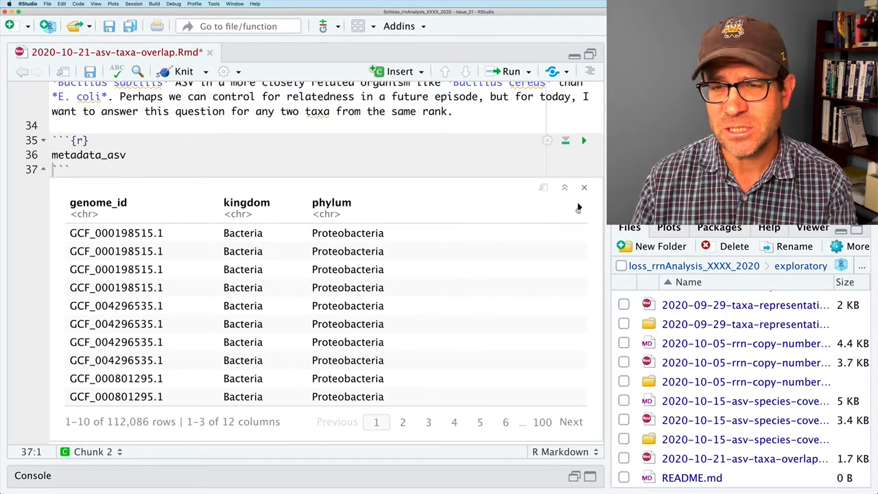
{"action": "left_click", "coordinate": [580, 207]}
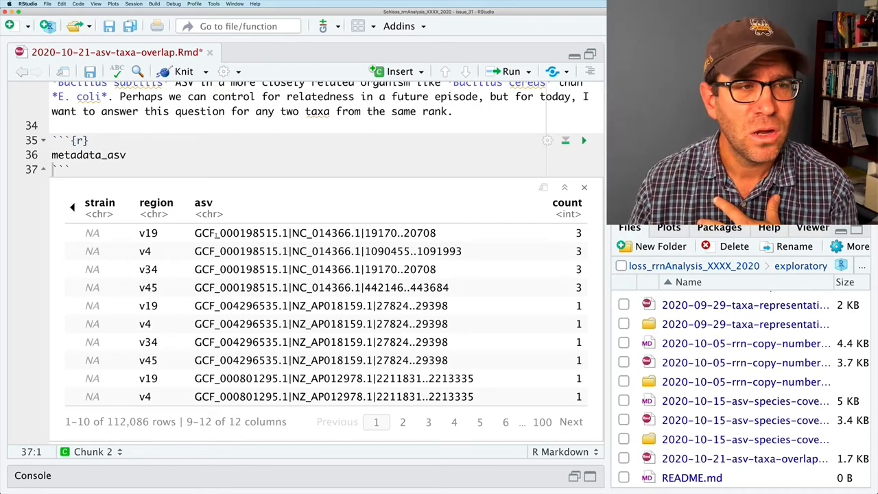
{"action": "left_click", "coordinate": [579, 207]}
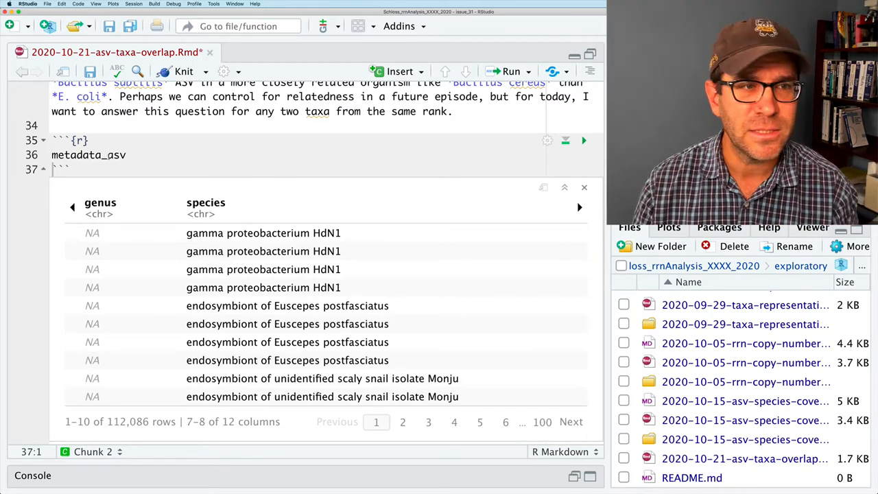
{"action": "left_click", "coordinate": [125, 155]}
{"action": "type", "text": "#"}
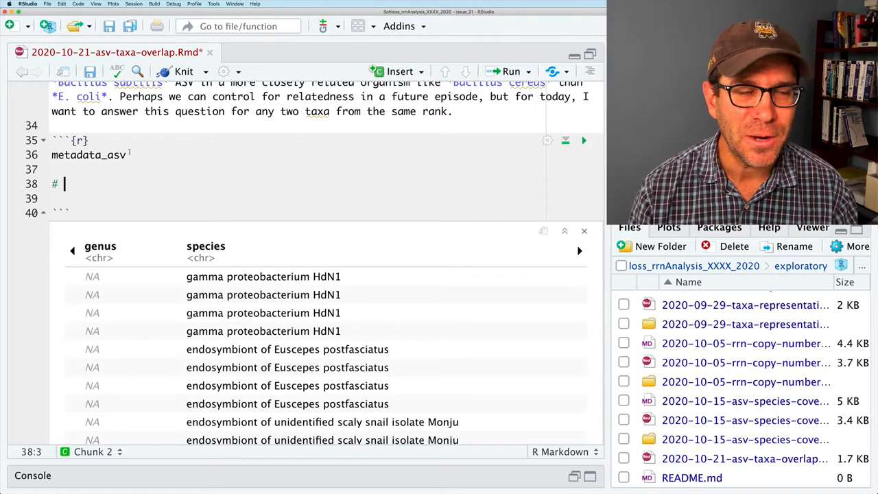
Step: Comment: for each rank, group by ASVs and count how many taxa each appears in
{"action": "type", "text": "for each taxonomic ran"}
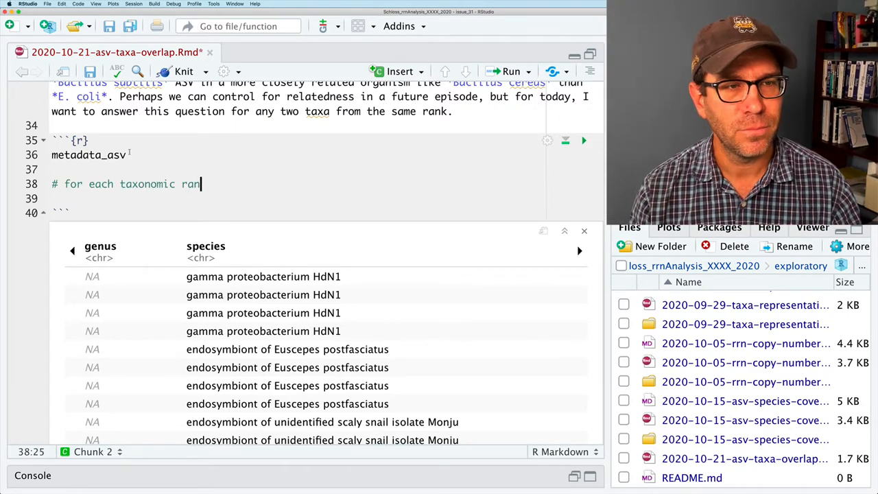
{"action": "type", "text": "k"}
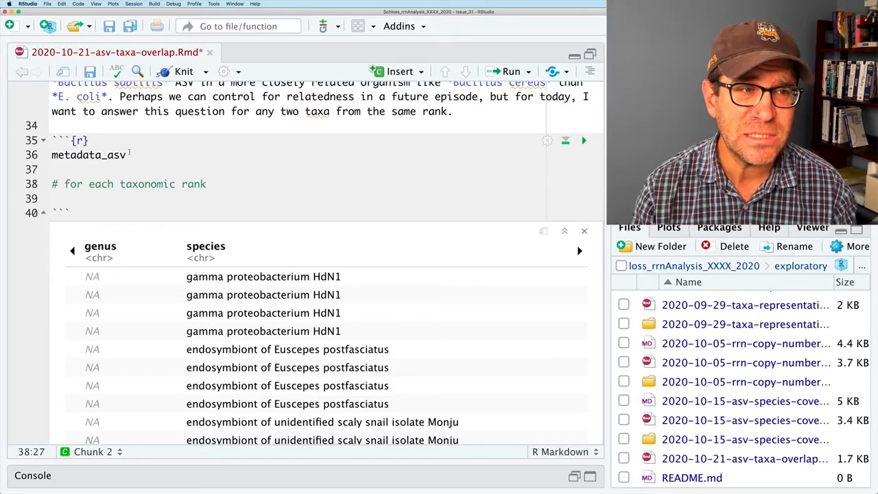
{"action": "type", "text": ", group by"}
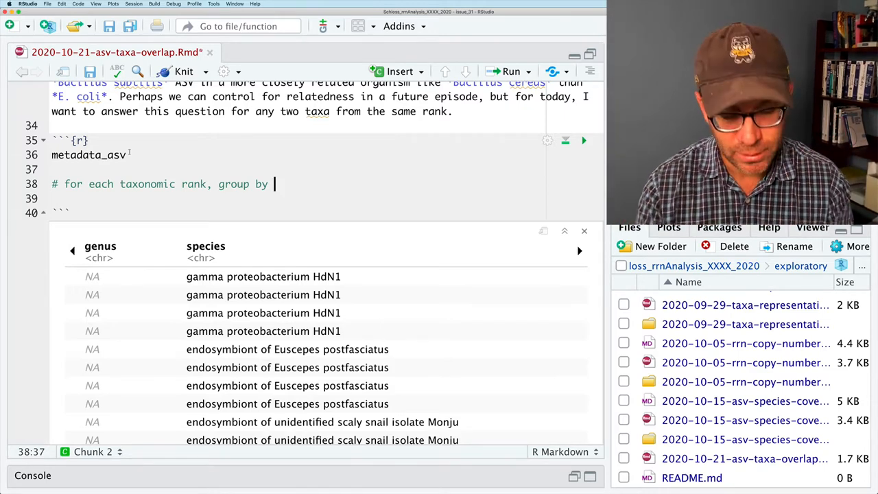
{"action": "type", "text": "asvs -"}
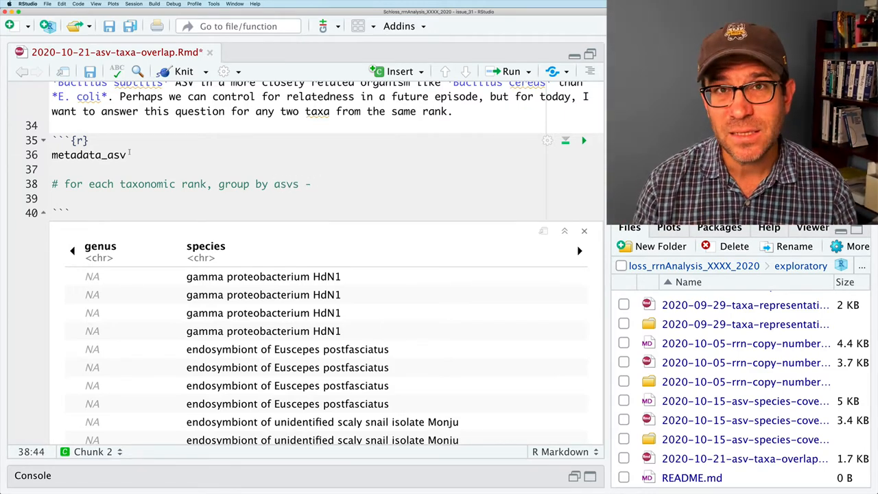
{"action": "type", "text": "how"}
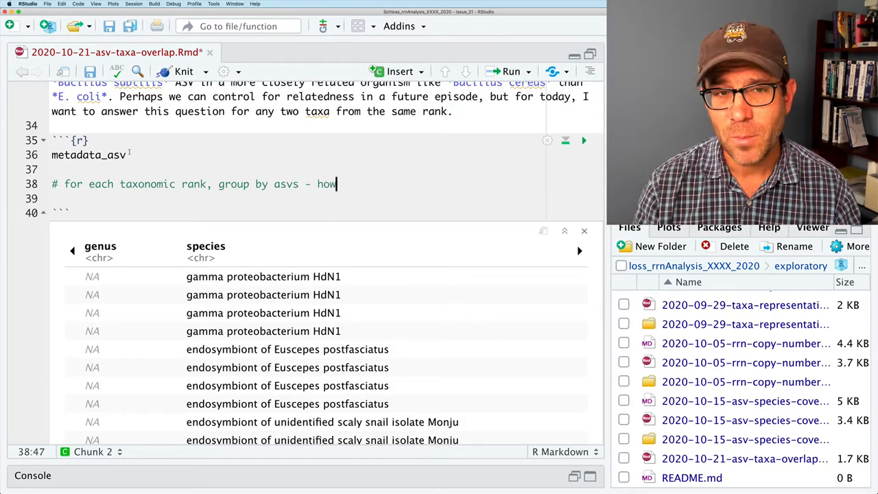
{"action": "type", "text": "many taxa"}
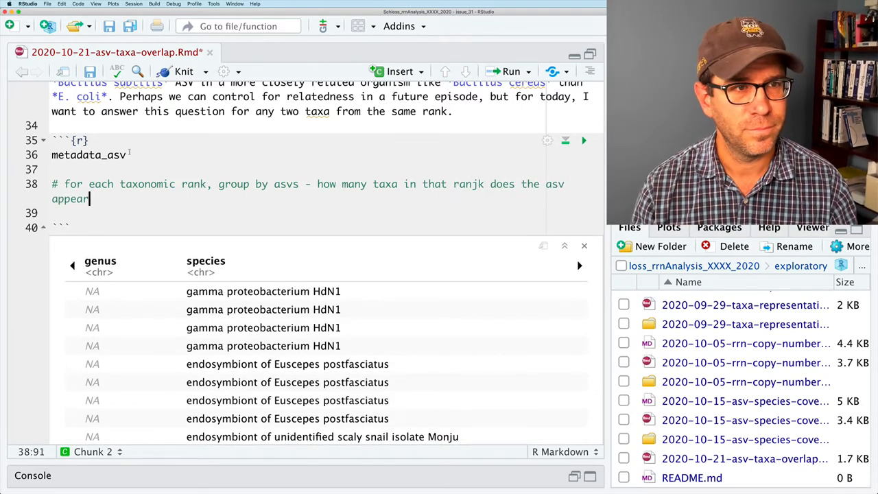
{"action": "type", "text": "in"}
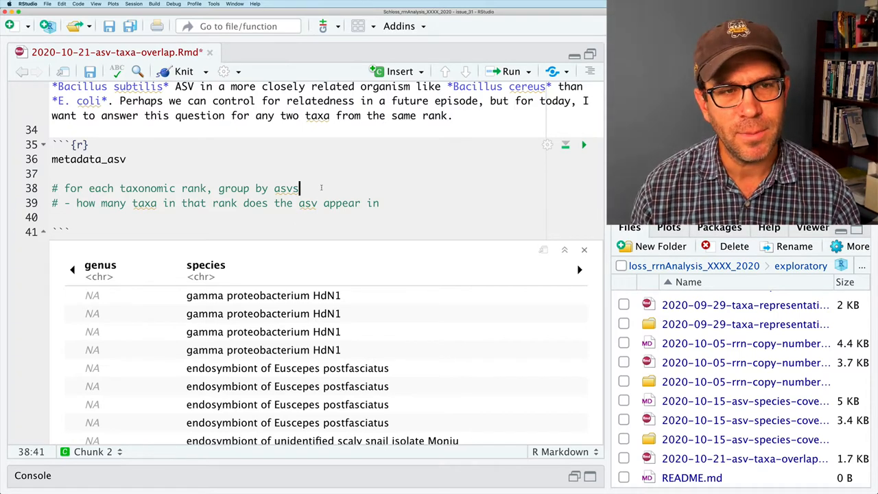
Step: Add plan lines counting total ASVs, ASVs in more than one taxa, and their ratio
{"action": "key", "text": "enter"}
{"action": "type", "text": "# - for each asv - count "}
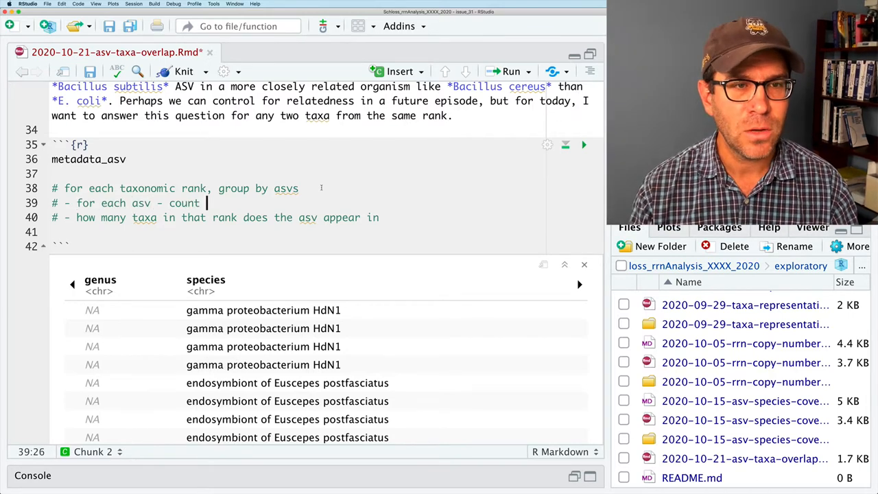
{"action": "type", "text": "the number o tax"}
{"action": "type", "text": "# - count the number of"}
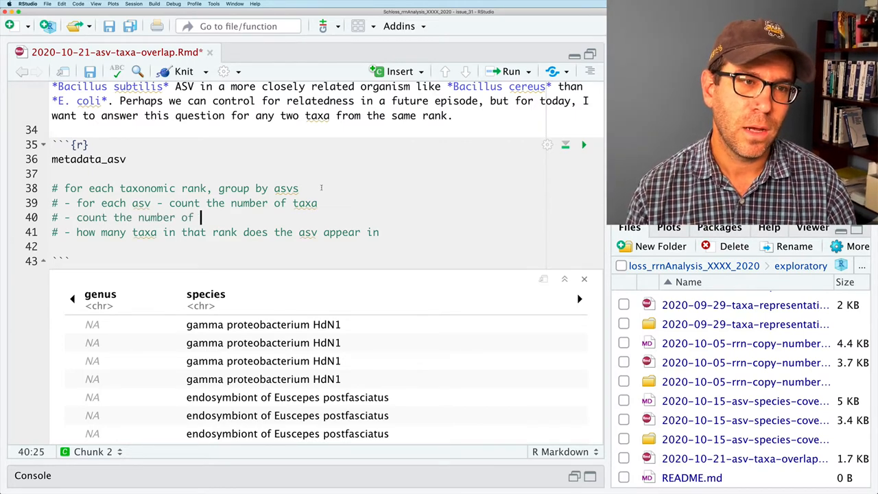
{"action": "type", "text": "asvs"}
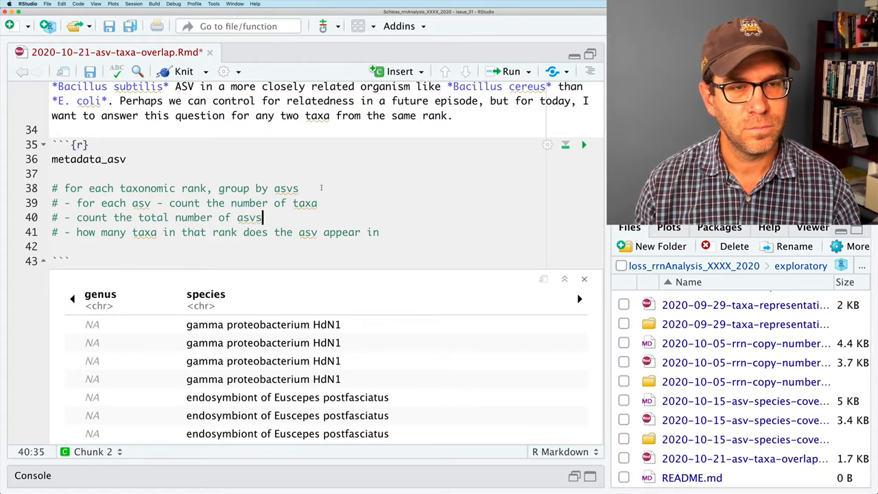
{"action": "key", "text": "enter"}
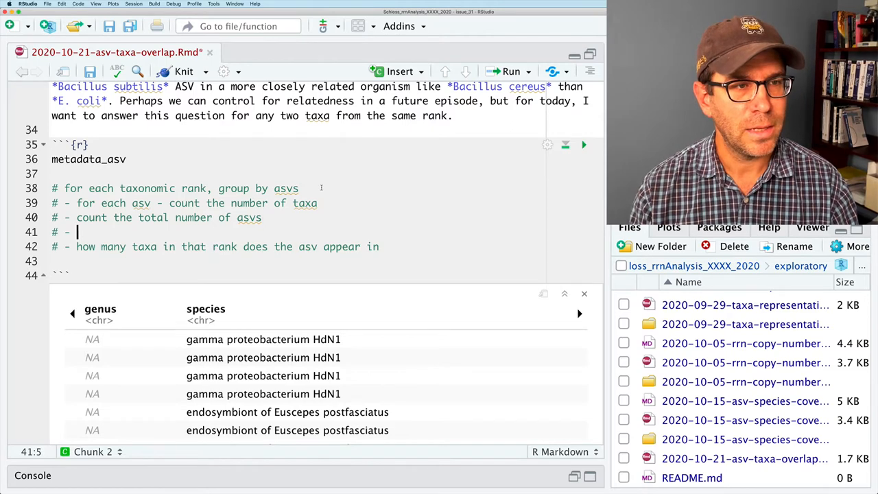
{"action": "type", "text": "cont the number of asvs that appear in"}
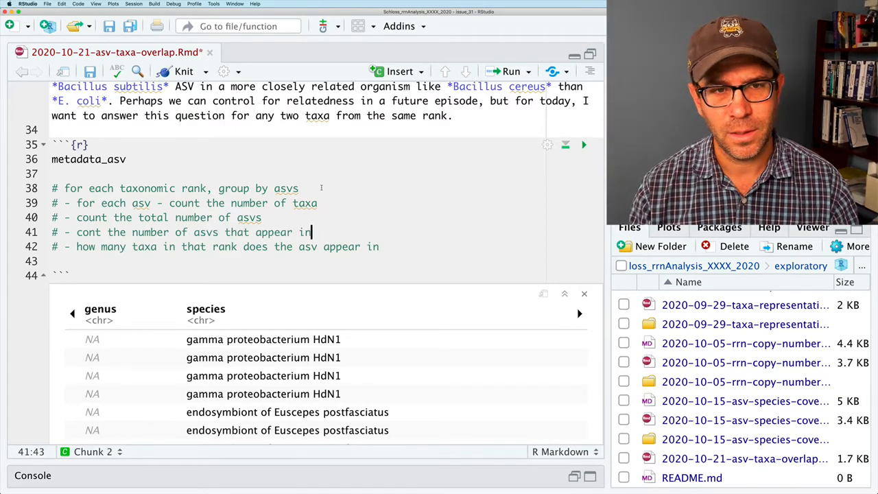
{"action": "type", "text": "more than o"}
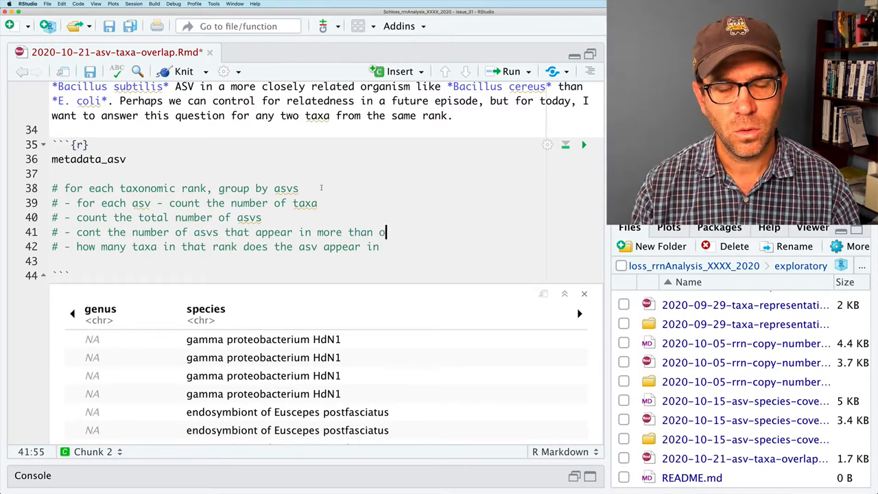
{"action": "type", "text": "ne taxa"}
{"action": "type", "text": "# - find"}
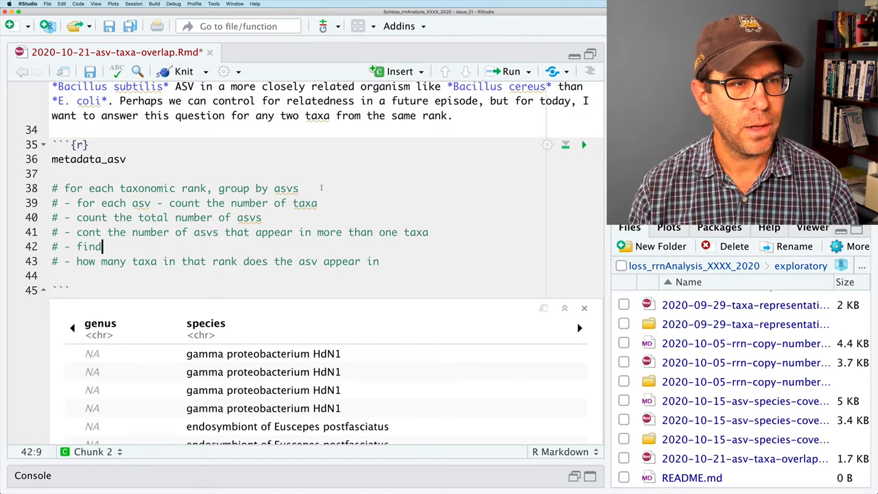
{"action": "type", "text": "the ratio of the nu"}
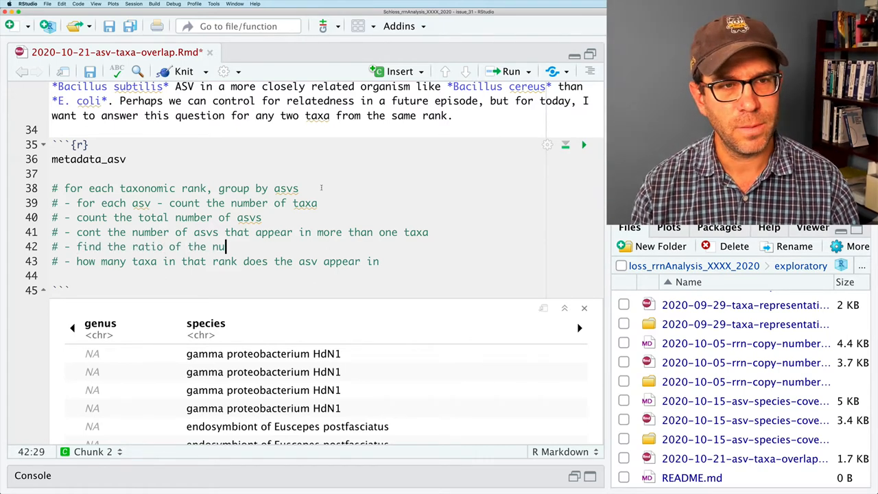
{"action": "type", "text": "mber of asvs in more than one taxa to the total number of asv"}
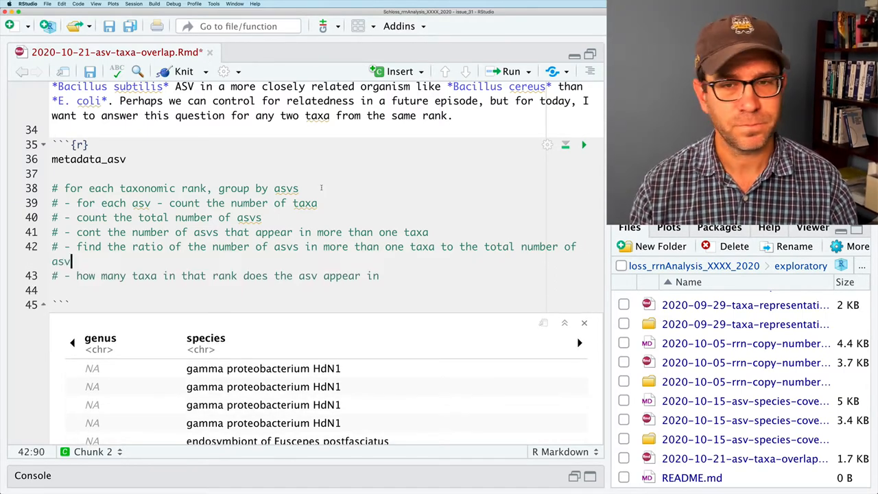
{"action": "type", "text": "s"}
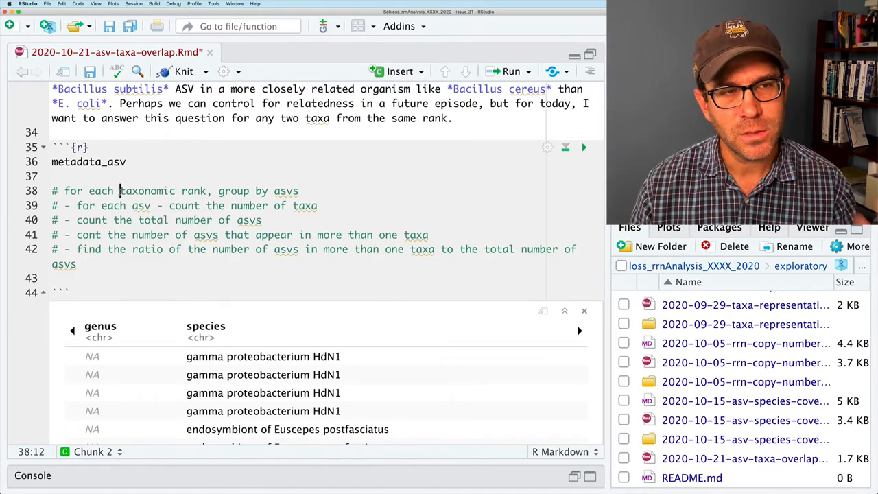
Step: Add region to the grouping and start a specificity plot plan with x = taxonomic rank
{"action": "type", "text": "region and"}
{"action": "type", "text": "# create a plot showing"}
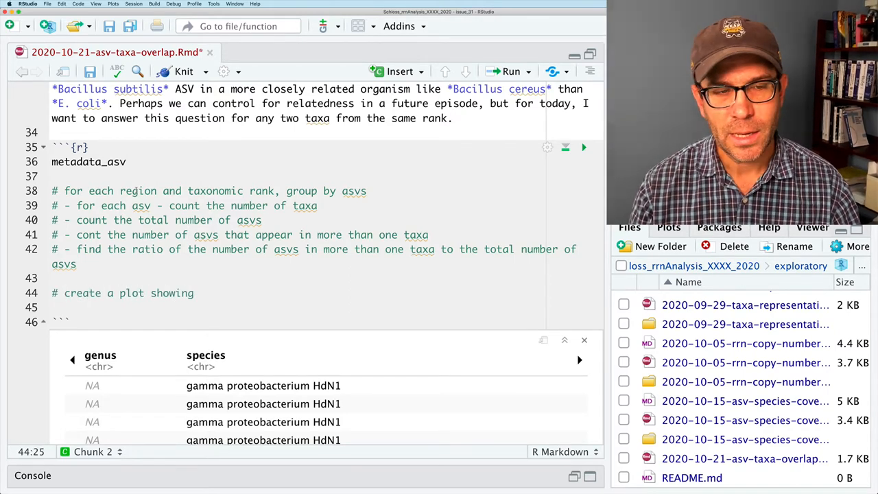
{"action": "type", "text": "speci"}
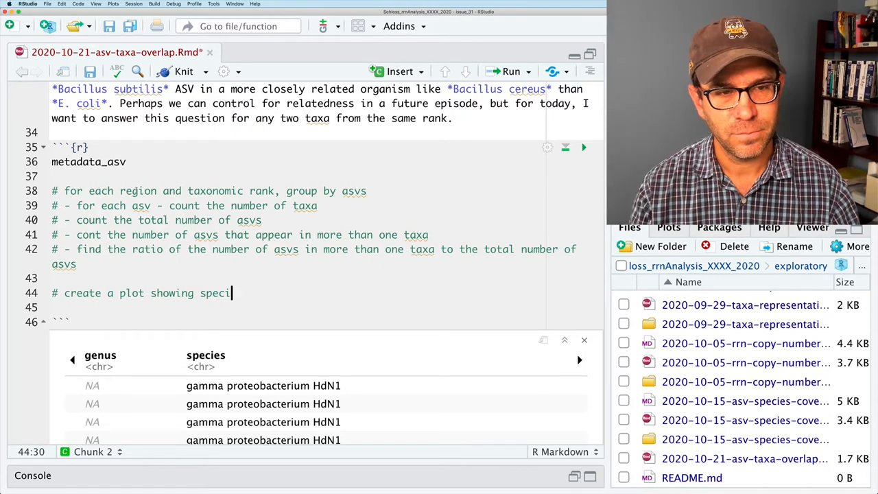
{"action": "type", "text": "ficity at each taxonomic rank for each region"}
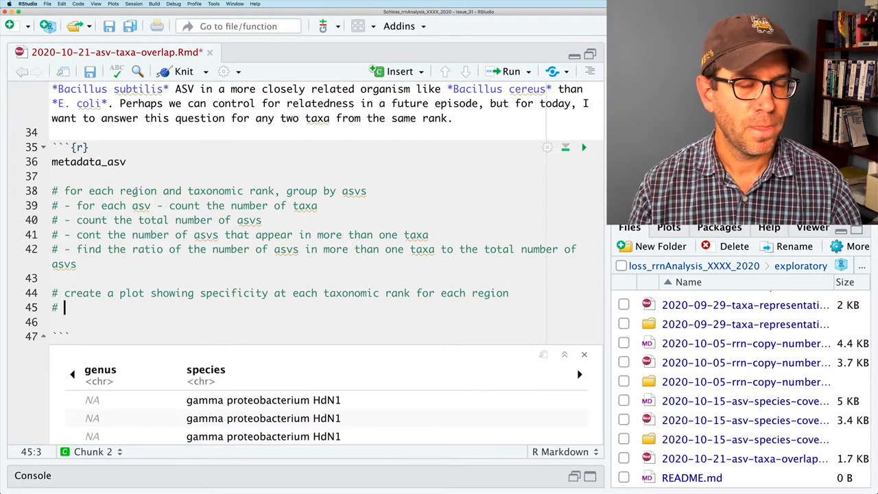
{"action": "type", "text": "x ="}
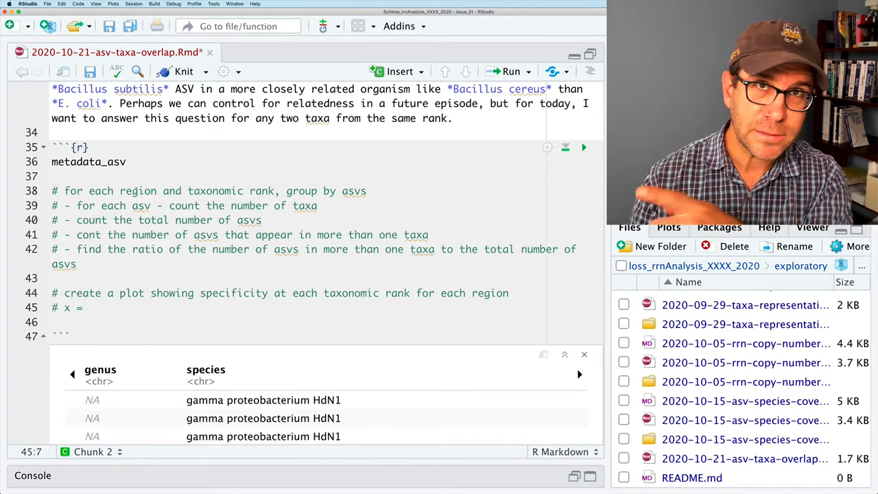
{"action": "type", "text": "tax"}
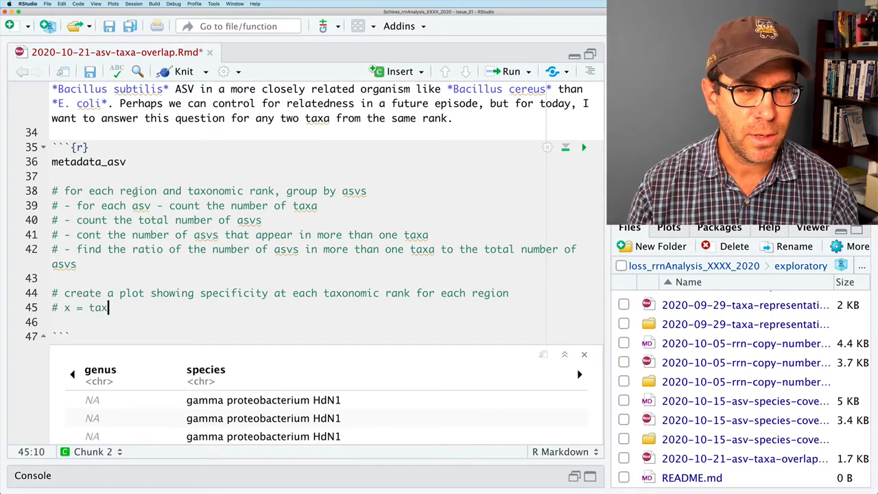
{"action": "type", "text": "onomic rank"}
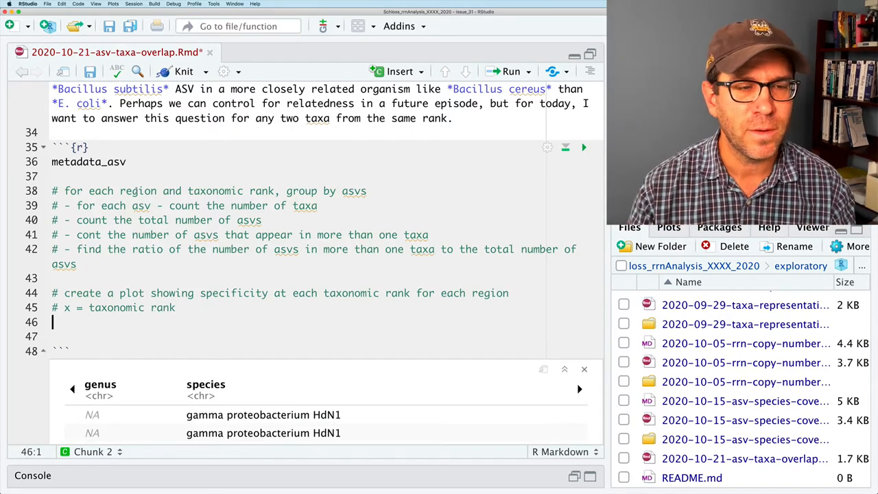
Step: Plan y as specificity (ASVs found in multiple taxa), a line geom, one line per region
{"action": "type", "text": "# y ="}
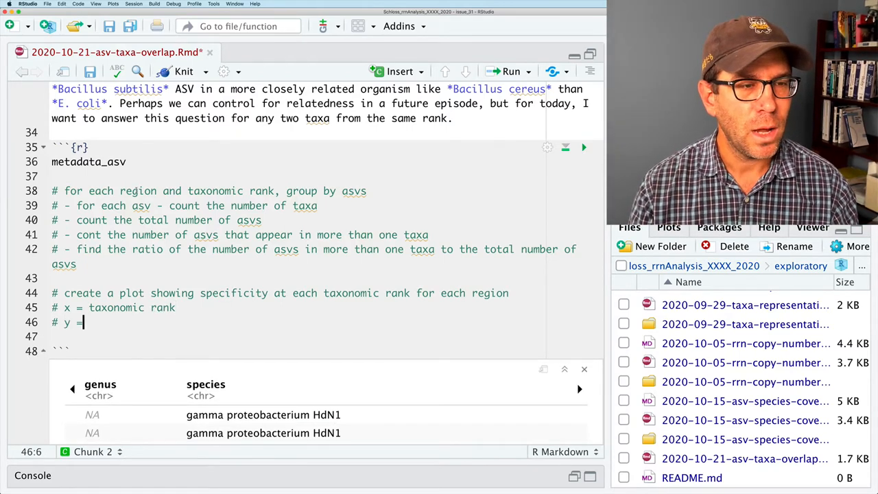
{"action": "type", "text": "specificity or % of asvs"}
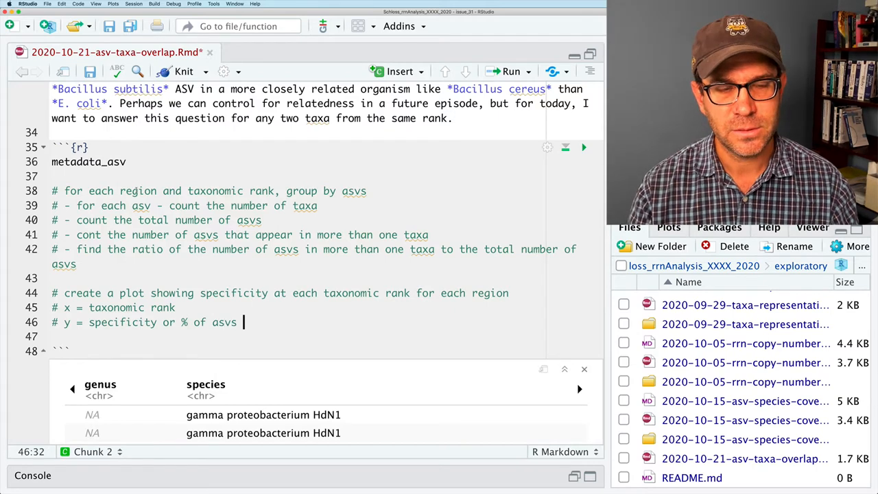
{"action": "type", "text": "found in more than one taxa"}
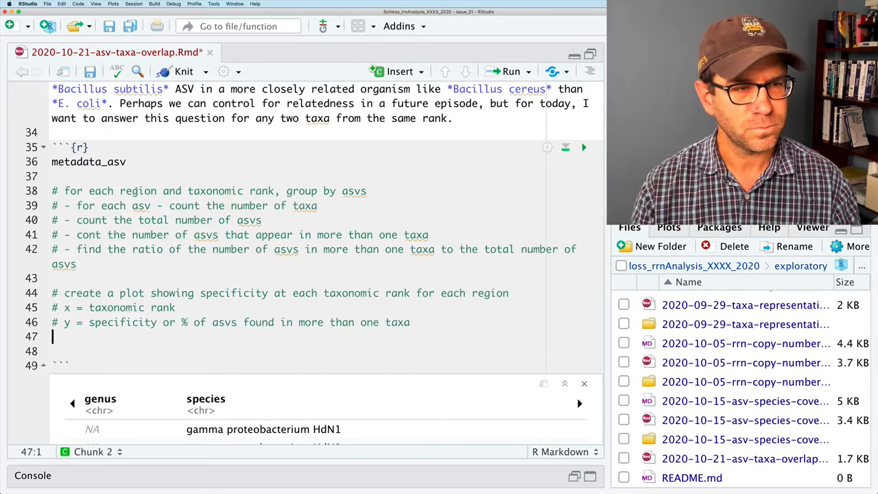
{"action": "type", "text": "#"}
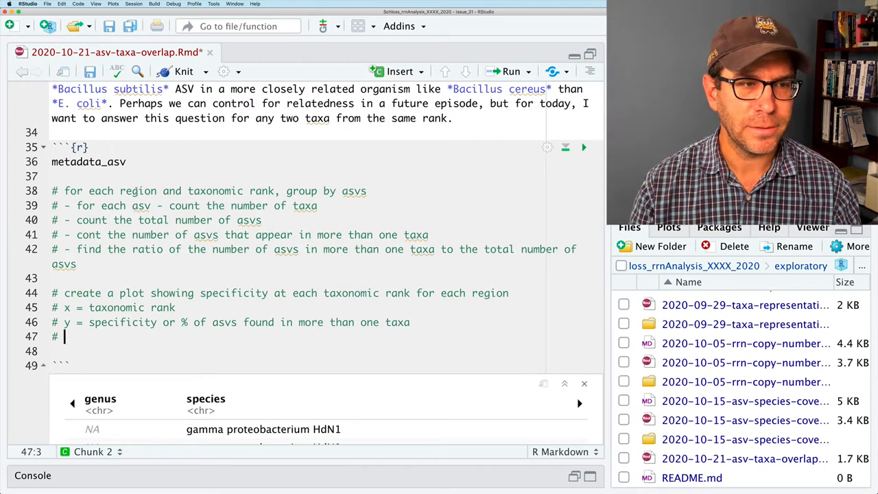
{"action": "type", "text": "geom ="}
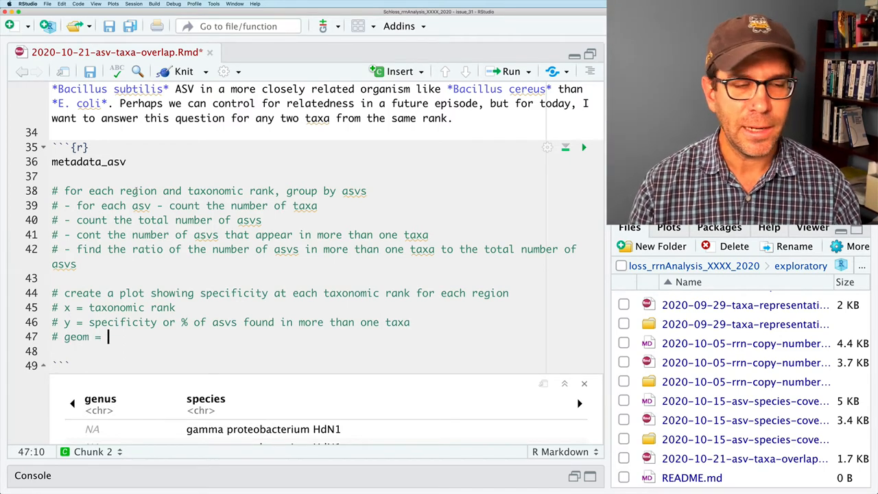
{"action": "type", "text": "line plot"}
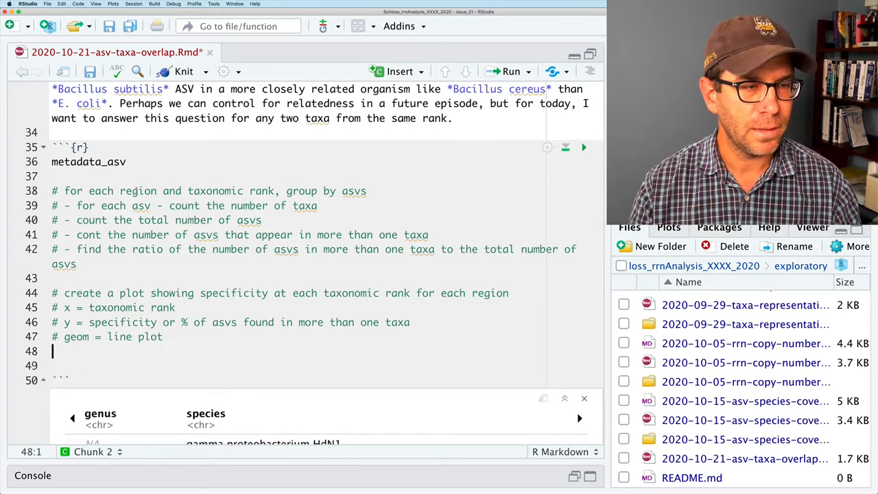
{"action": "type", "text": "#"}
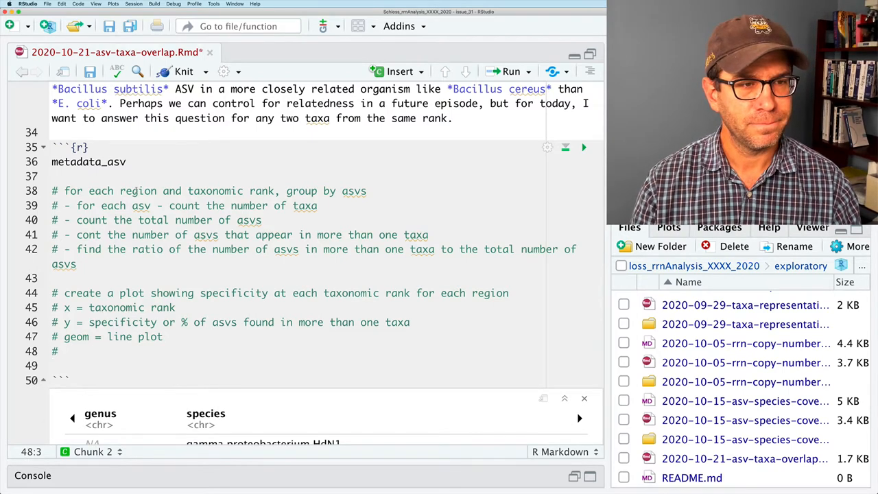
{"action": "type", "text": "different"}
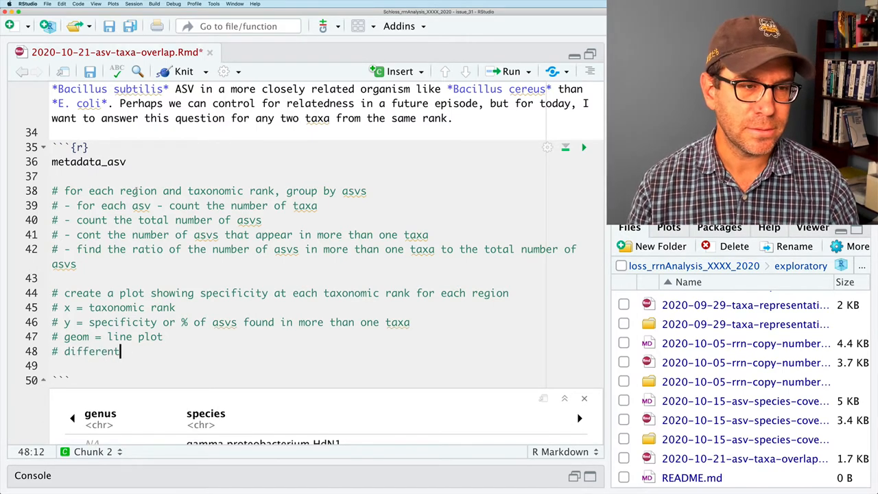
{"action": "type", "text": "lines for each region of 16S rRNA gene"}
{"action": "left_click", "coordinate": [323, 176]}
{"action": "type", "text": "#"}
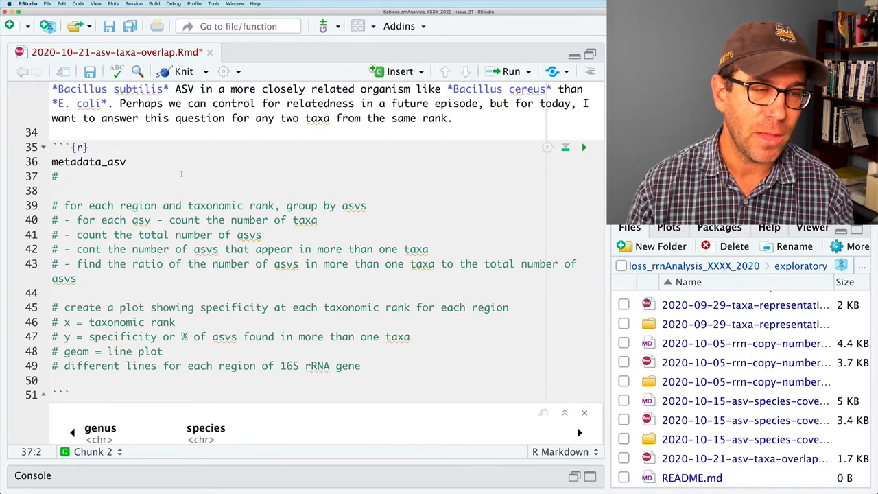
Step: Note metadata_asv as input and ranks kingdom to species, plus ASV and region
{"action": "type", "text": "metadata_asv - input data"}
{"action": "type", "text": "# focus on taxonomic ranks - kingo"}
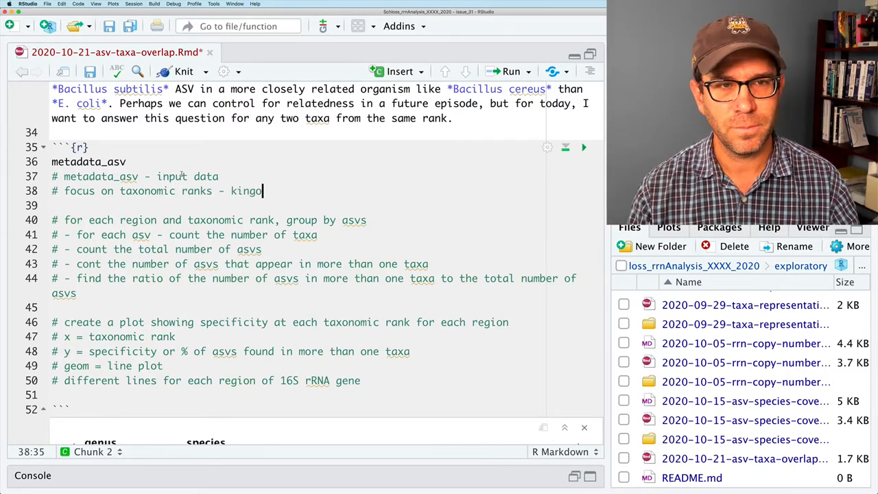
{"action": "type", "text": "dom to species"}
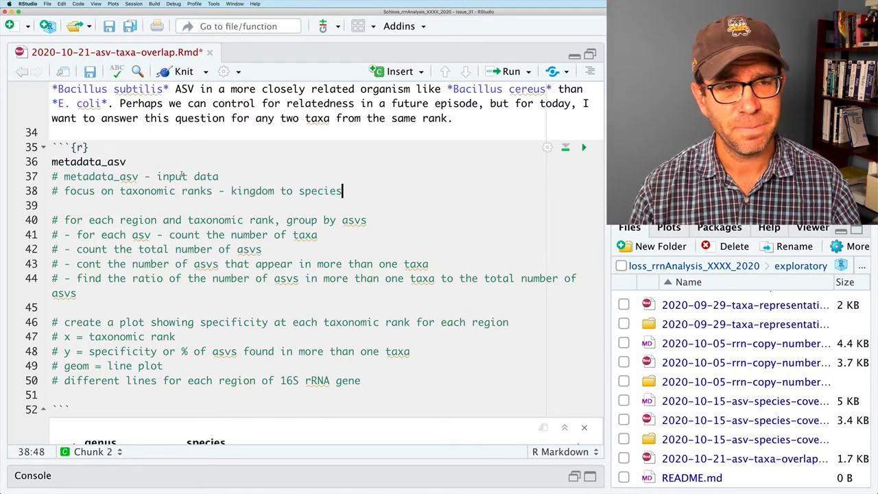
{"action": "type", "text": ","}
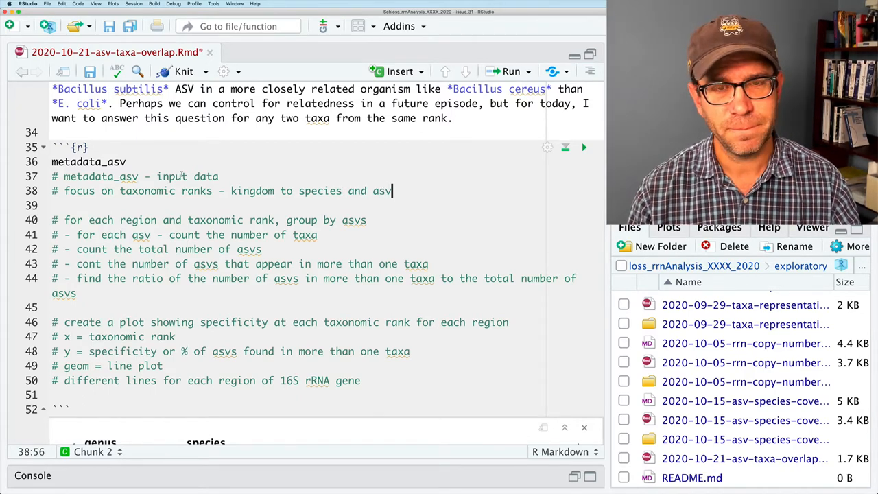
{"action": "type", "text": ","}
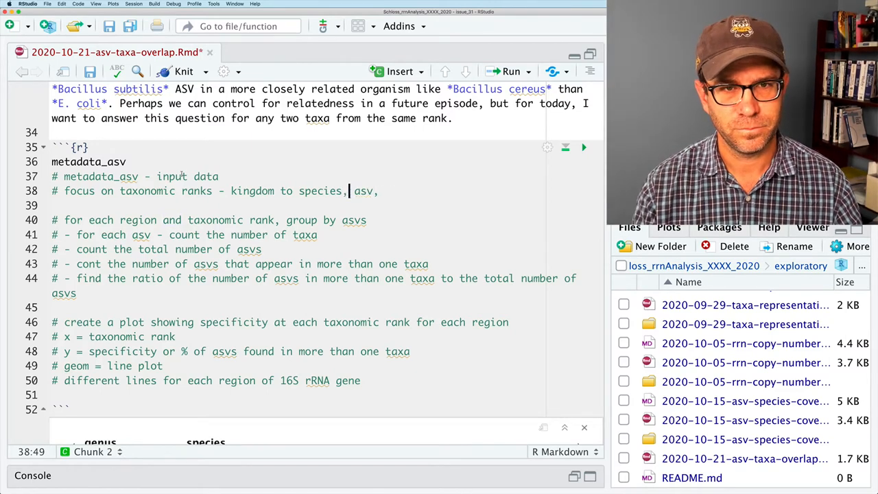
{"action": "type", "text": "and"}
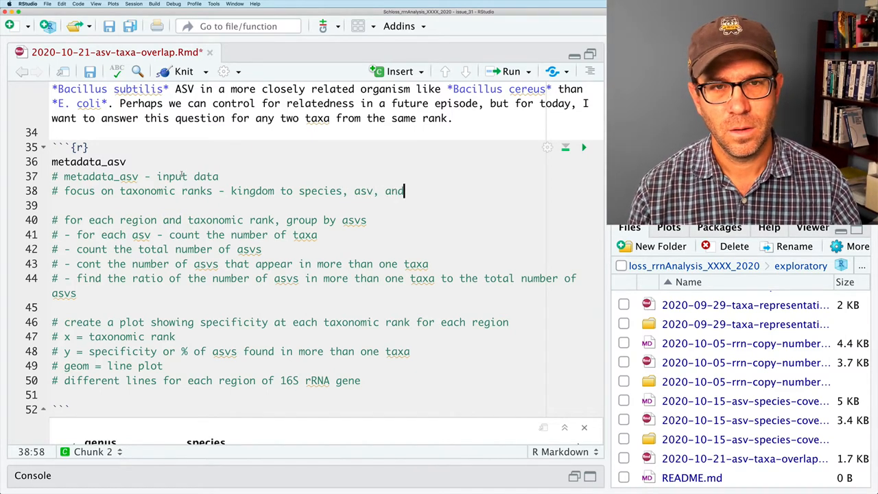
{"action": "type", "text": "region"}
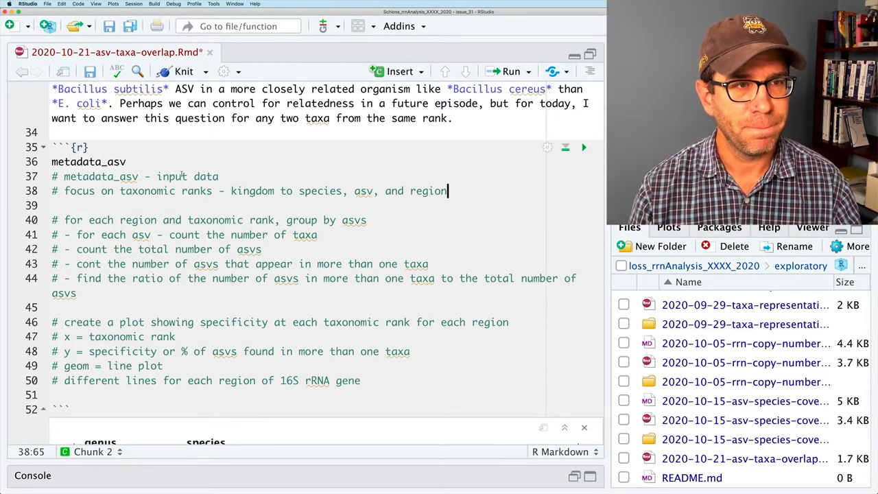
Step: Add comments to tidy the data frame and remove lines without taxonomy
{"action": "key", "text": "Enter"}
{"action": "type", "text": "# make"}
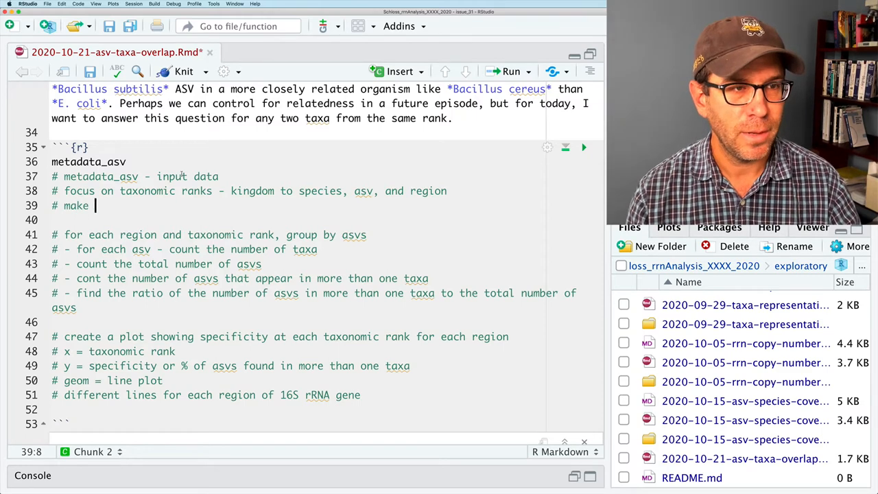
{"action": "type", "text": "data fram"}
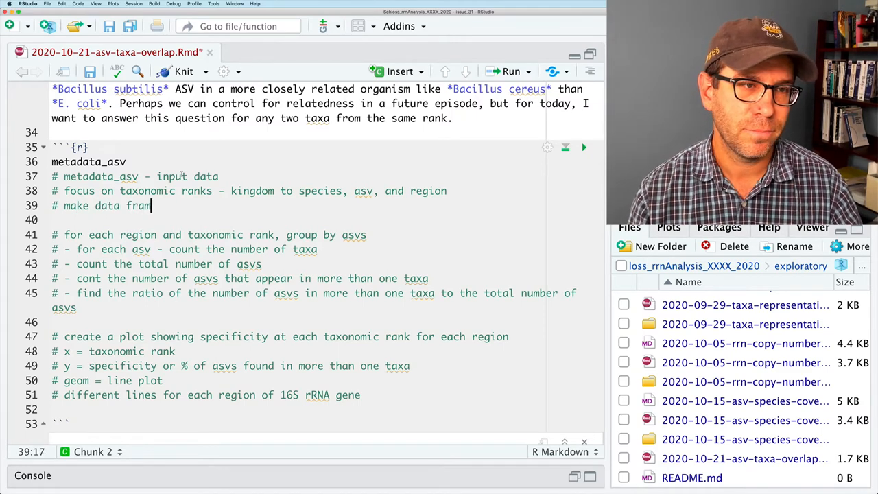
{"action": "type", "text": "tidy"}
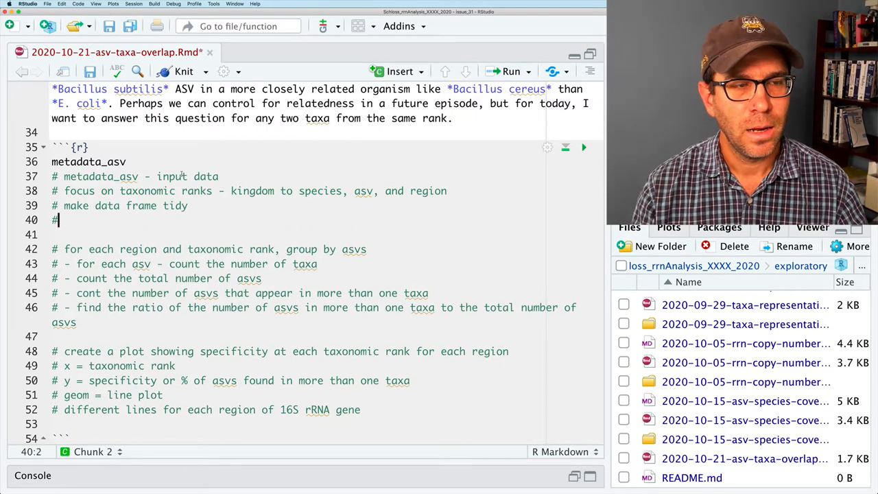
{"action": "type", "text": "remove"}
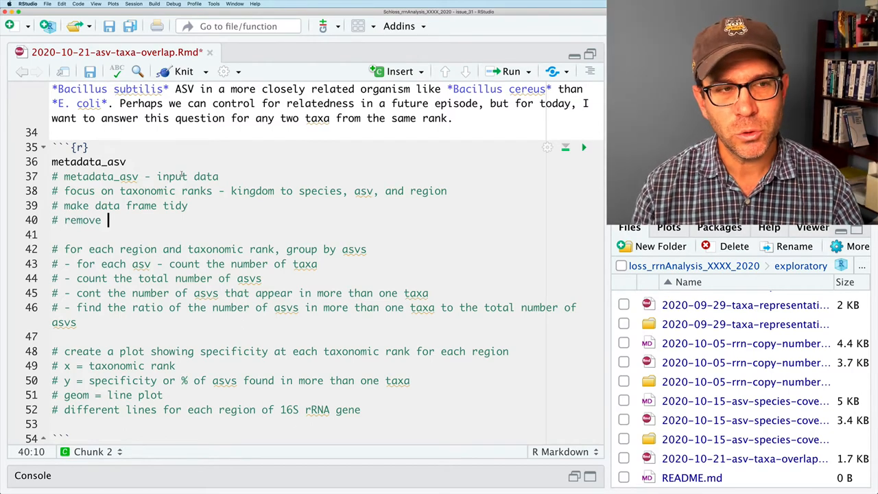
{"action": "type", "text": "lines from the data"}
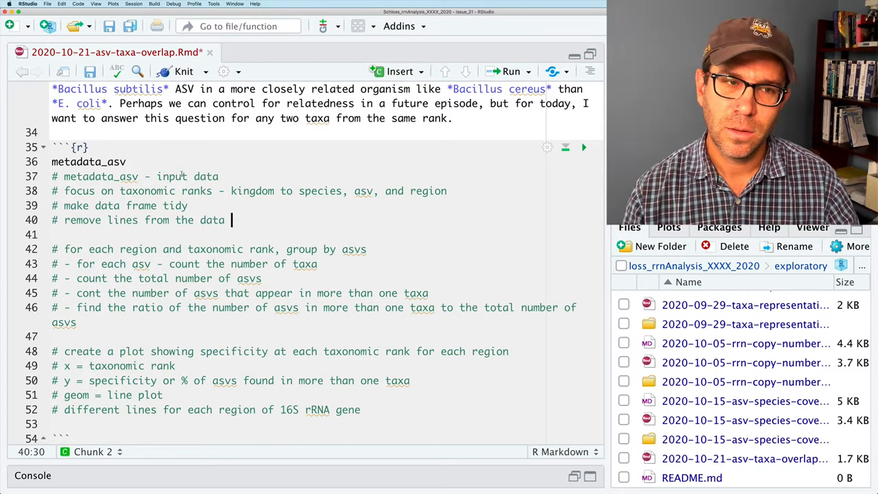
{"action": "type", "text": "where we don't have a"}
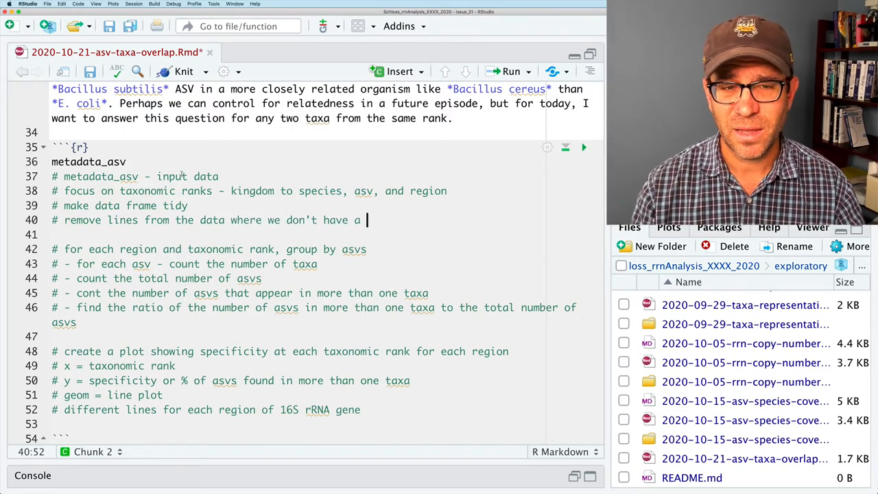
{"action": "type", "text": "taxonomy"}
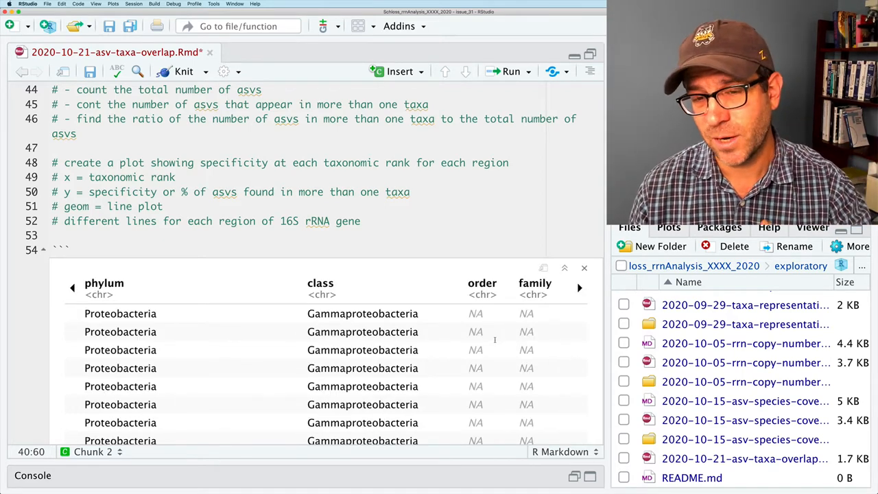
Step: Add a 'remove redundant lines' step to the dash-prefixed data-prep outline
{"action": "scroll", "scroll_direction": "down", "scroll_amount": 3}
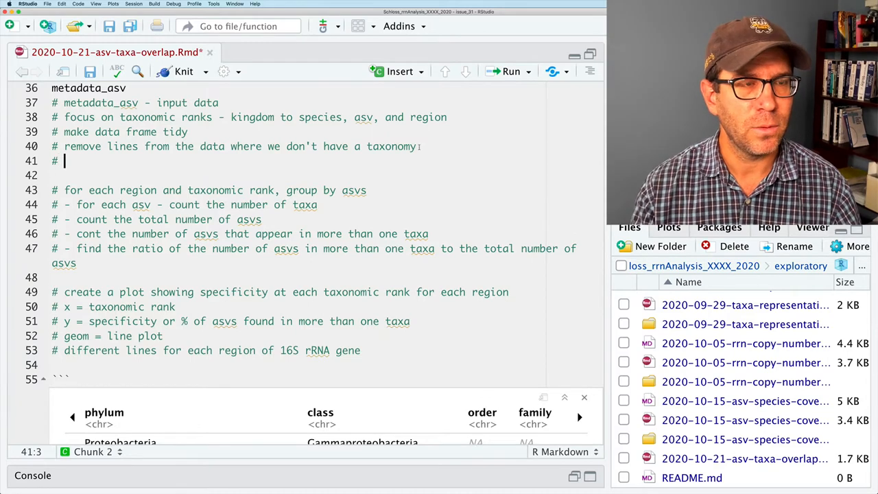
{"action": "type", "text": "remove"}
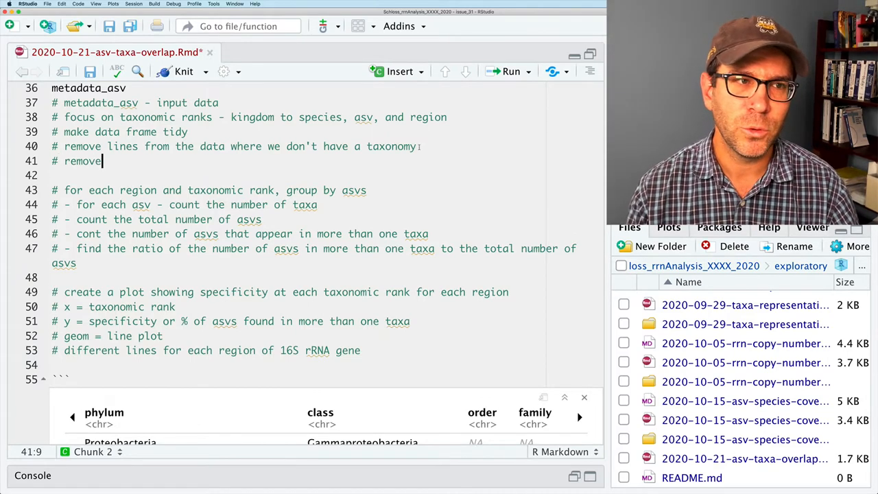
{"action": "type", "text": "redundant lines"}
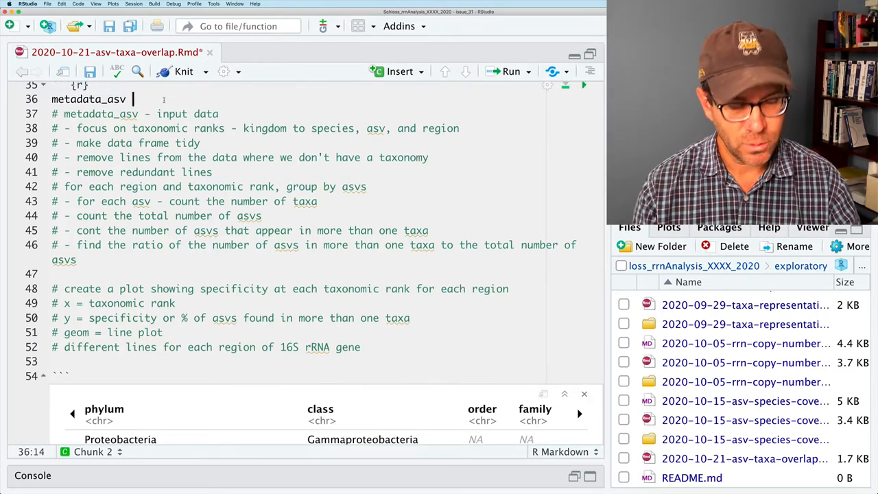
Step: Pipe metadata_asv into select(-genome_id, -count, -strain)
{"action": "type", "text": "%>%"}
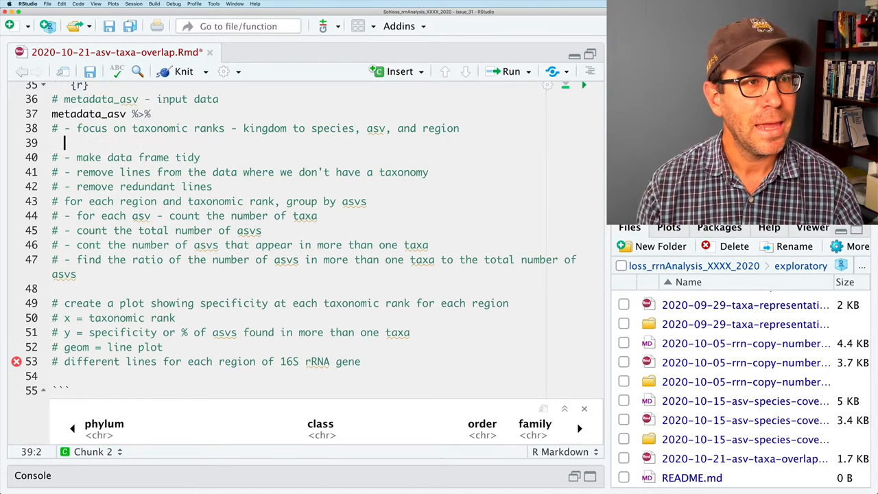
{"action": "type", "text": "select("}
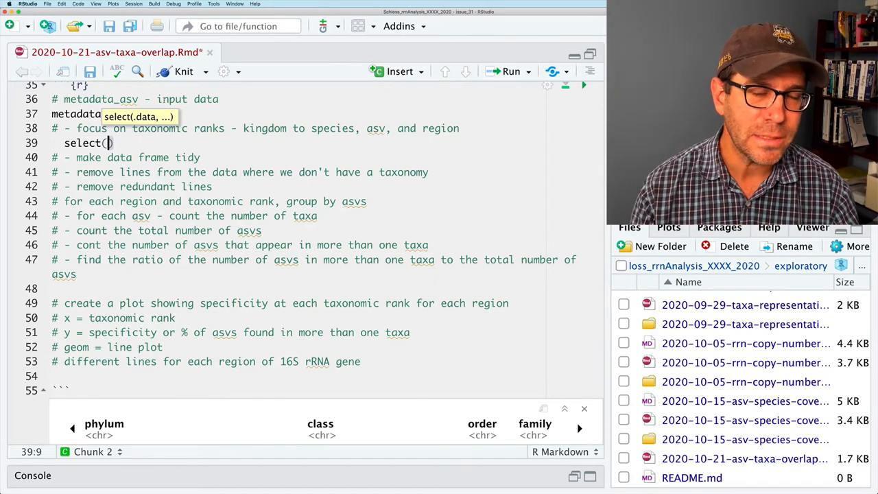
{"action": "type", "text": "-"}
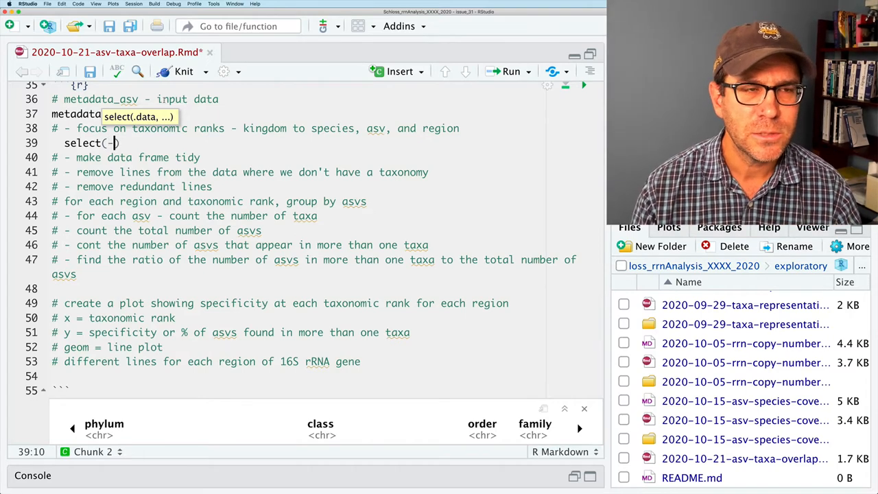
{"action": "type", "text": "genomie"}
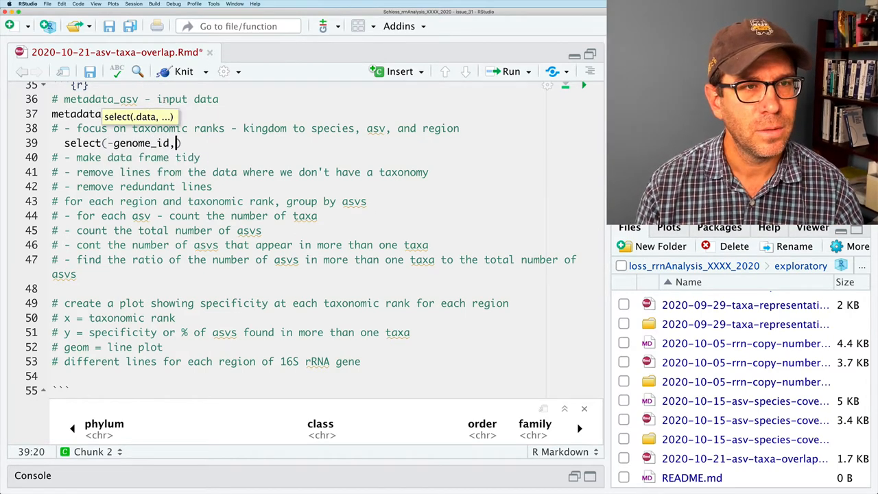
{"action": "type", "text": "-count,"}
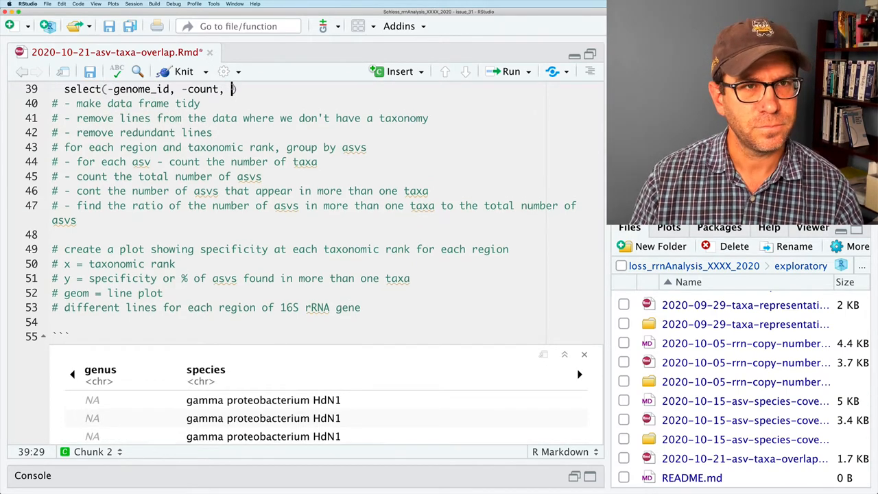
{"action": "type", "text": "str"}
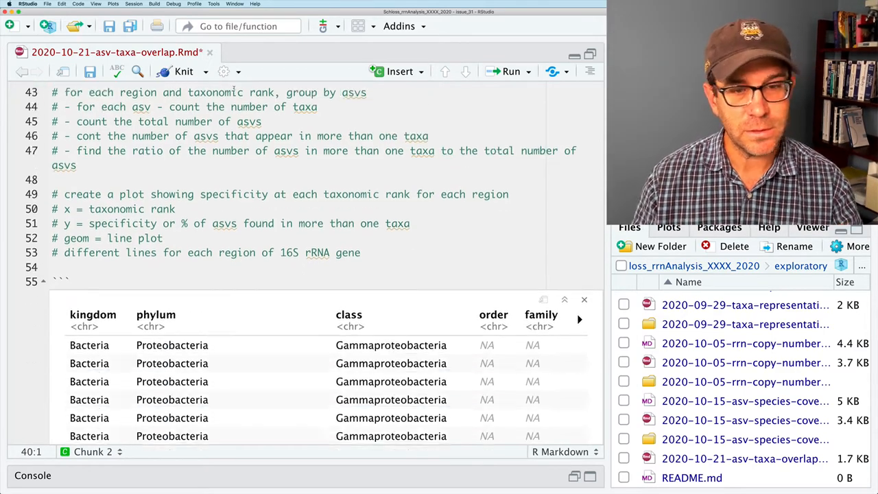
{"action": "scroll", "scroll_direction": "down", "scroll_amount": 3}
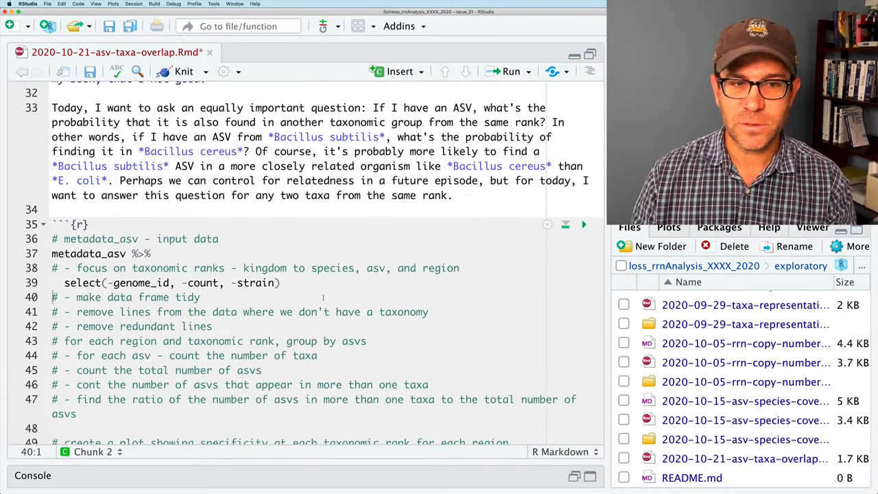
Step: Pipe into pivot_longer(cols=c(-region, -asv), names_to="rank", values_to="taxon")
{"action": "type", "text": "%>%"}
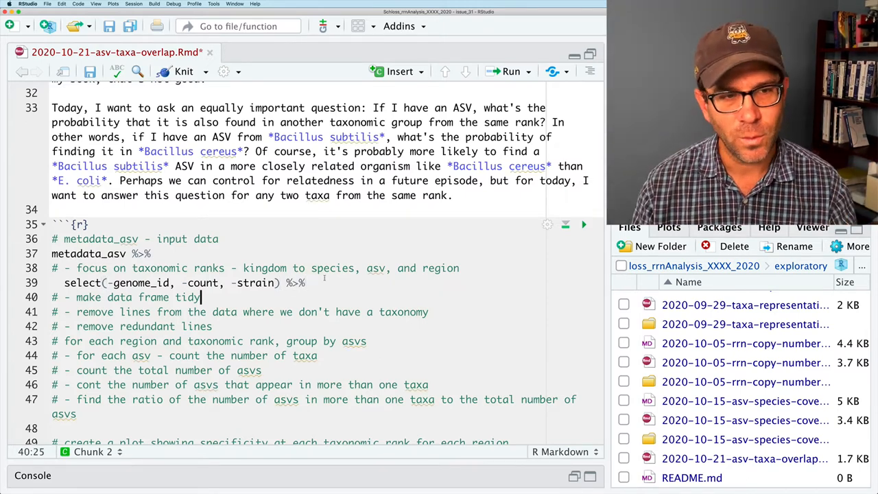
{"action": "key", "text": "enter"}
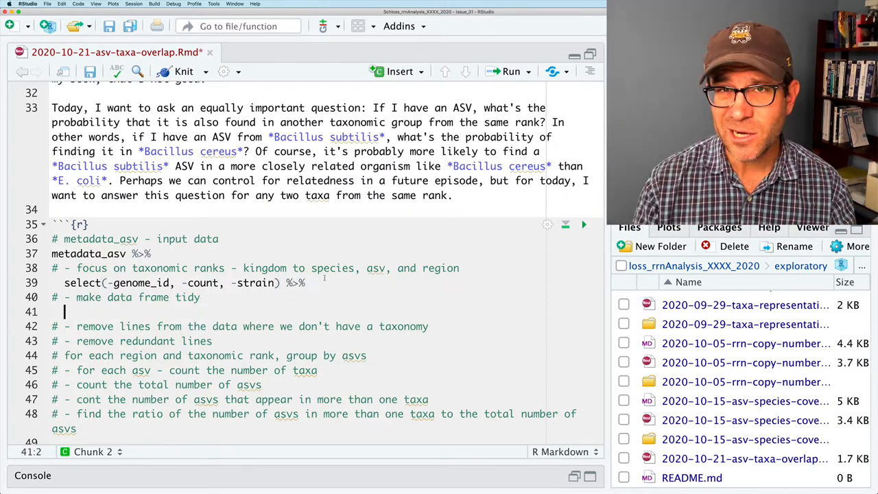
{"action": "type", "text": "pivot_l"}
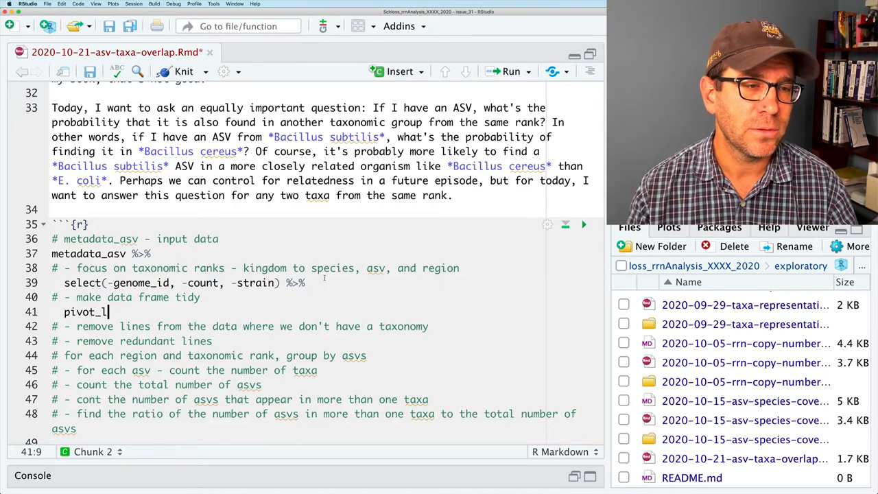
{"action": "type", "text": "onger(col"}
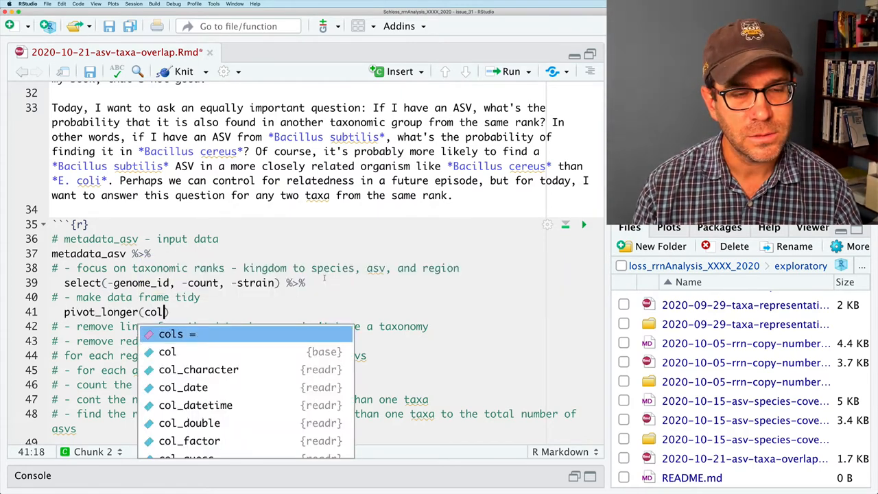
{"action": "type", "text": "s"}
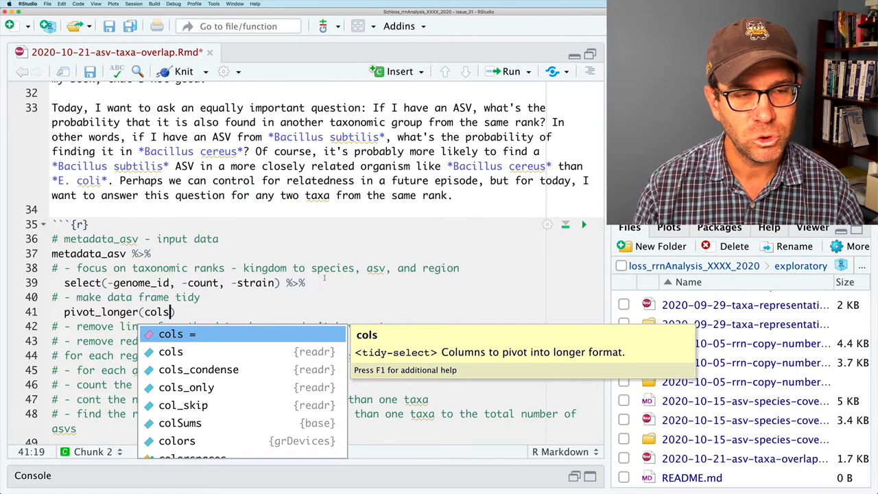
{"action": "type", "text": "=(-"}
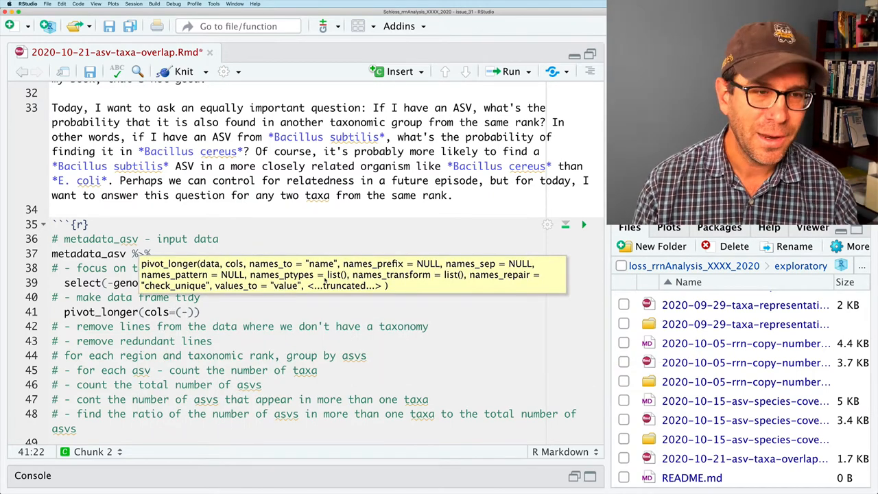
{"action": "type", "text": "c("}
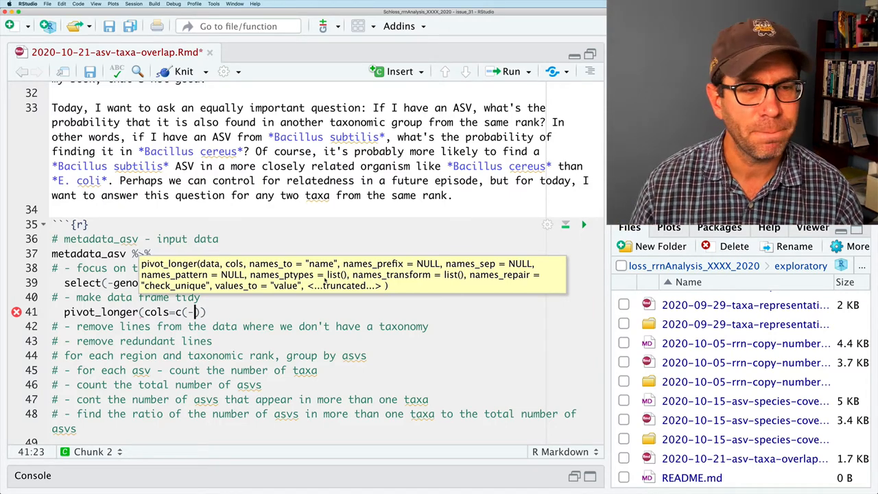
{"action": "left_click", "coordinate": [511, 72]}
{"action": "type", "text": "region, -asv"}
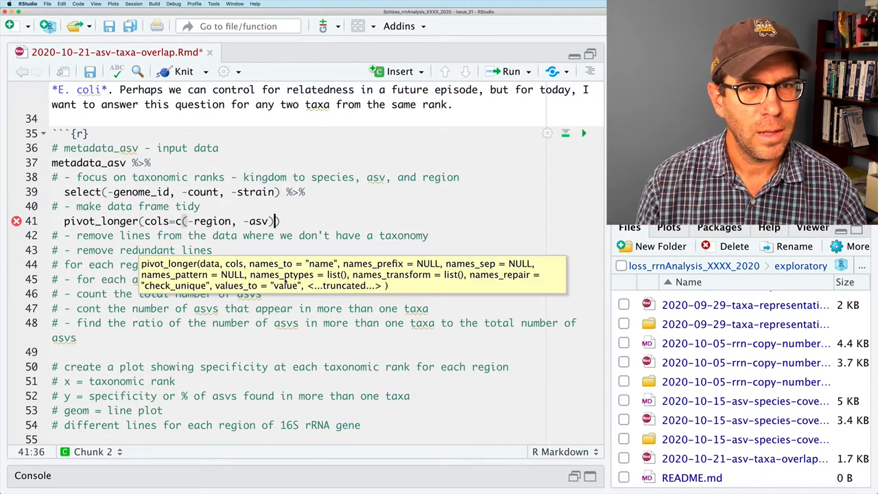
{"action": "type", "text": ", names_to=\"r"}
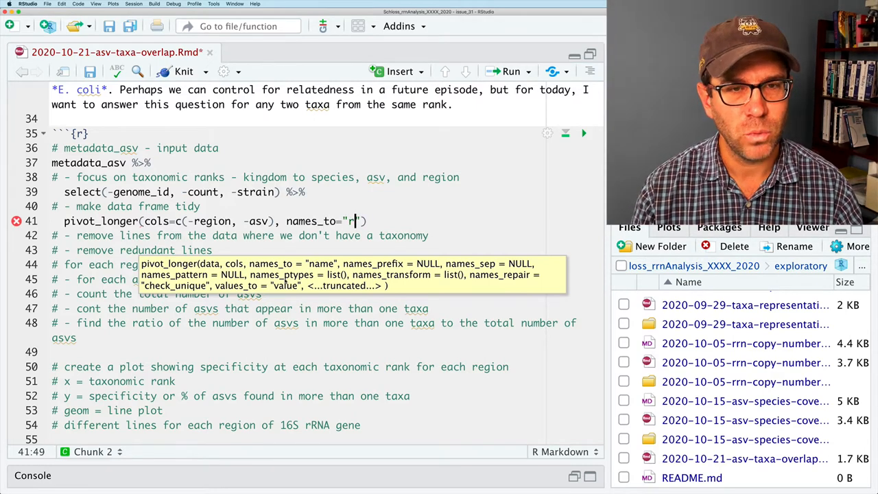
{"action": "key", "text": "Backspace"}
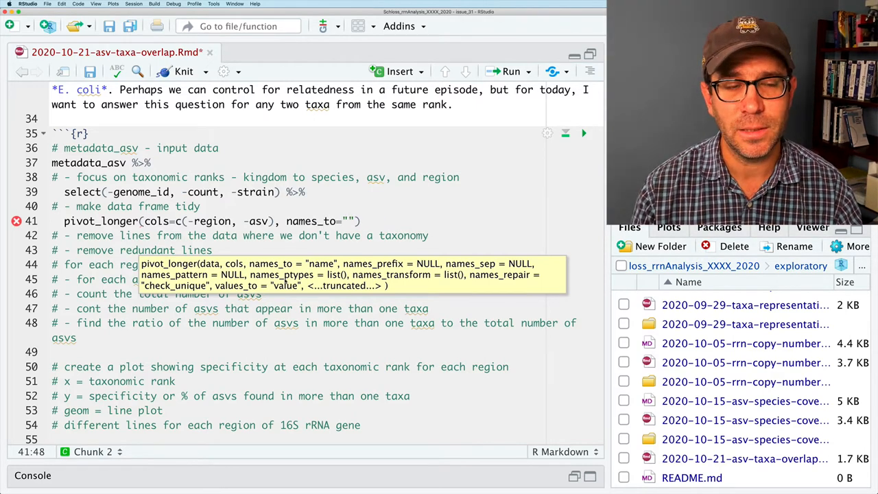
{"action": "type", "text": "rank"}
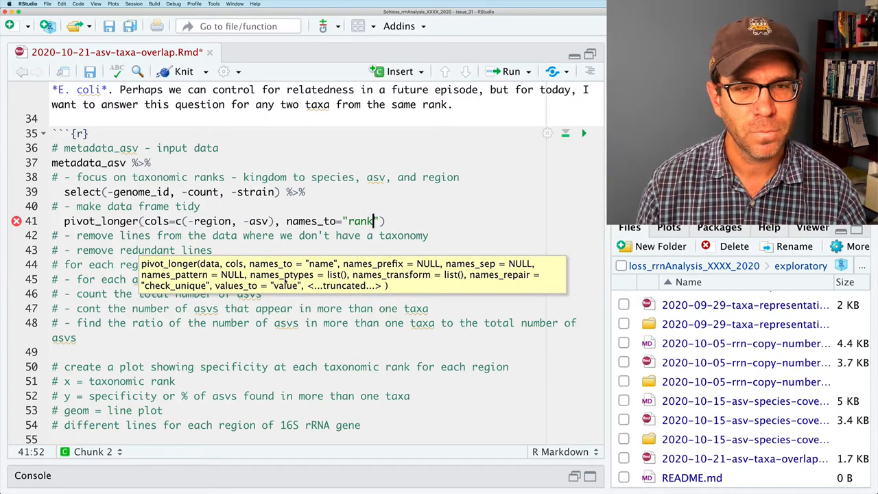
{"action": "type", "text": ", values_to=\"taxon"}
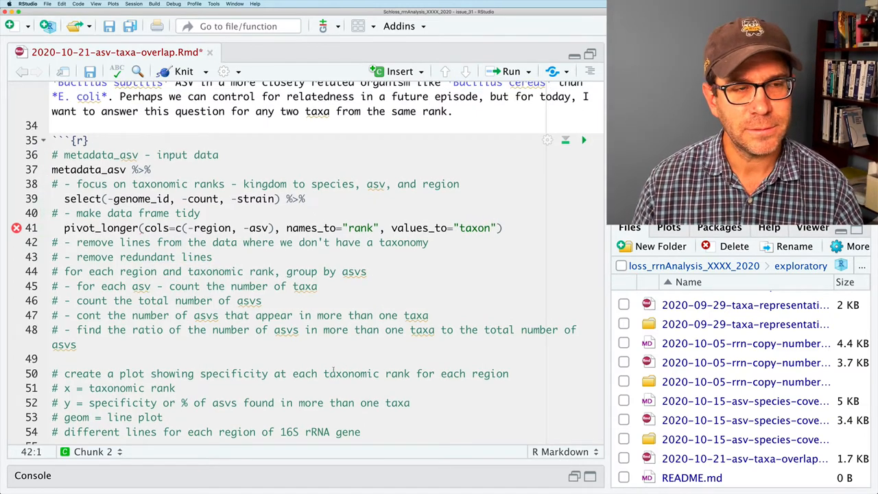
Step: Pipe the pivot_longer step into drop_na(taxon), and end that line with %>% too
{"action": "left_click", "coordinate": [584, 140]}
{"action": "type", "text": " %>%"}
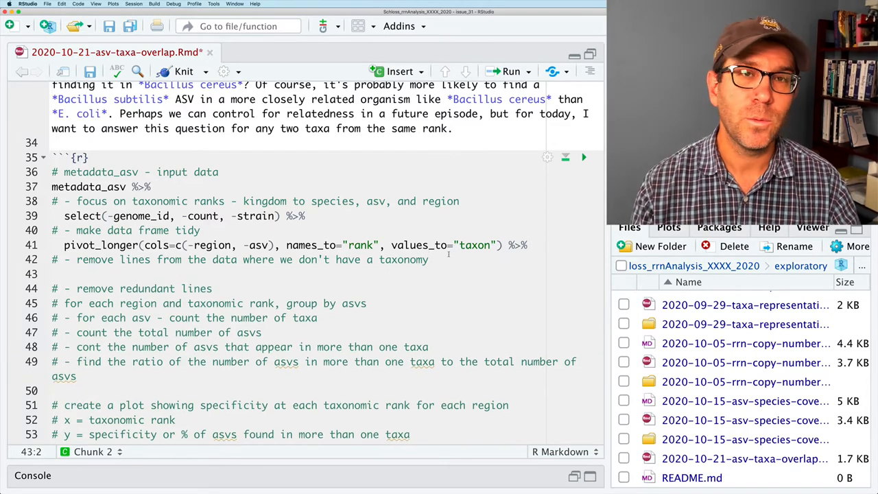
{"action": "type", "text": "drop_na(t"}
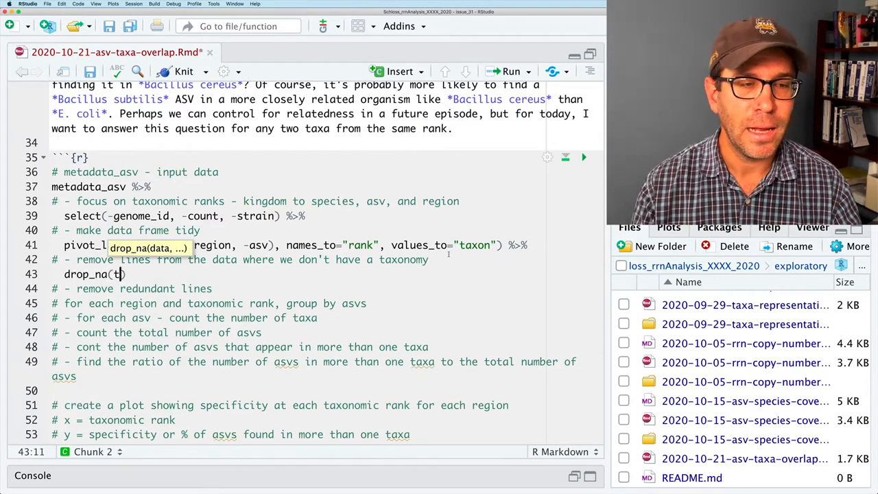
{"action": "type", "text": "axon)"}
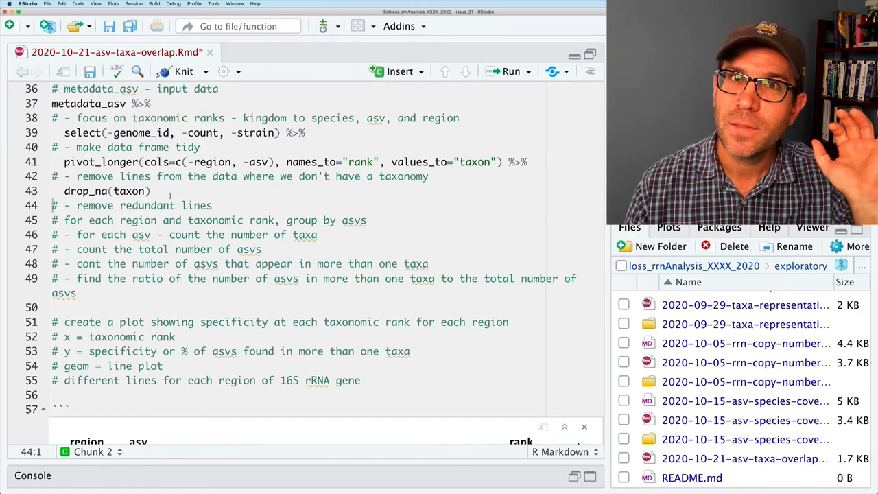
{"action": "left_click", "coordinate": [151, 191]}
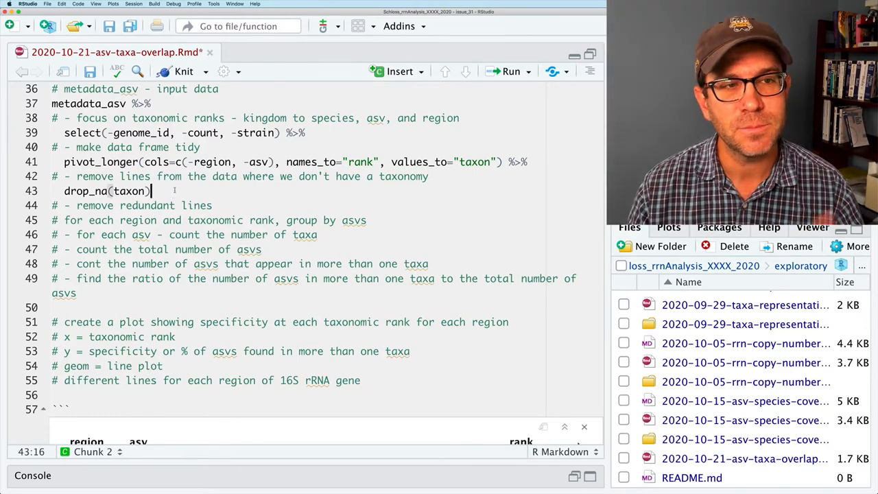
{"action": "type", "text": "$"}
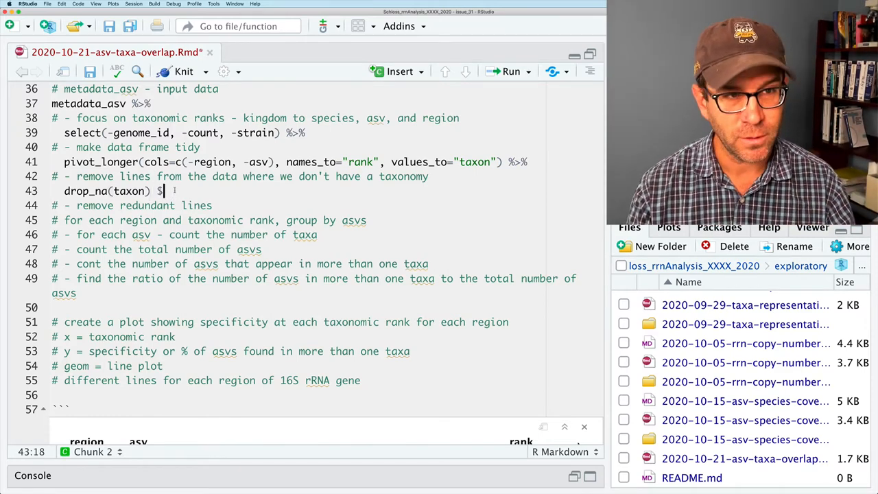
{"action": "type", "text": "%>%"}
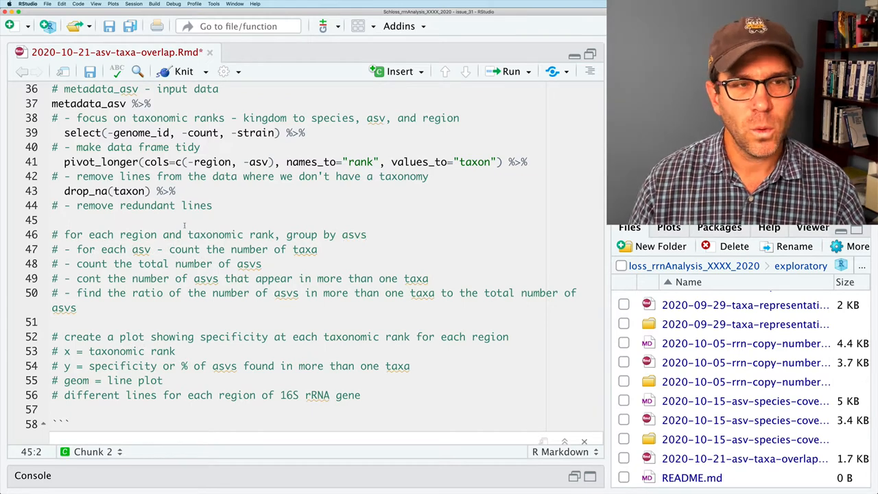
Step: Run the pipeline and start a distinct() step under the redundant-rows comment
{"action": "left_click", "coordinate": [511, 72]}
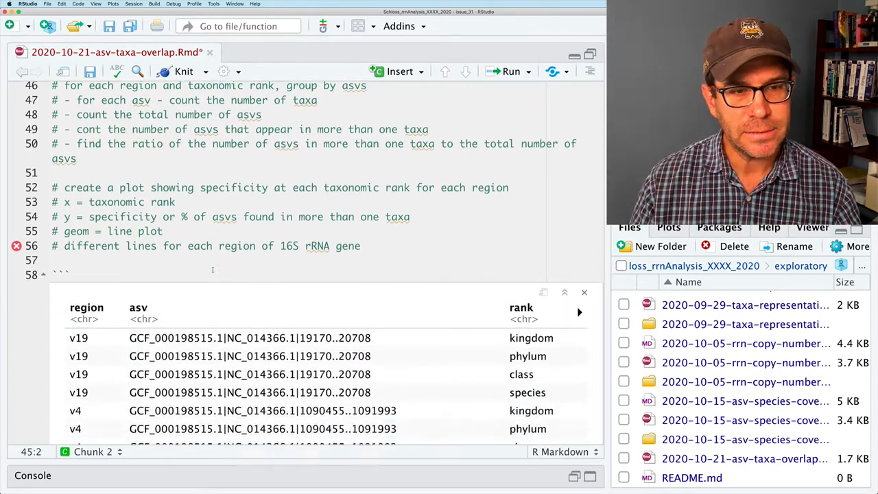
{"action": "scroll", "scroll_direction": "down", "scroll_amount": 3}
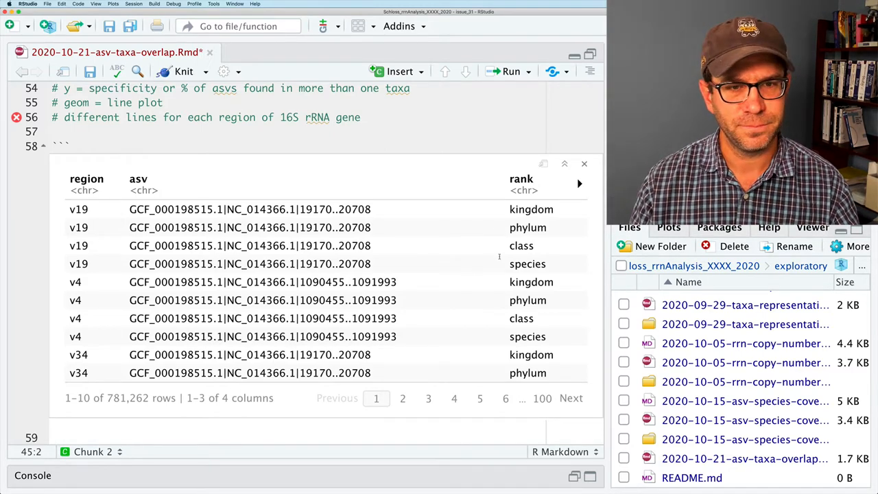
{"action": "left_click", "coordinate": [580, 183]}
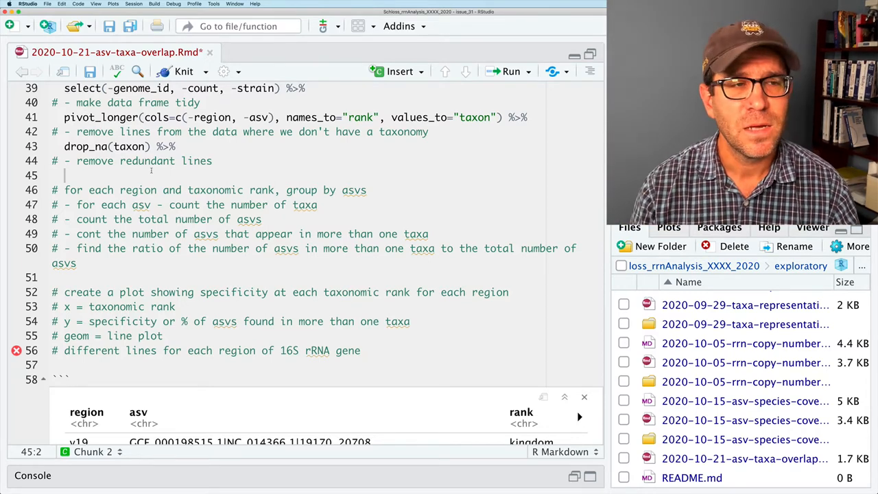
{"action": "type", "text": "distinct() %>%"}
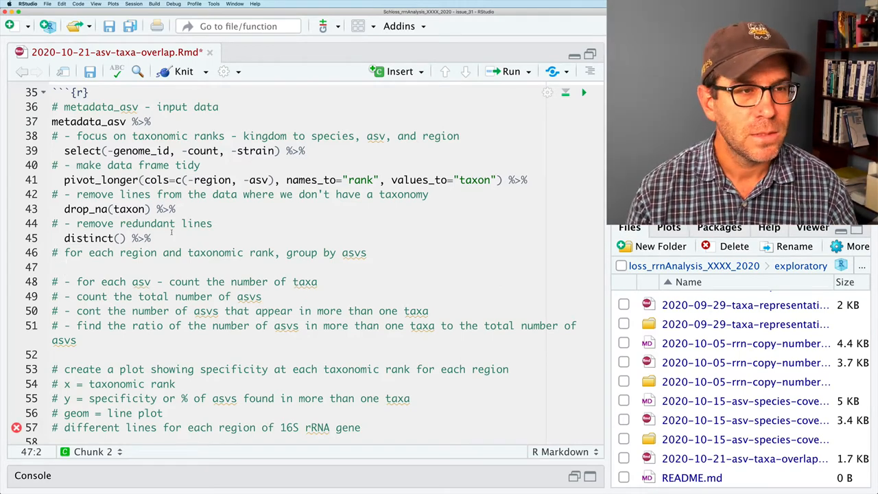
Step: Add group_by(region, rank, asv) piped into summarize(n_taxa = n())
{"action": "type", "text": "group_by("}
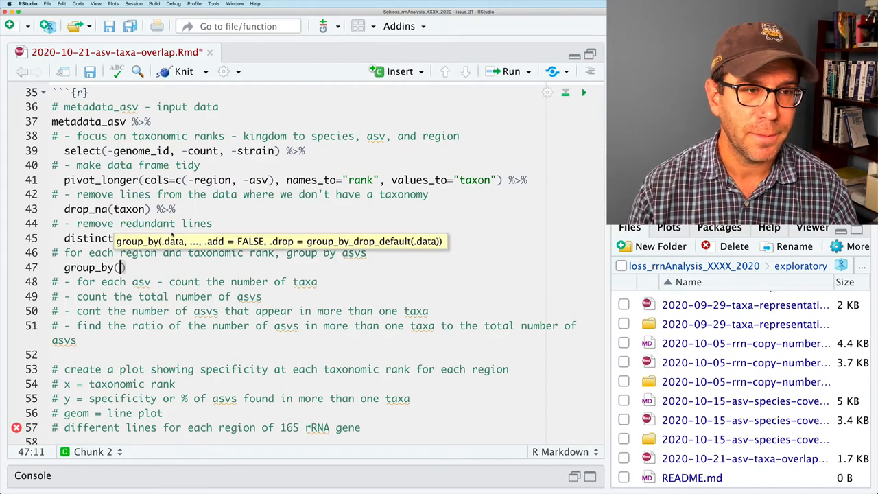
{"action": "type", "text": "reg"}
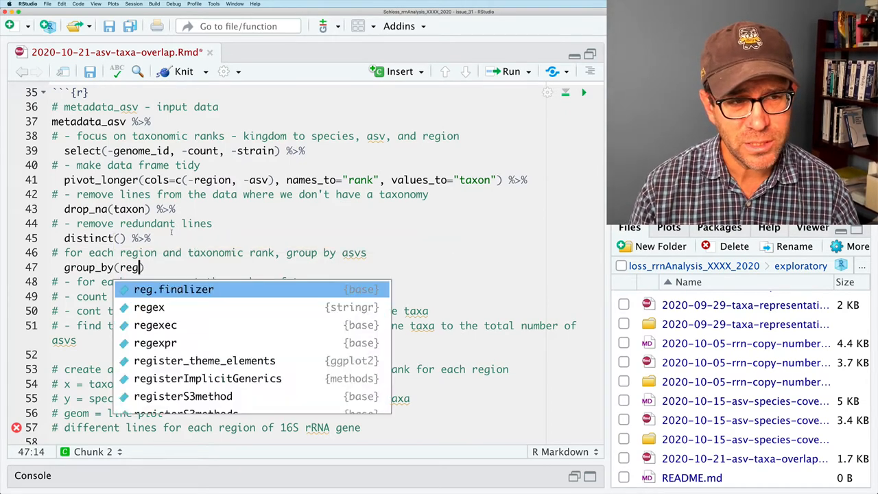
{"action": "type", "text": "ion, rank, asv"}
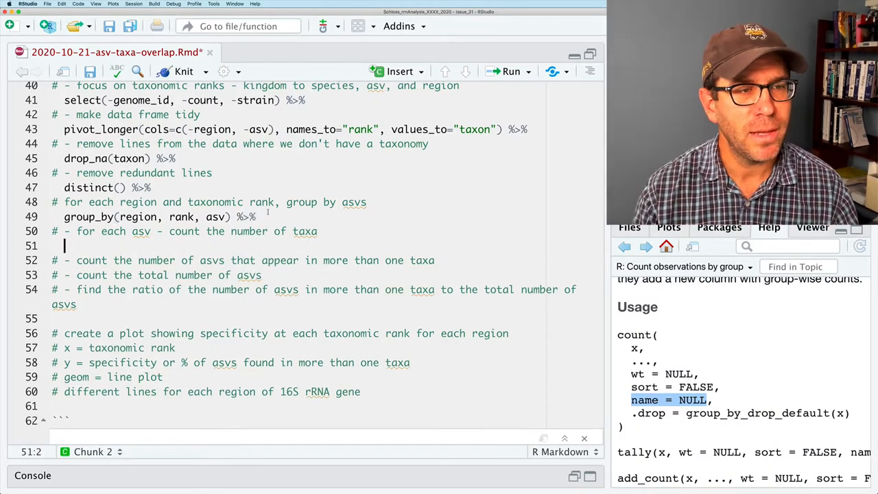
{"action": "type", "text": "summarize("}
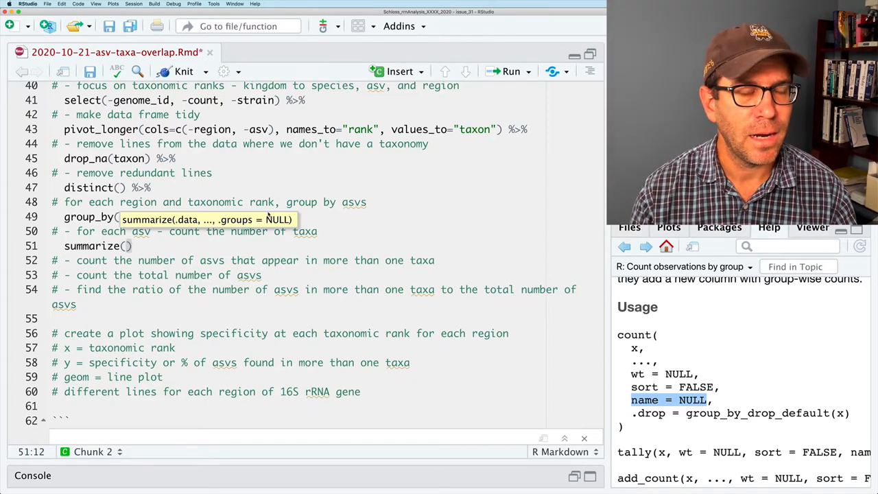
{"action": "type", "text": "n_taxx"}
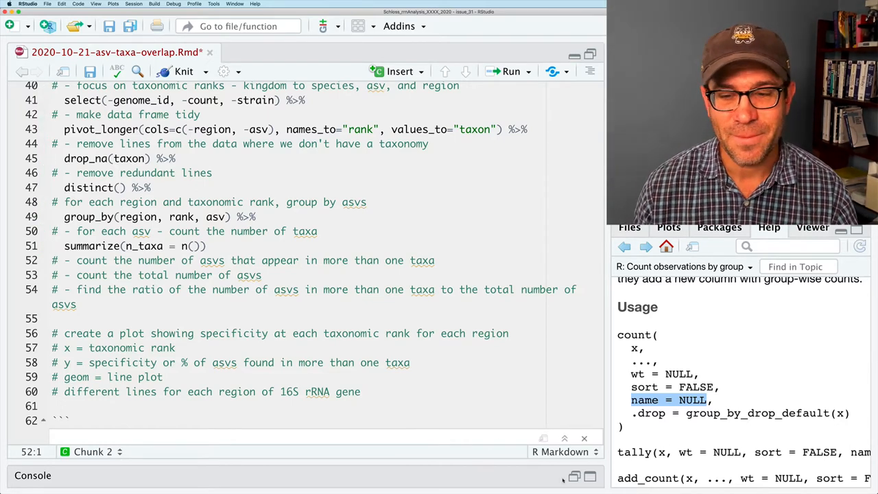
Step: Run the pipeline, then give summarize .groups="drop_last" and end it with a pipe
{"action": "left_click", "coordinate": [510, 71]}
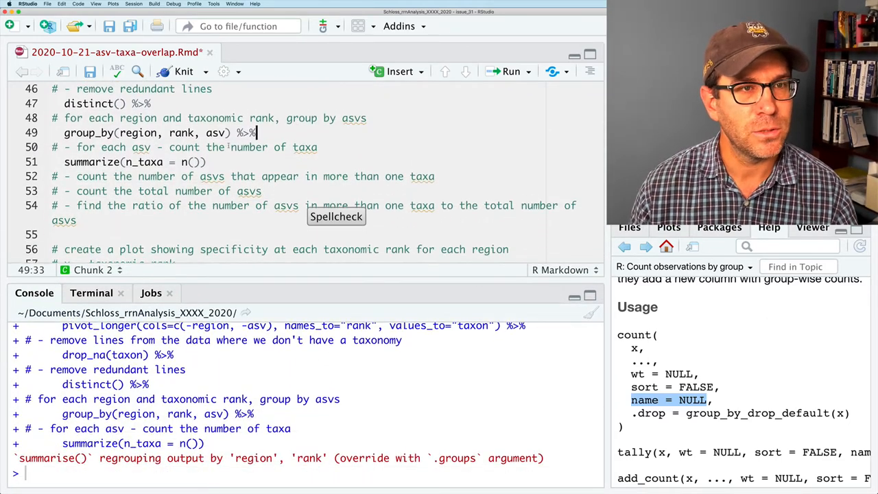
{"action": "type", "text": ", .groups=\"drop_"}
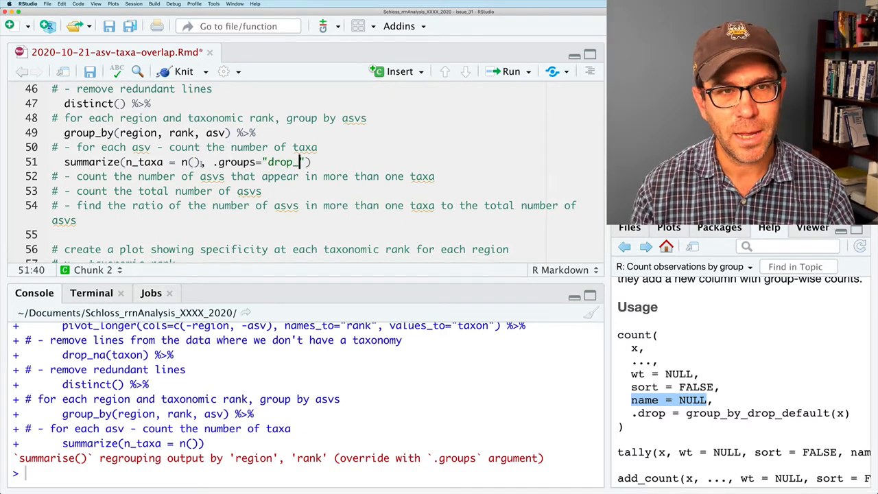
{"action": "type", "text": "last"}
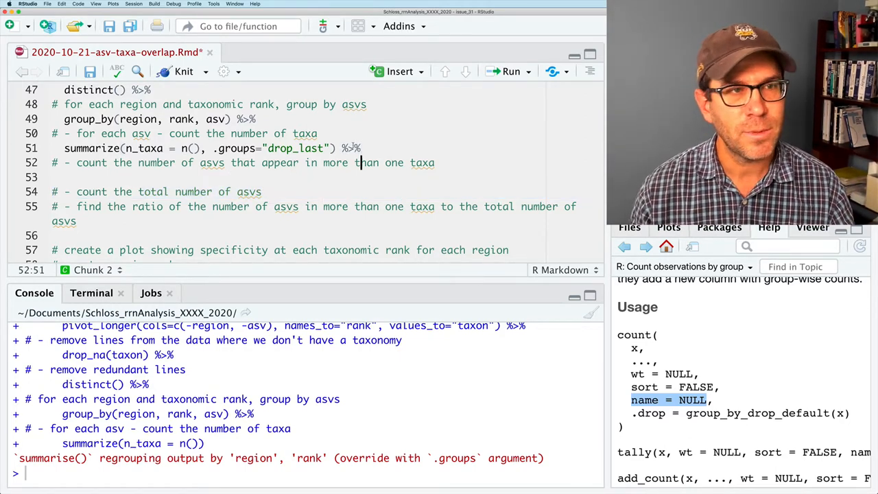
Step: Add a count(n_taxa) step and review the ASV counts per region and rank
{"action": "type", "text": "count("}
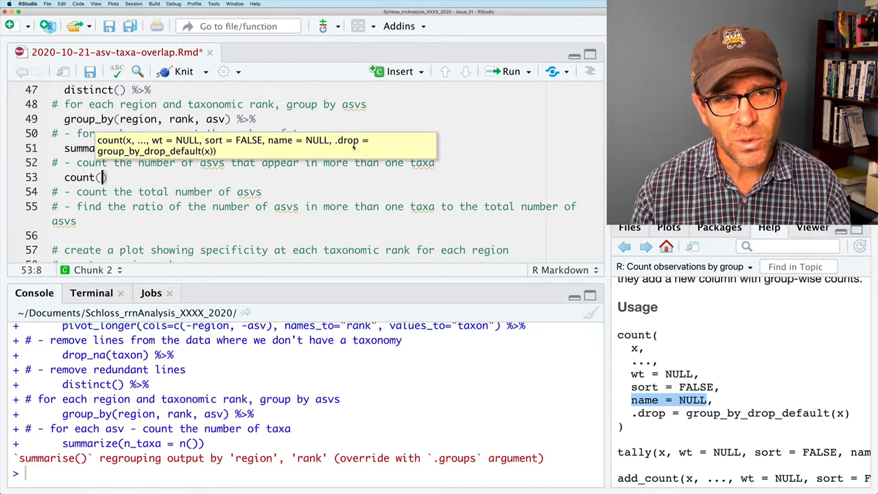
{"action": "type", "text": "n_taxa"}
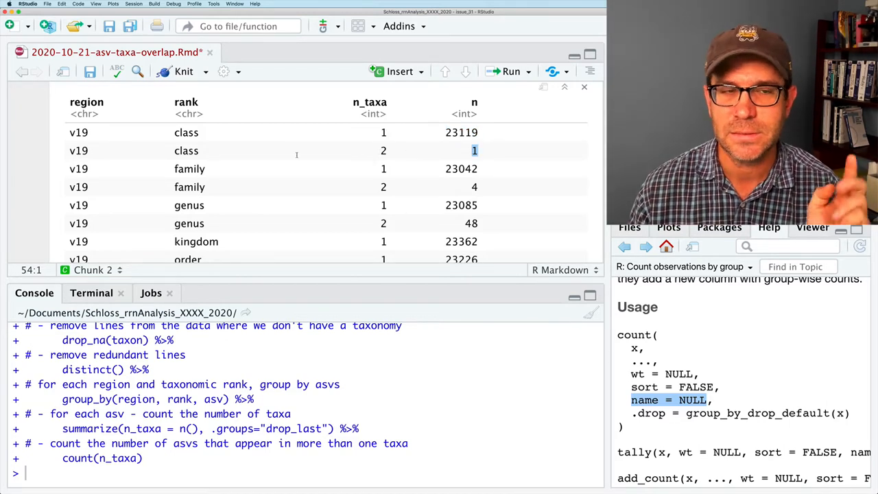
{"action": "scroll", "scroll_direction": "down", "scroll_amount": 3}
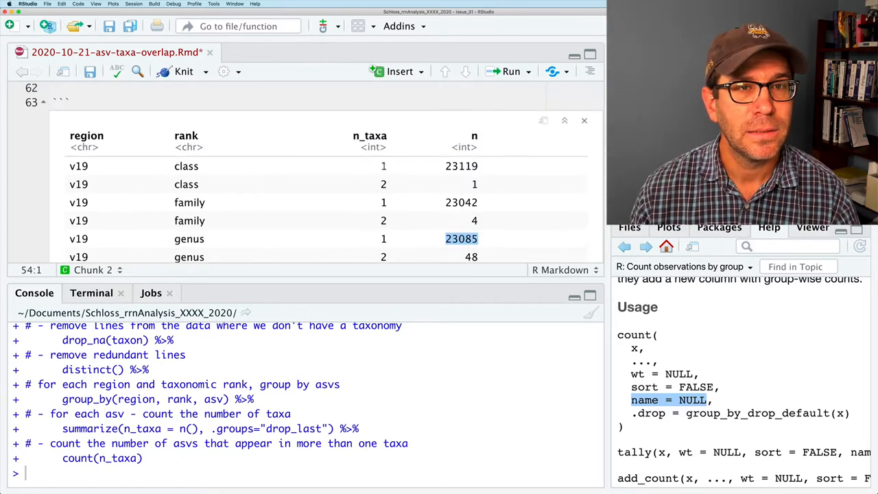
{"action": "left_click", "coordinate": [584, 120]}
{"action": "type", "text": "# - count the total number of asvs"}
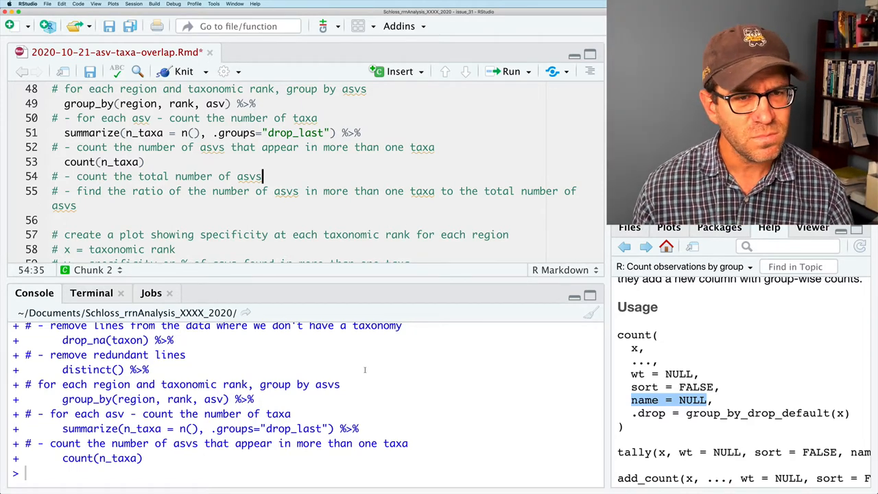
Step: Replace the total-asvs comment with summarize(overlap = sum(n_taxa > 1) * n / sum(n))
{"action": "left_click", "coordinate": [510, 71]}
{"action": "type", "text": " %>%"}
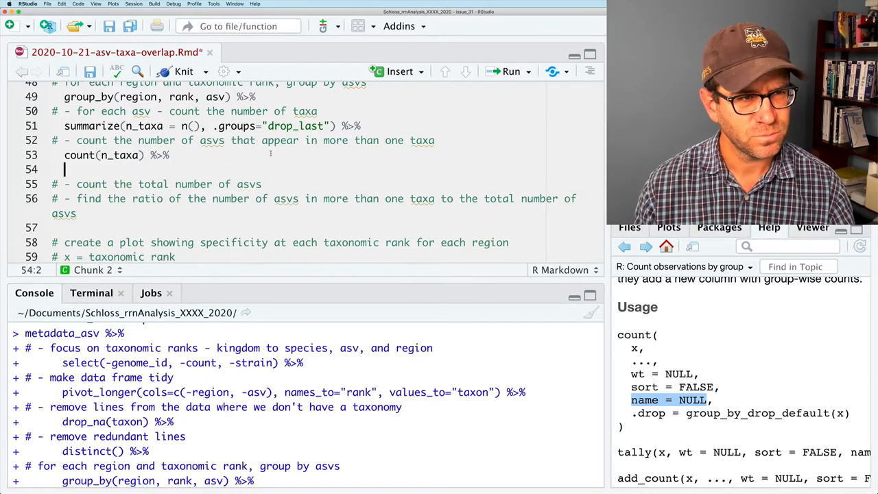
{"action": "left_click", "coordinate": [53, 184]}
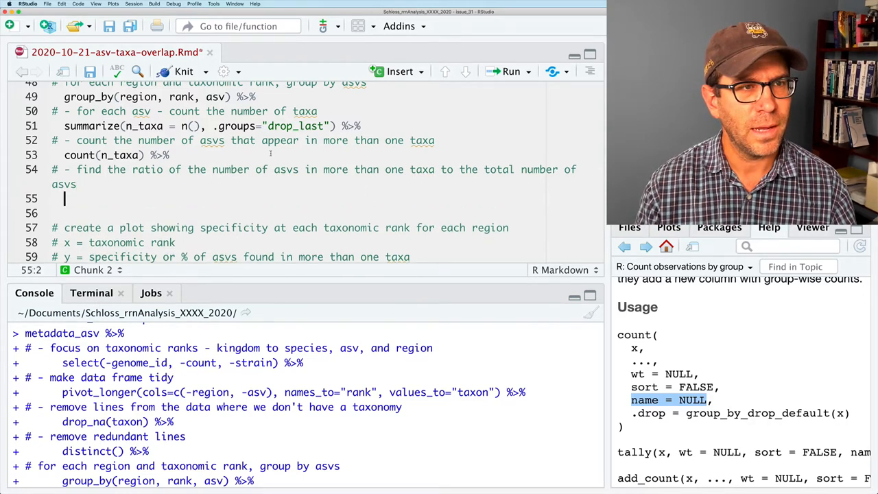
{"action": "type", "text": "summarize("}
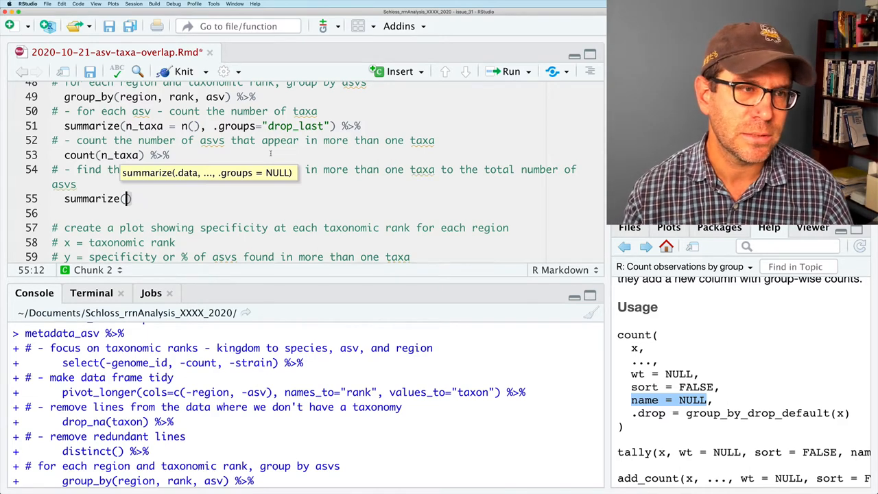
{"action": "type", "text": "overlap ="}
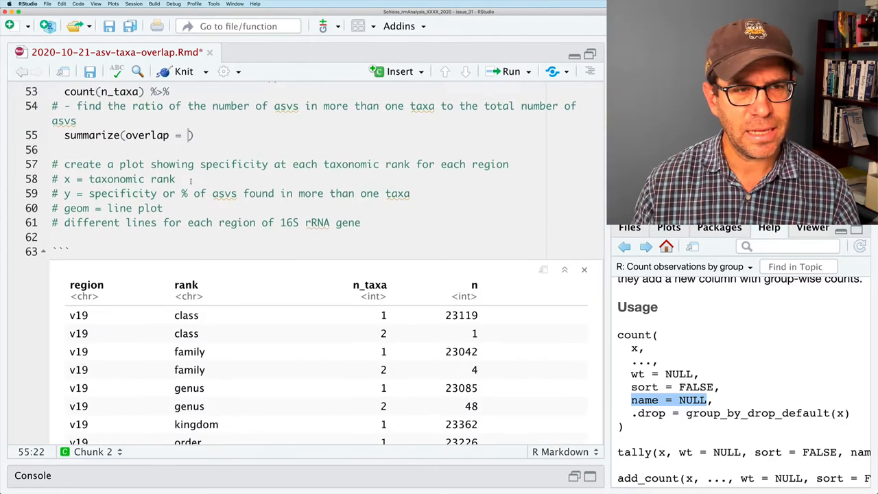
{"action": "scroll", "scroll_direction": "down", "scroll_amount": 3}
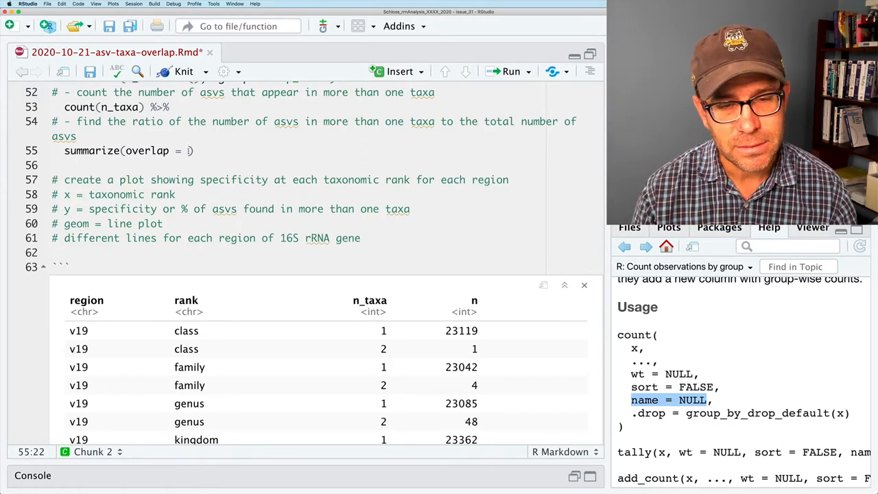
{"action": "type", "text": "sum("}
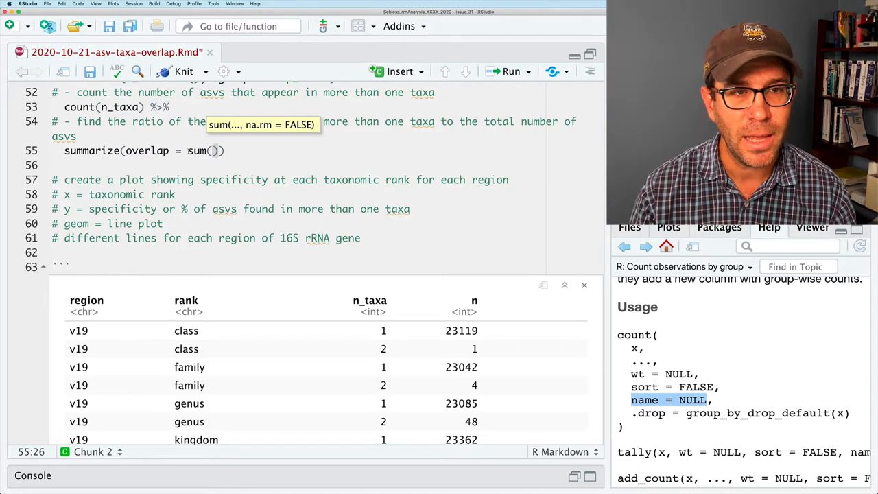
{"action": "type", "text": "n_taxa > 1"}
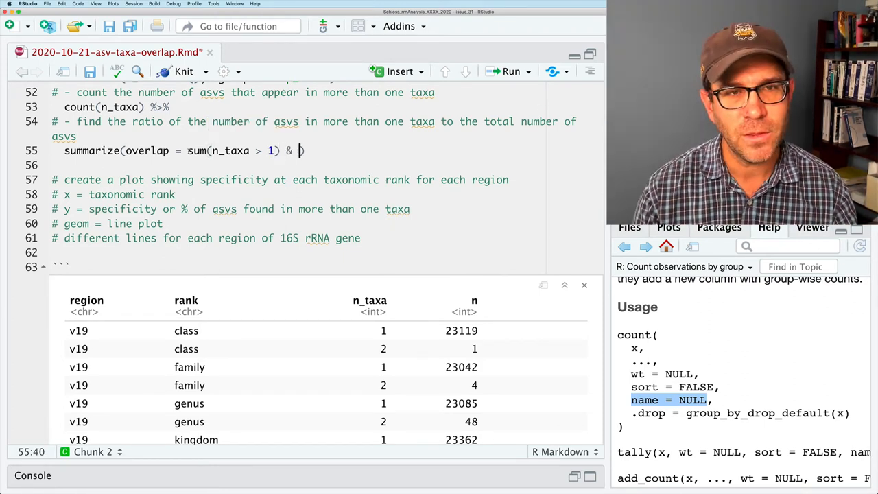
{"action": "type", "text": "* n()"}
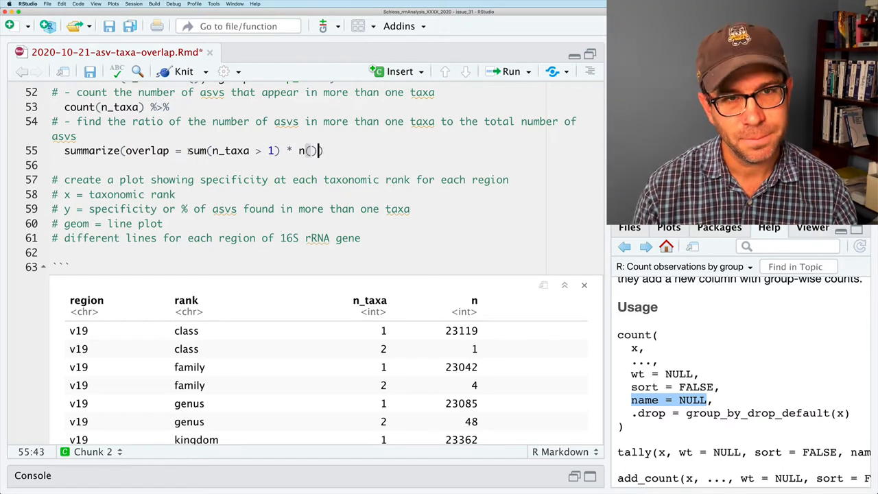
{"action": "key", "text": "Backspace"}
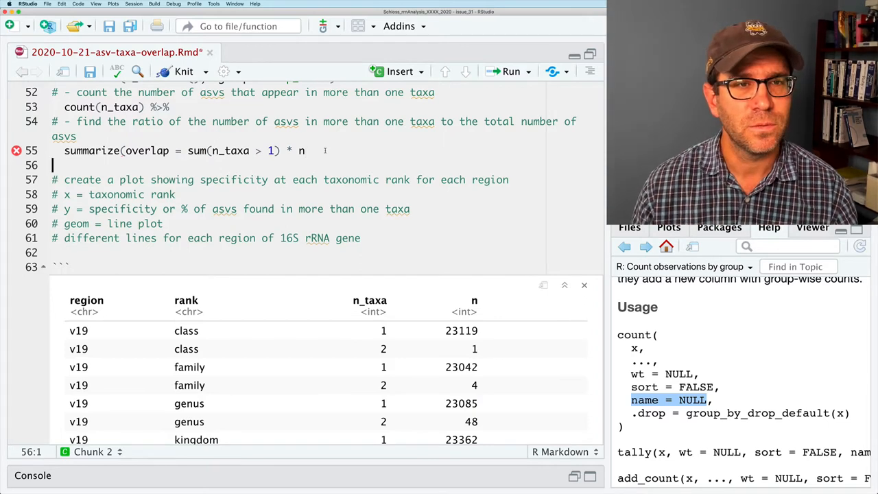
{"action": "type", "text": "/"}
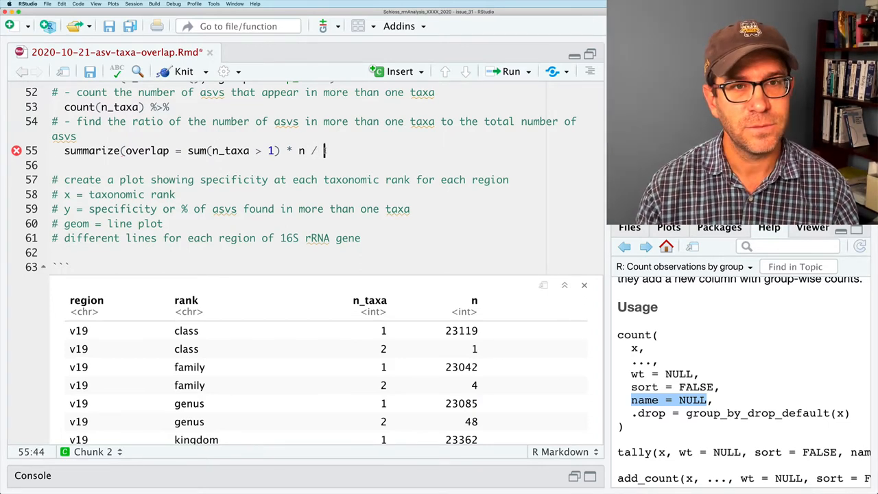
{"action": "type", "text": "sum(n)"}
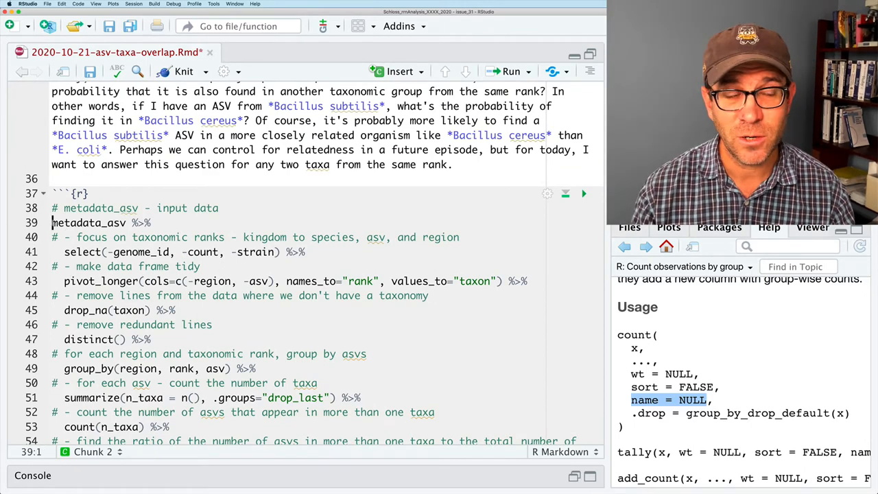
Step: Assign the pipeline result to overlap_data and run it
{"action": "type", "text": "overlap_d"}
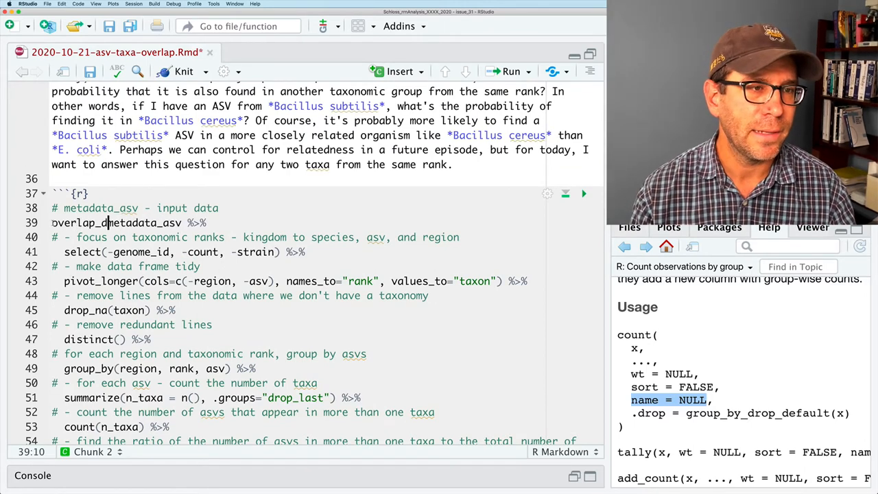
{"action": "type", "text": "<-"}
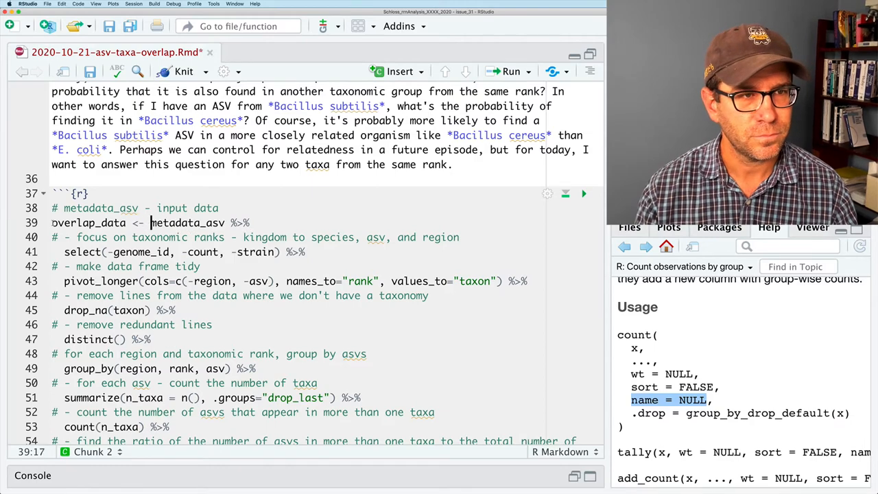
{"action": "left_click", "coordinate": [510, 72]}
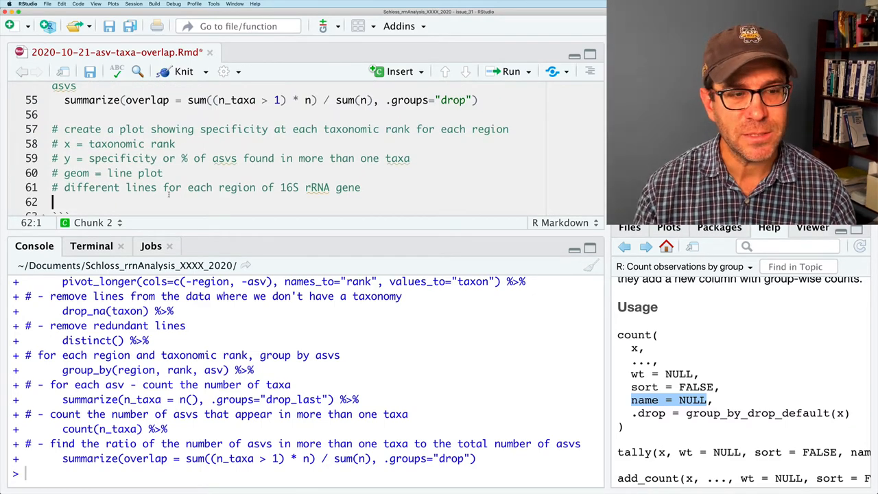
Step: Plot overlap_data with ggplot(aes(x=rank, y=overlap, group=region, color=region)) + geom_line() and run it
{"action": "type", "text": "overall"}
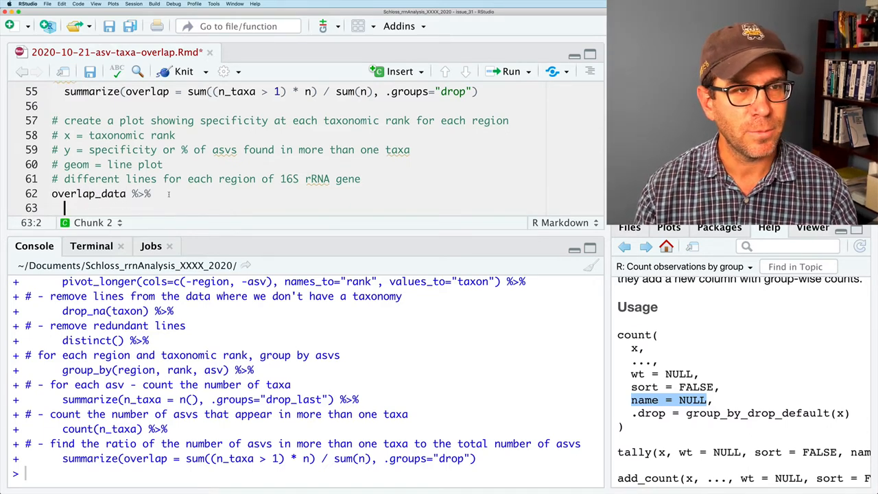
{"action": "type", "text": "ggplot(aes("}
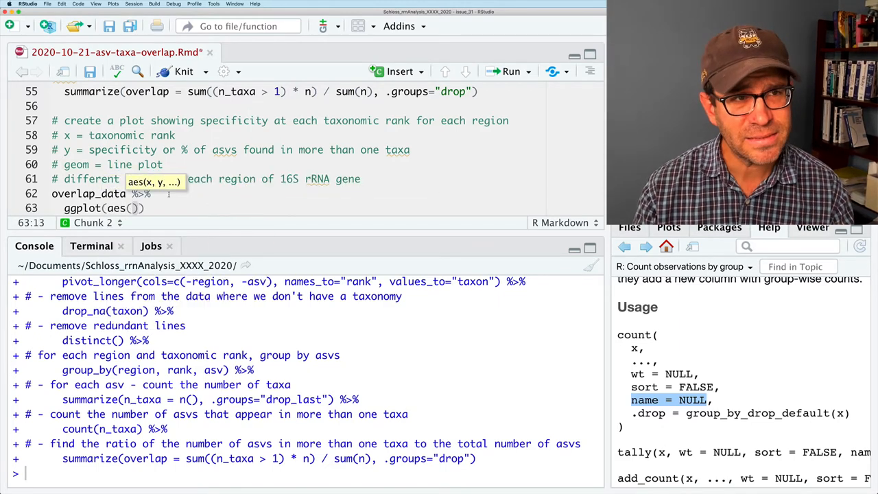
{"action": "type", "text": "x=rank"}
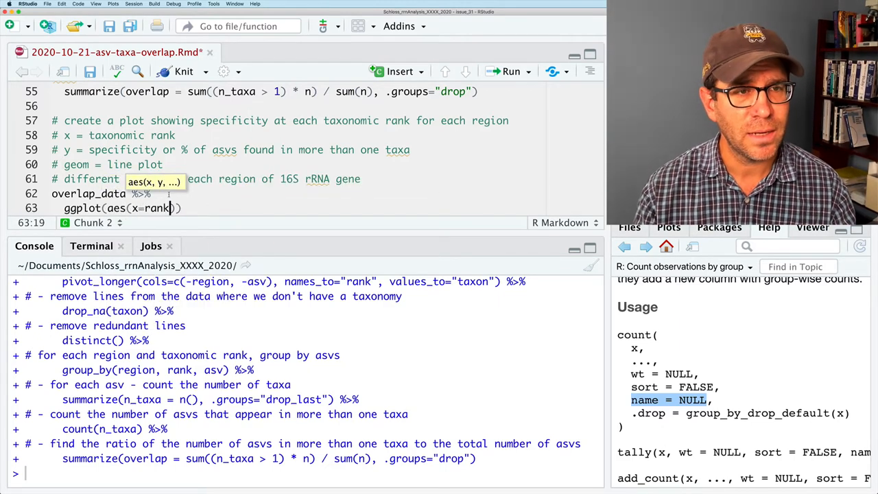
{"action": "type", "text": ", y=overlap"}
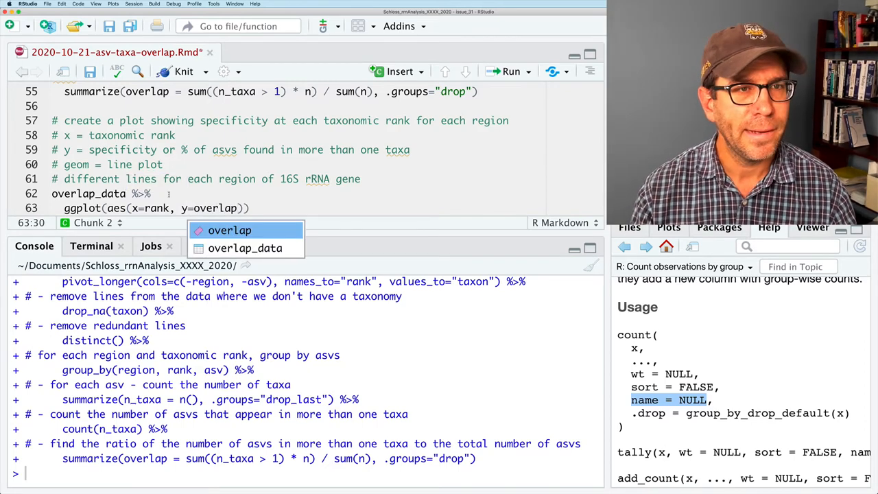
{"action": "type", "text": "g"}
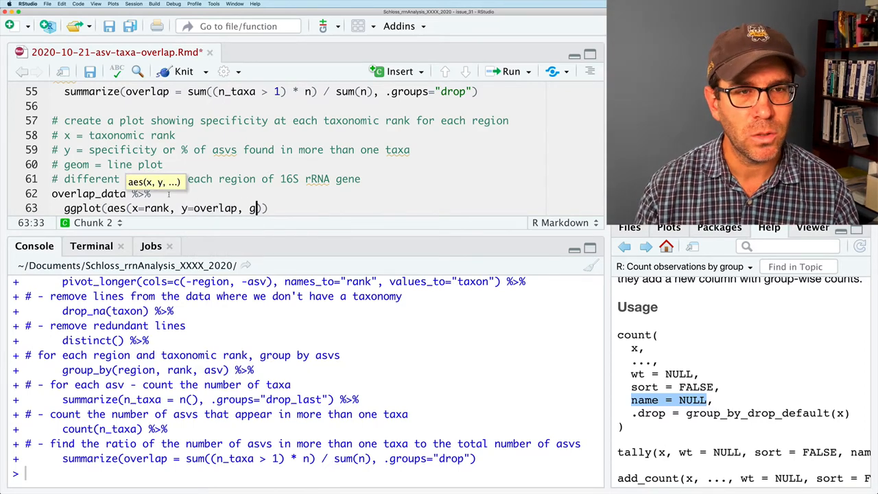
{"action": "type", "text": "roup=region, color"}
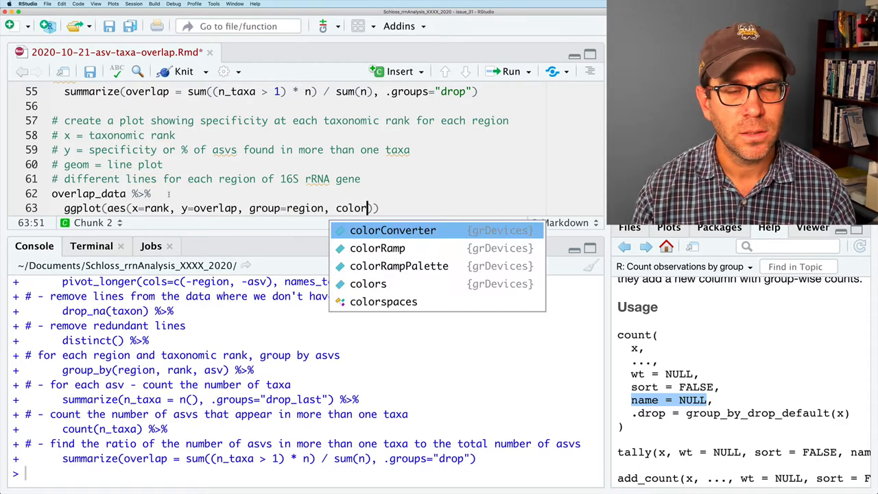
{"action": "type", "text": "=region)) +"}
{"action": "type", "text": "geom_line"}
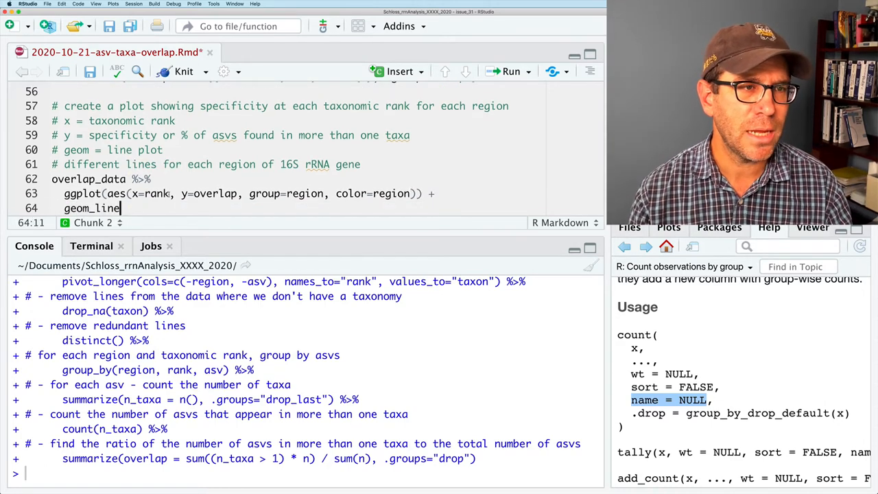
{"action": "type", "text": "()"}
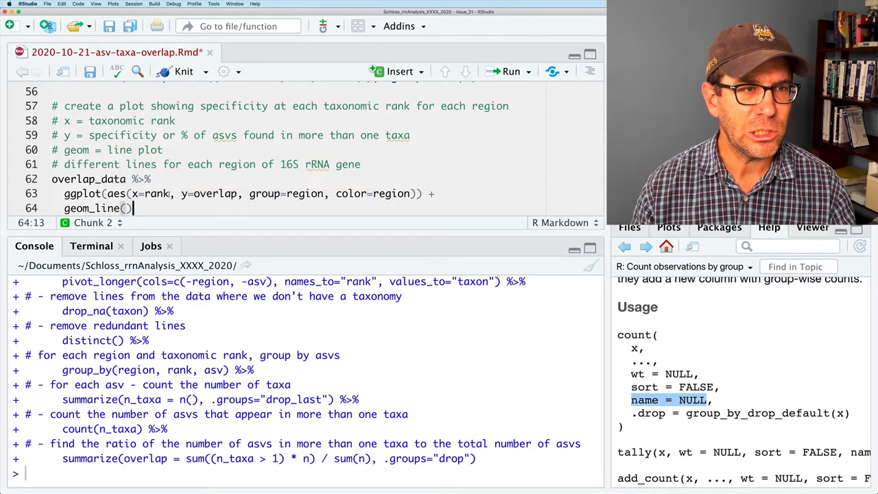
{"action": "left_click", "coordinate": [511, 71]}
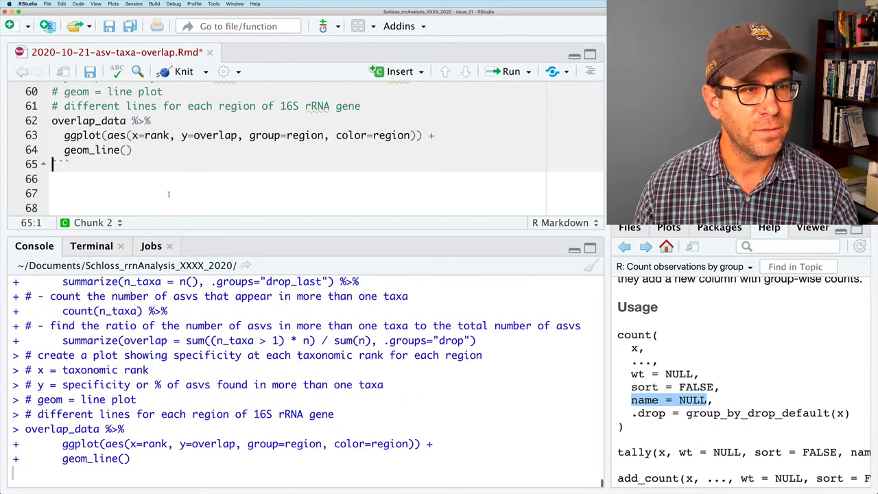
Step: Maximize the editor pane and run the chunk to show the four-region overlap chart inline
{"action": "left_click", "coordinate": [511, 71]}
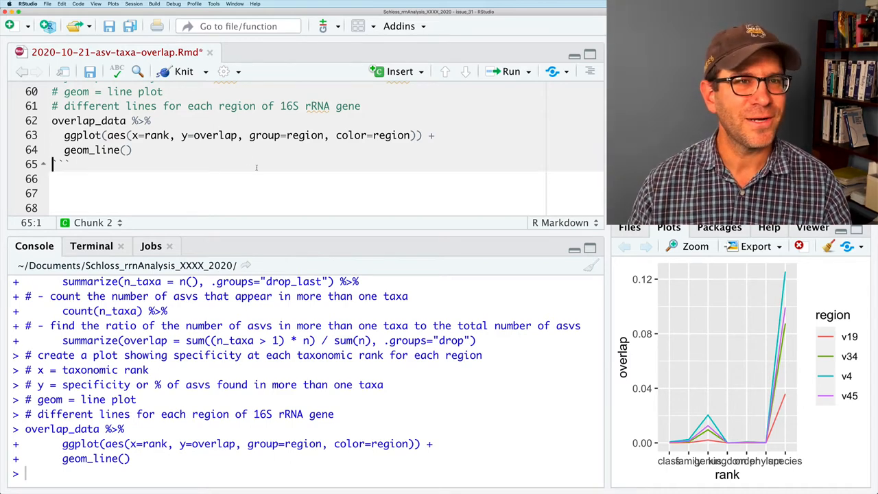
{"action": "left_click", "coordinate": [224, 72]}
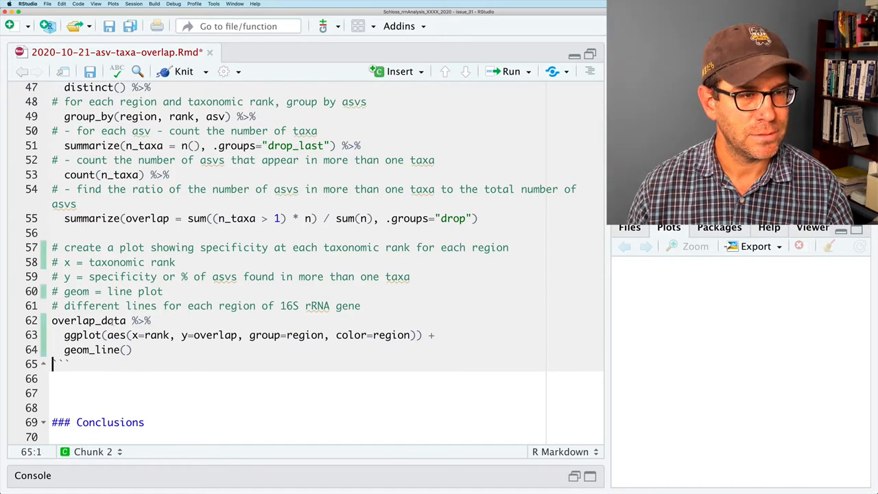
{"action": "left_click", "coordinate": [510, 71]}
{"action": "type", "text": " %>%"}
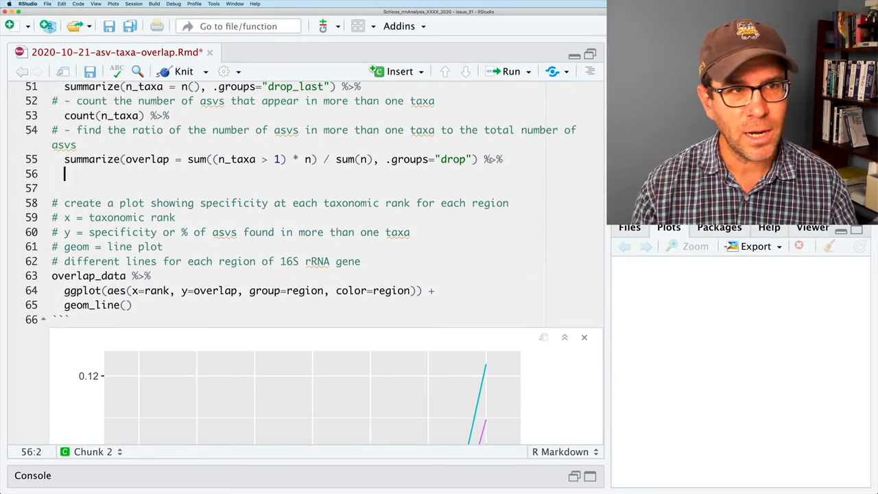
Step: Add mutate(rank = factor(rank, levels=c("kingdom", "phylum", "class", "order", "family", "genus", "species")))
{"action": "type", "text": "mutate("}
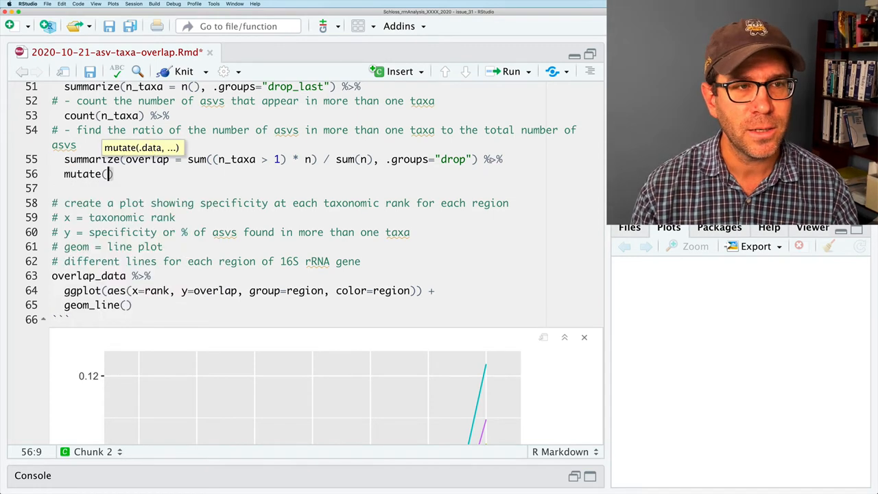
{"action": "type", "text": "ran"}
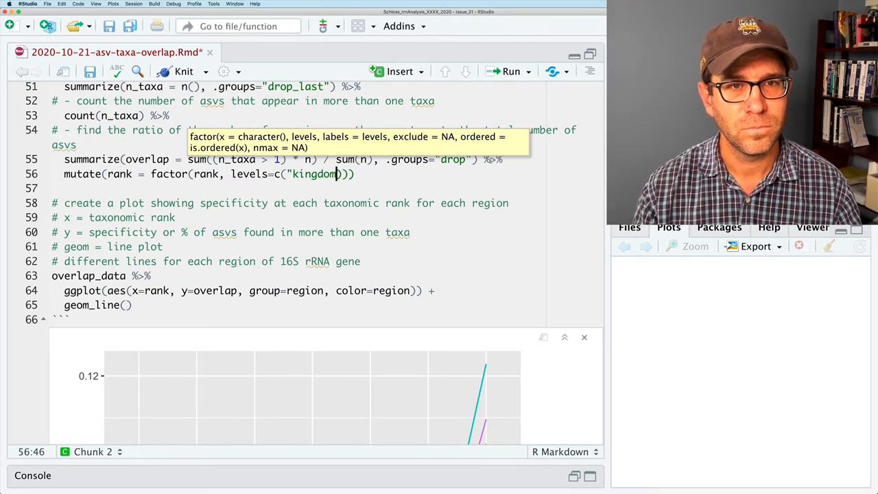
{"action": "type", "text": ", \"phylum\", \"class\","}
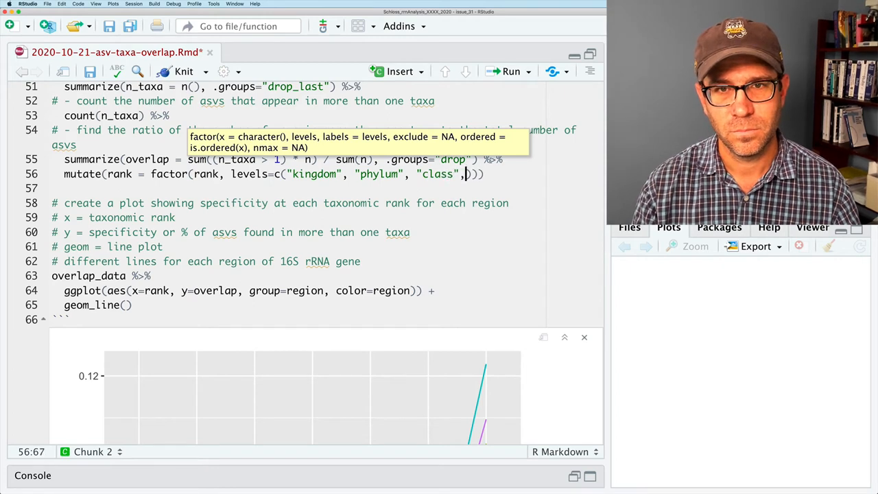
{"action": "type", "text": "\"order\", \"family\", \"genus"}
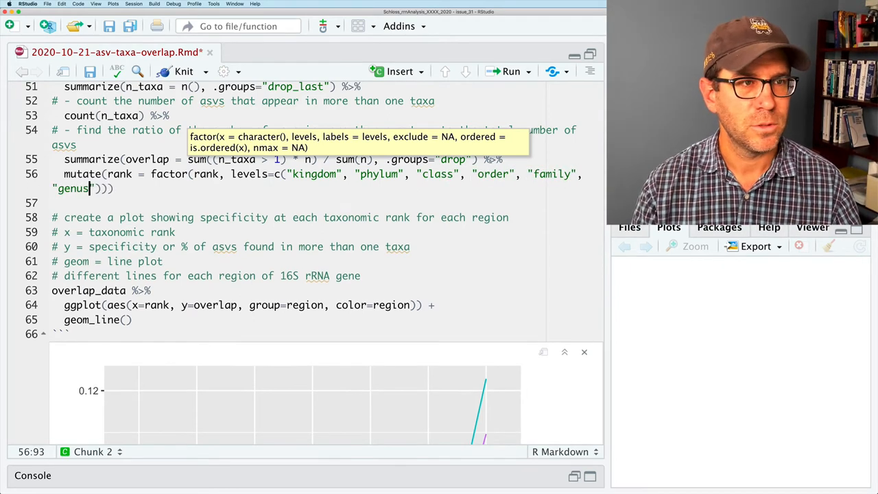
{"action": "type", "text": ", \"species\""}
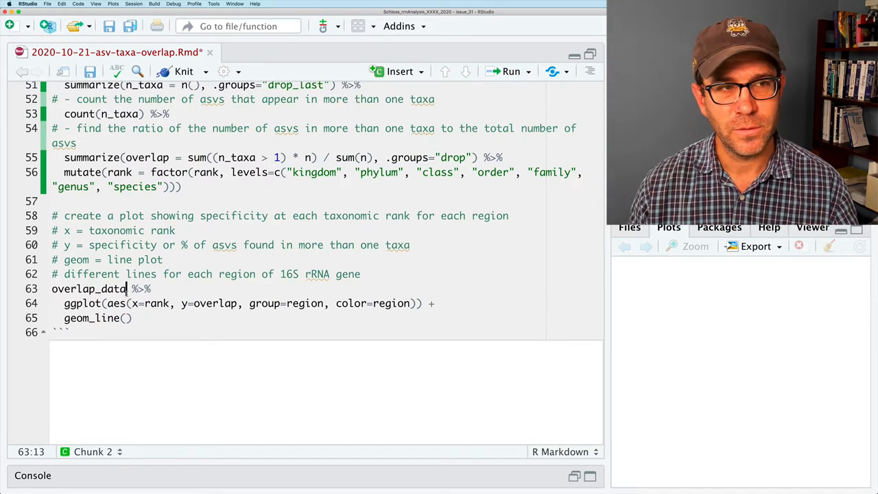
Step: Redraw the chart with ranks ordered kingdom to species and begin a Conclusions bullet
{"action": "scroll", "scroll_direction": "down", "scroll_amount": 3}
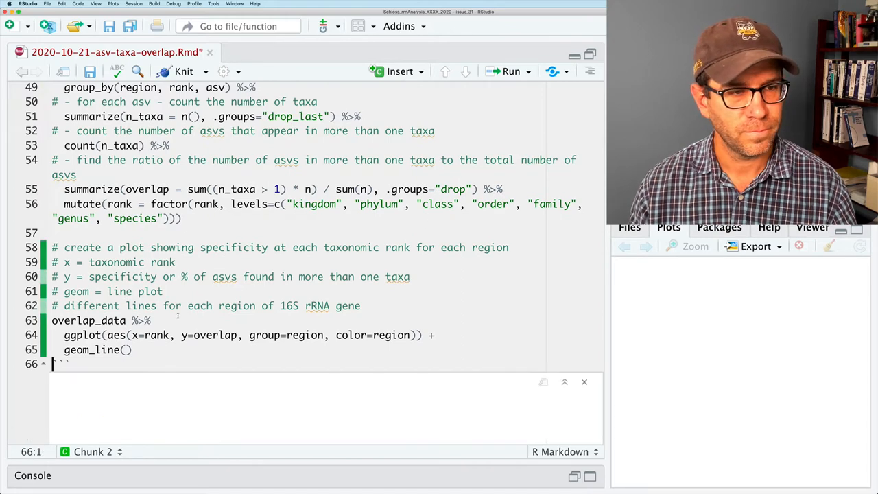
{"action": "left_click", "coordinate": [510, 71]}
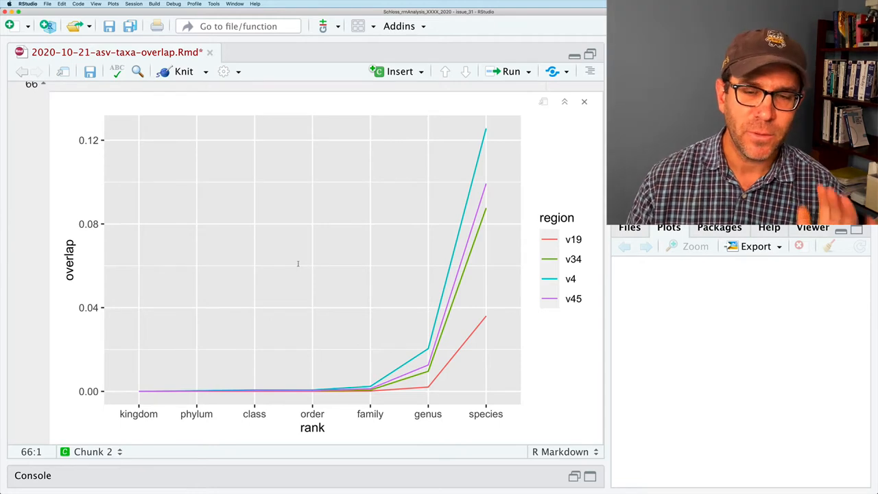
{"action": "mouse_move", "coordinate": [334, 268]}
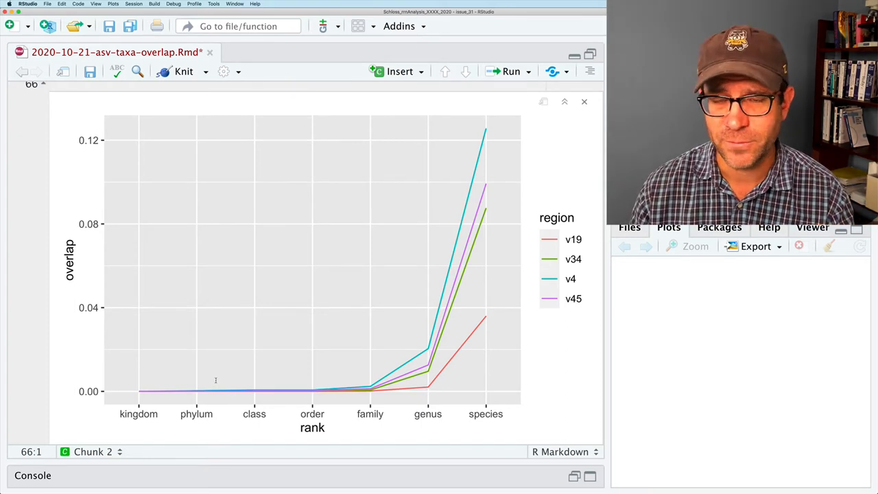
{"action": "mouse_move", "coordinate": [452, 396]}
{"action": "type", "text": "### Conclusions"}
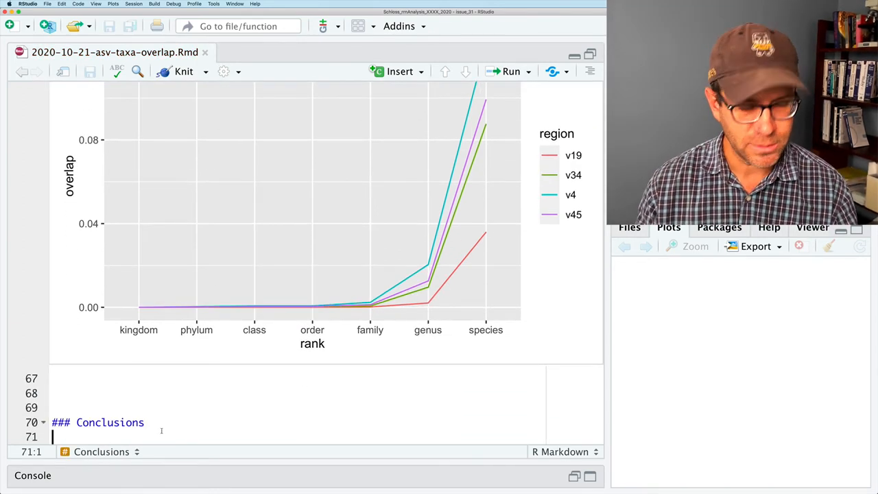
{"action": "type", "text": "*"}
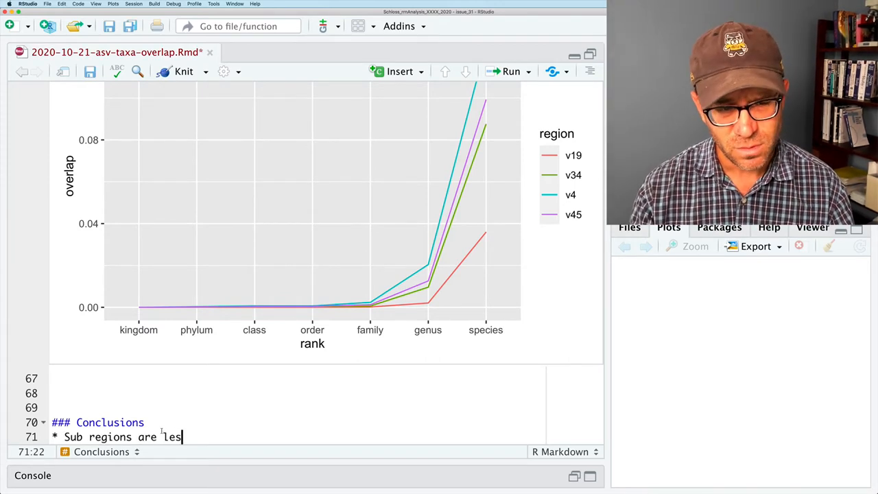
Step: Write the Conclusions bullet: sub regions are less specific at the species level than full-length
{"action": "type", "text": "s specific at the species level than"}
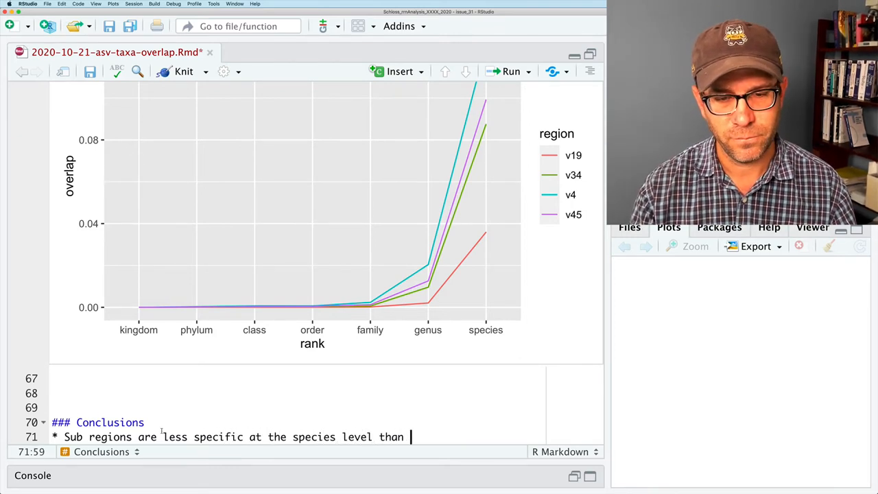
{"action": "type", "text": "full-l"}
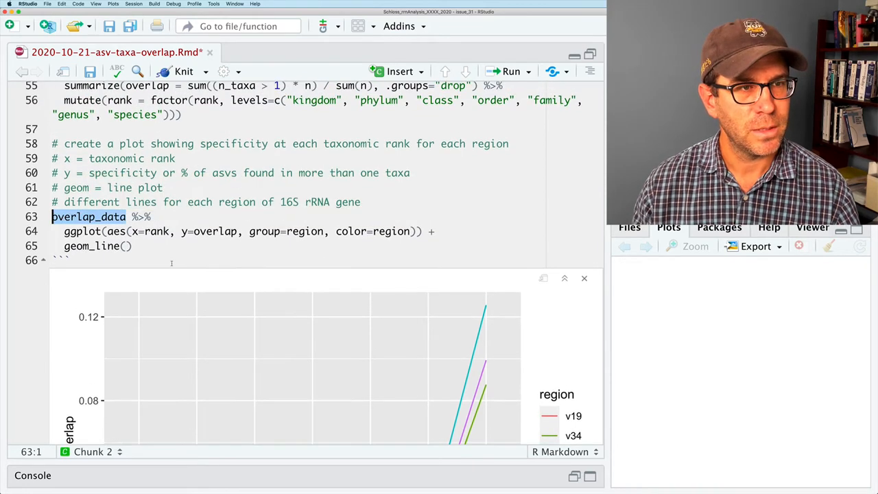
Step: Add an overlap_data filter(rank == "species") step and start a second mutate() after the factor line
{"action": "type", "text": "overlap_data %>%"}
{"action": "type", "text": "f"}
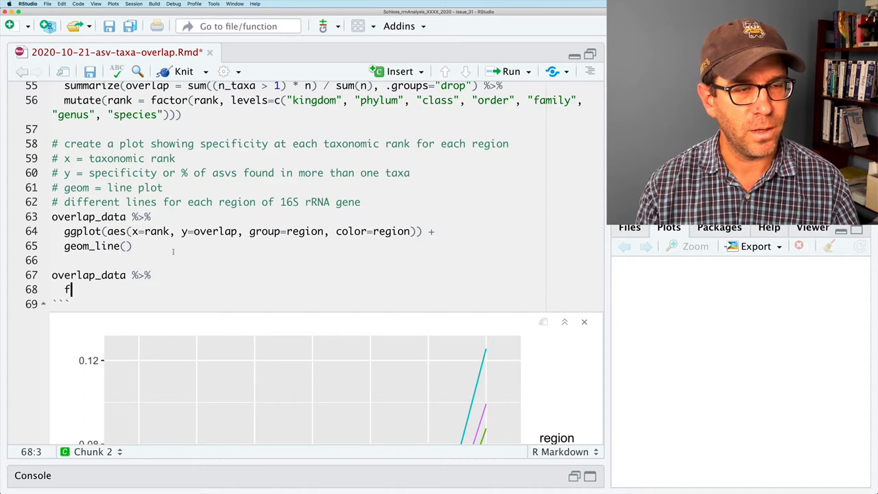
{"action": "type", "text": "ilter("}
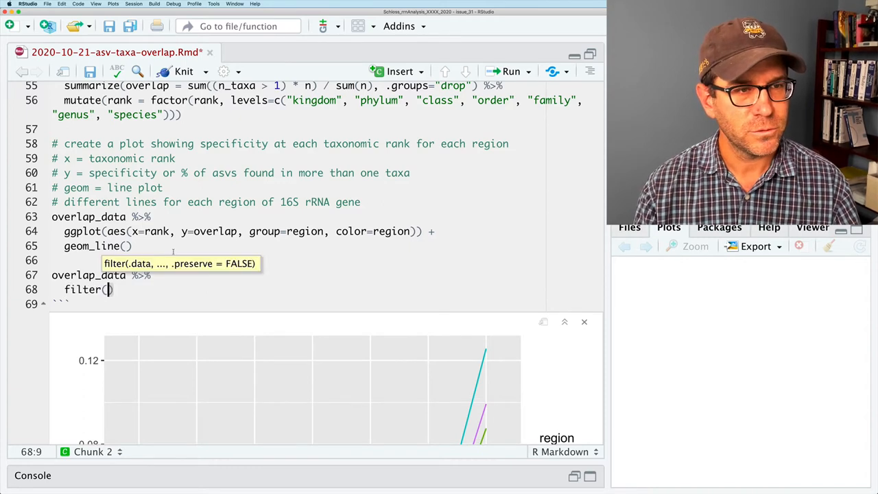
{"action": "type", "text": "rank == \"species\""}
{"action": "left_click", "coordinate": [317, 107]}
{"action": "type", "text": " %>%"}
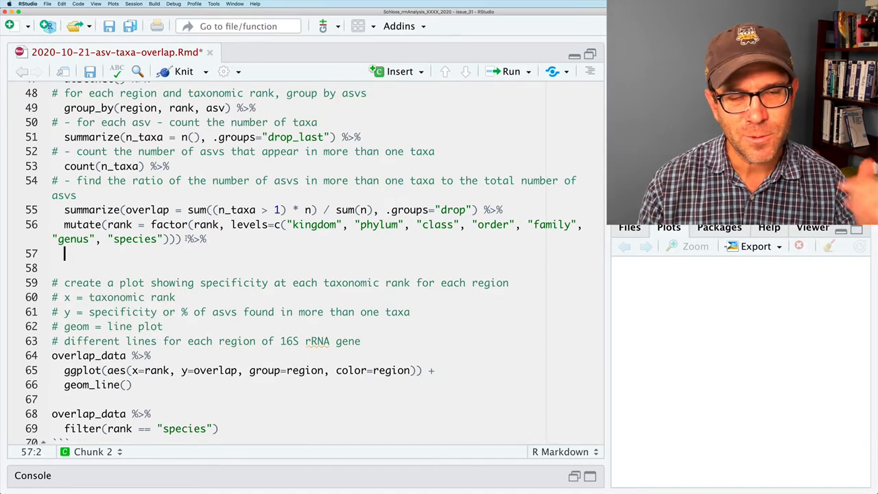
{"action": "type", "text": "mutate("}
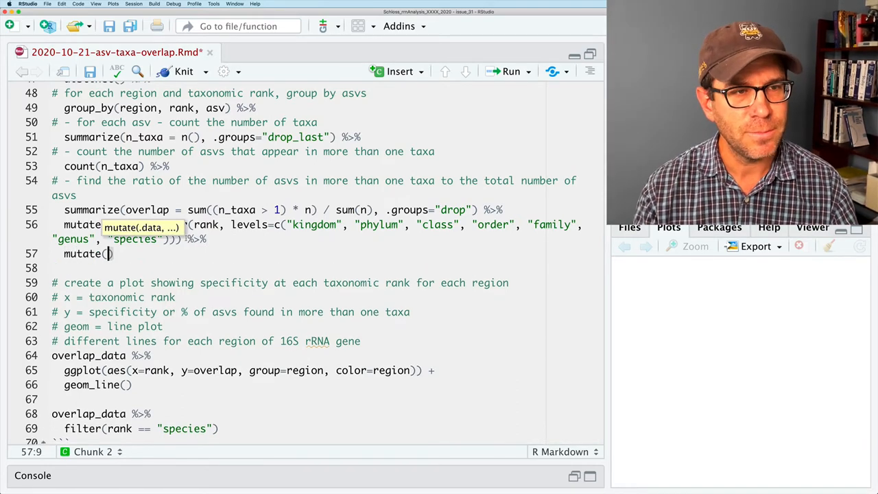
Step: Enter mutate(overlap = 100*overlap) so the overlap axis shows percentages
{"action": "type", "text": "overla"}
{"action": "type", "text": "* Sub regions are less specific at the species level than full-length"}
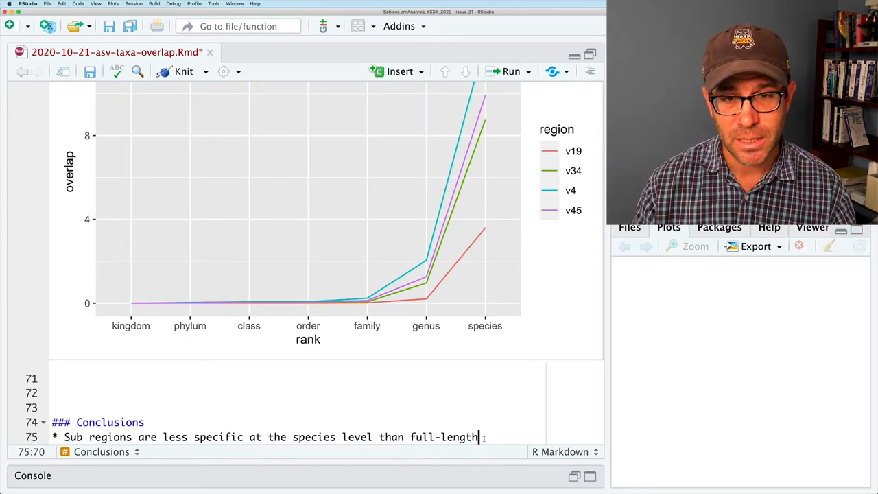
Step: Write a bullet: full-length has 3.6% species overlap versus 8.8 and 12.6% for subregions
{"action": "type", "text": "Still f"}
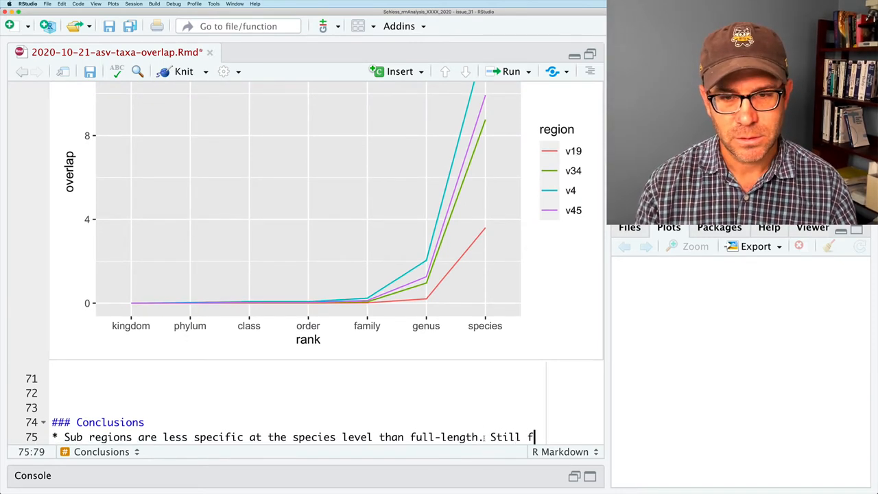
{"action": "type", "text": "full-length"}
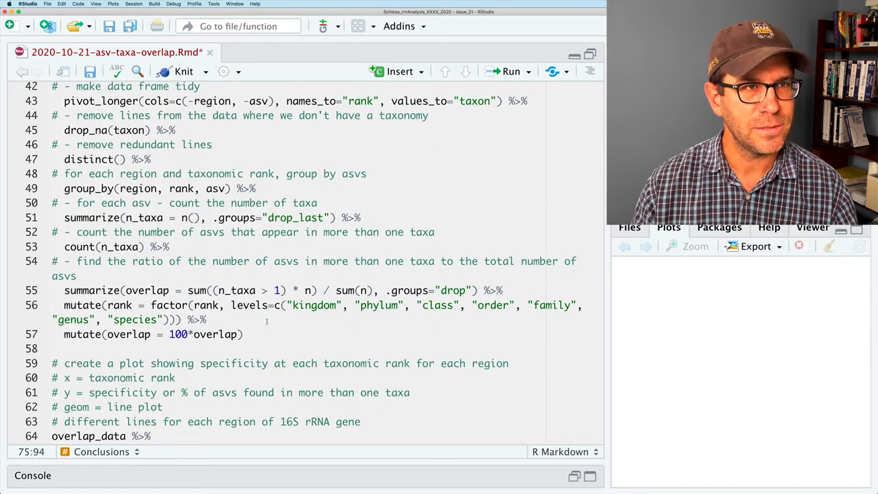
{"action": "left_click", "coordinate": [511, 72]}
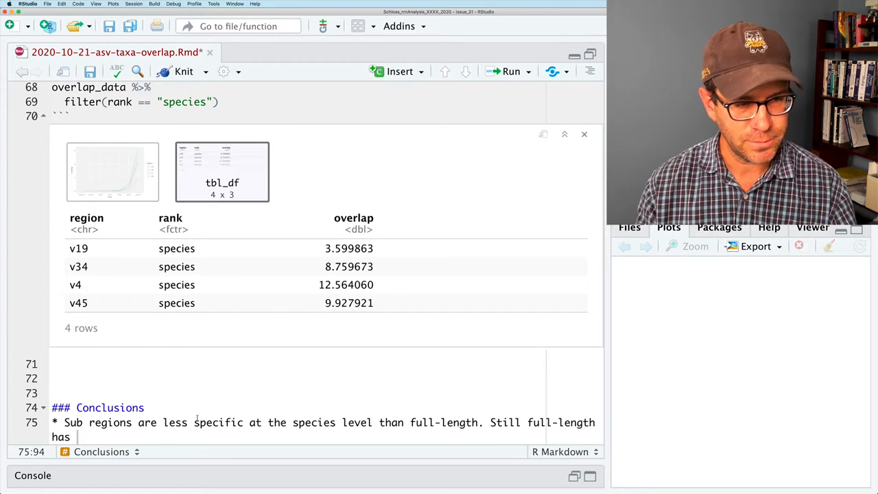
{"action": "left_click", "coordinate": [221, 171]}
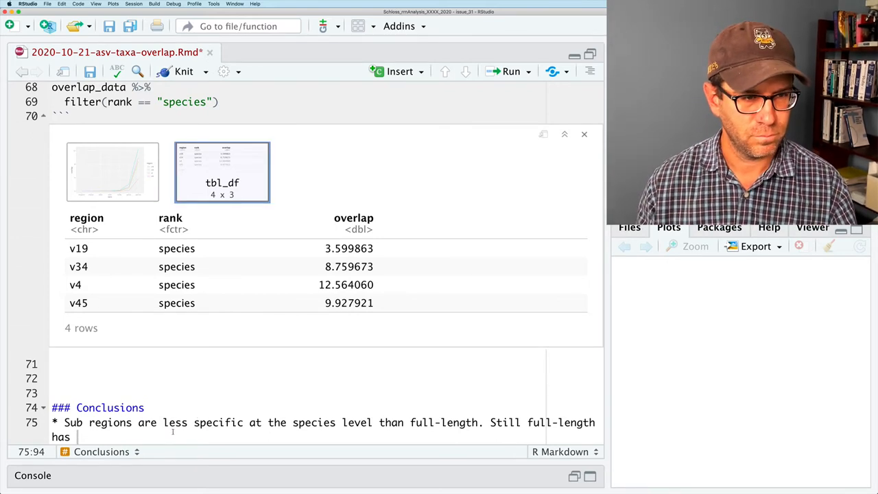
{"action": "type", "text": "3.6%"}
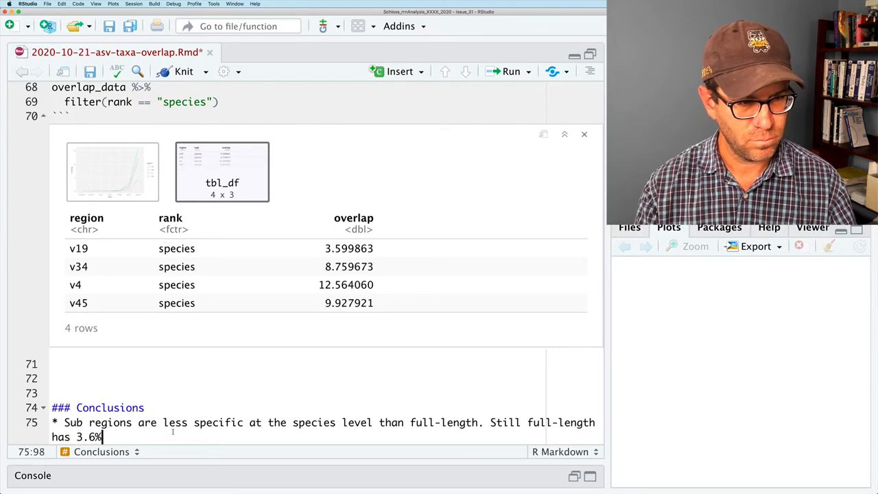
{"action": "type", "text": "overlap whereas the subregions are between"}
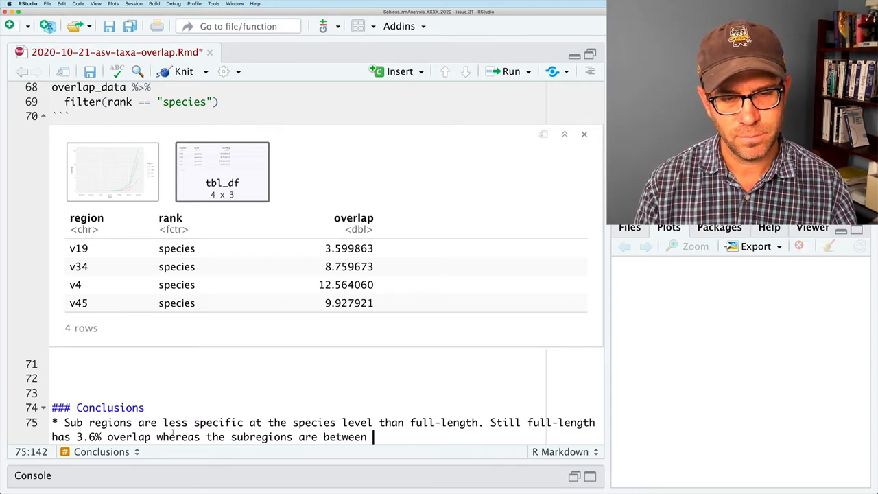
{"action": "type", "text": "8.8 and 1"}
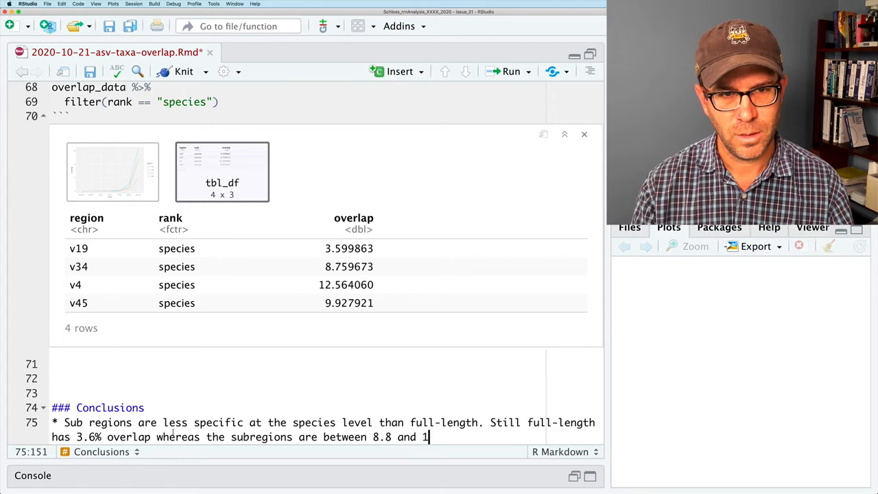
{"action": "type", "text": "2.6% overlap"}
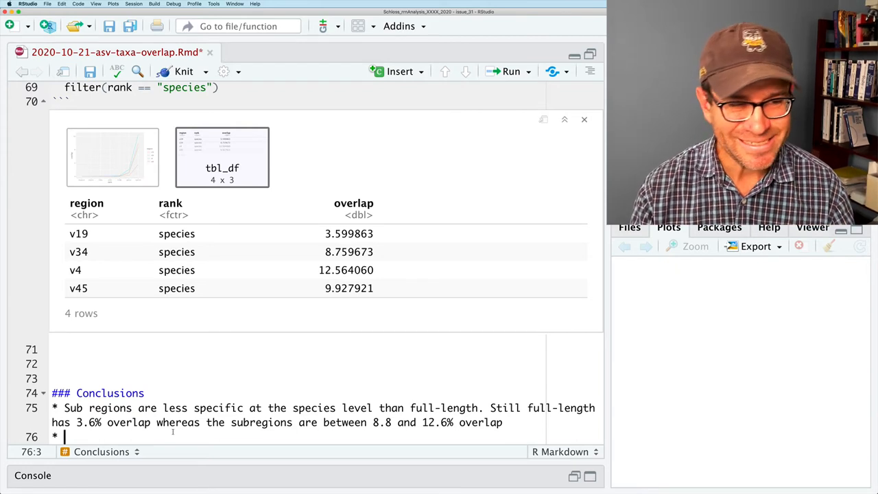
Step: Add a caveat bullet that this analysis doesn't control for uneven species sampling
{"action": "type", "text": "This naal"}
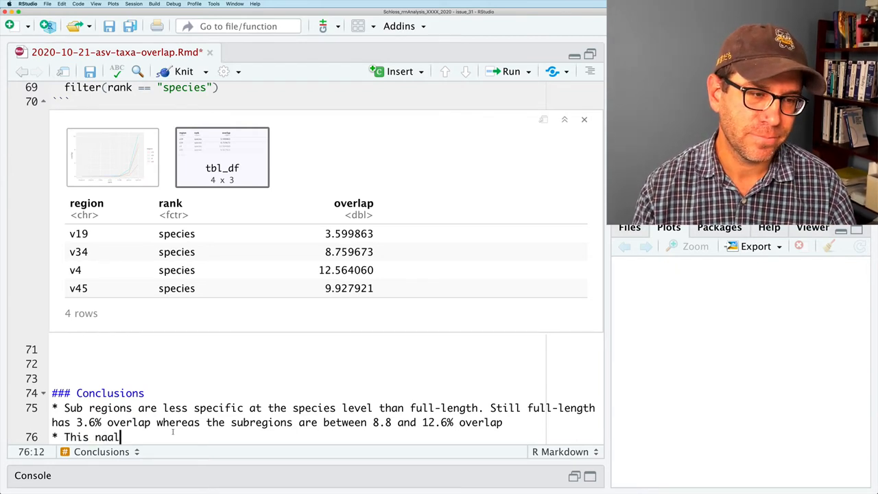
{"action": "type", "text": "analysis does not control for uneven sampling of different species."}
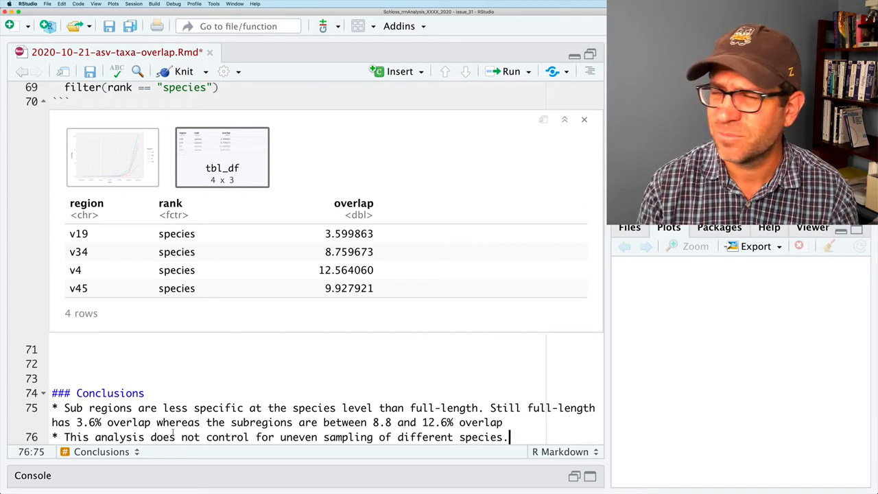
{"action": "key", "text": "Backspace"}
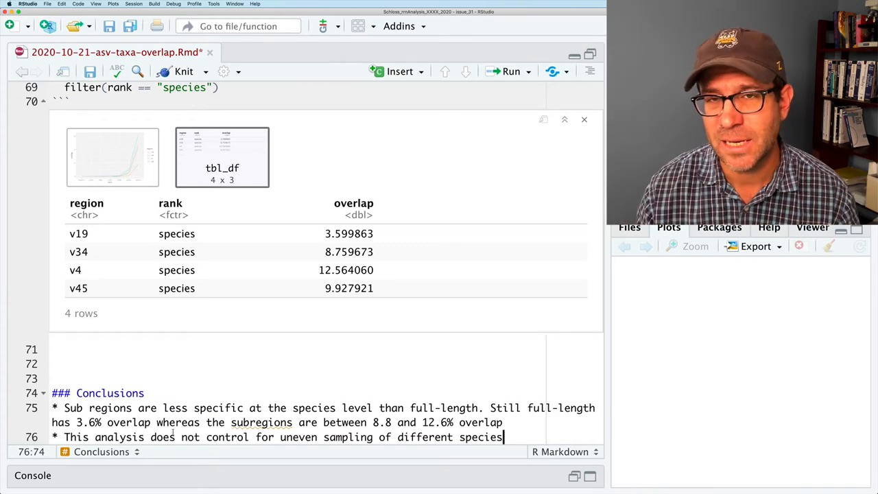
{"action": "scroll", "scroll_direction": "down", "scroll_amount": 3}
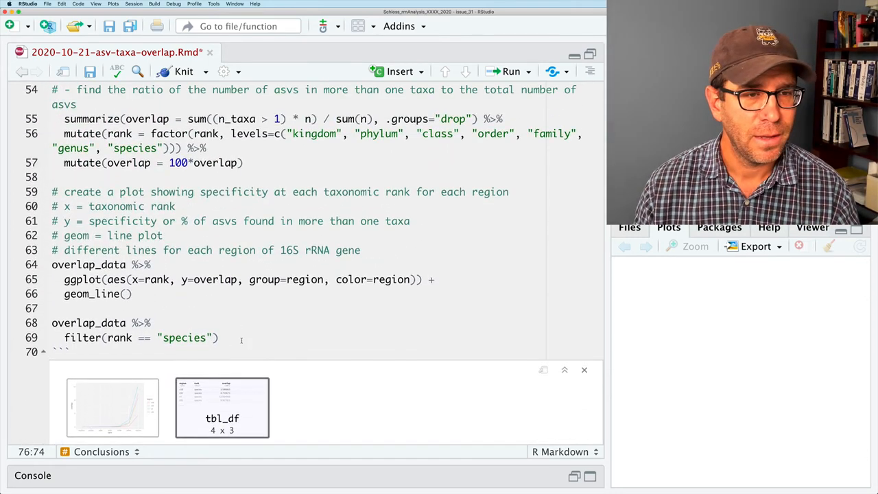
Step: Pipe the species overlap results into kable, add library(knitr) to setup, and rerun the chunk
{"action": "type", "text": "%>%"}
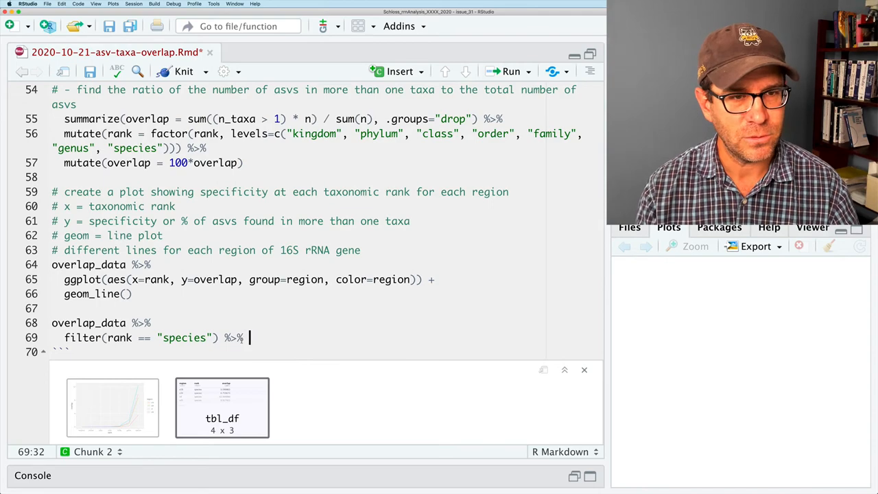
{"action": "type", "text": "kable"}
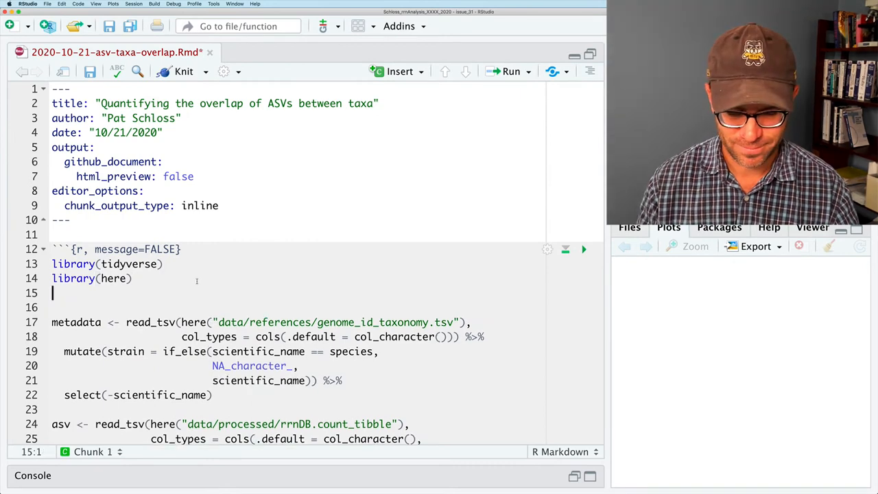
{"action": "type", "text": "library(knitr)"}
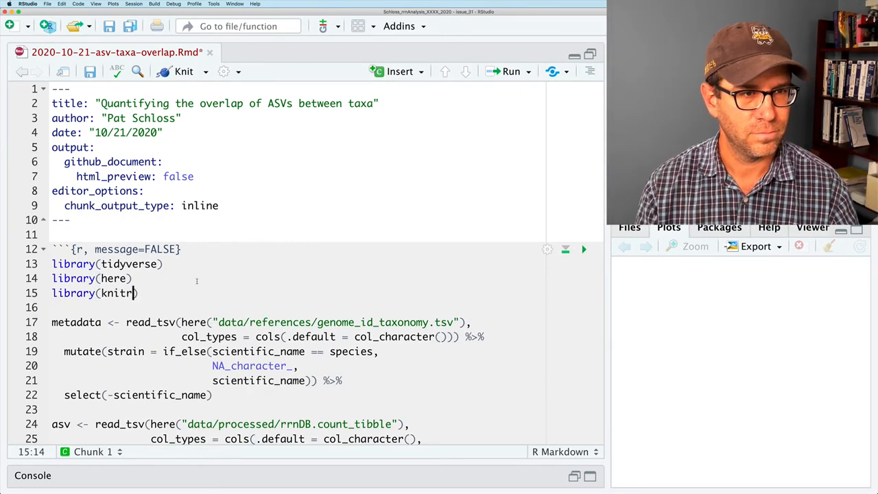
{"action": "scroll", "scroll_direction": "down", "scroll_amount": 3}
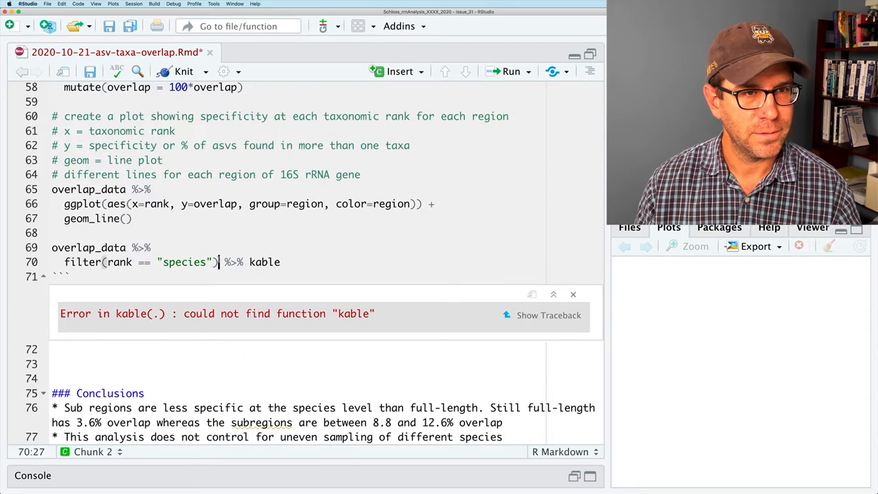
{"action": "left_click", "coordinate": [573, 294]}
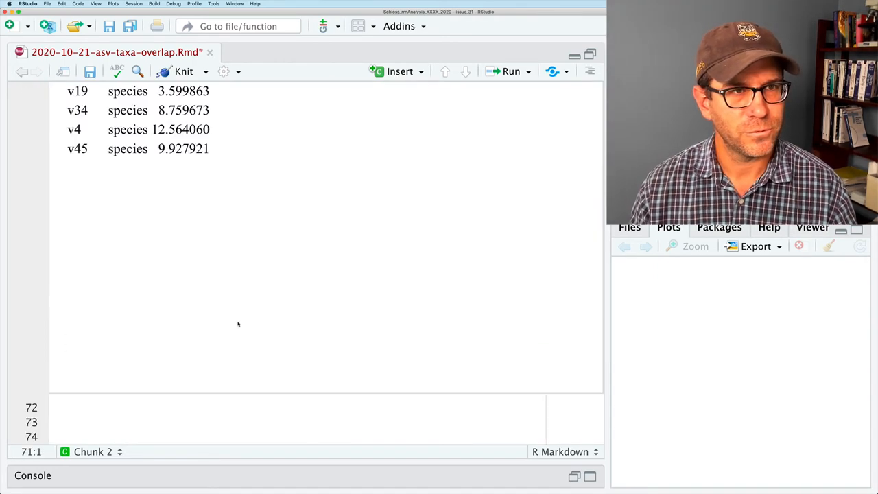
{"action": "mouse_move", "coordinate": [295, 326]}
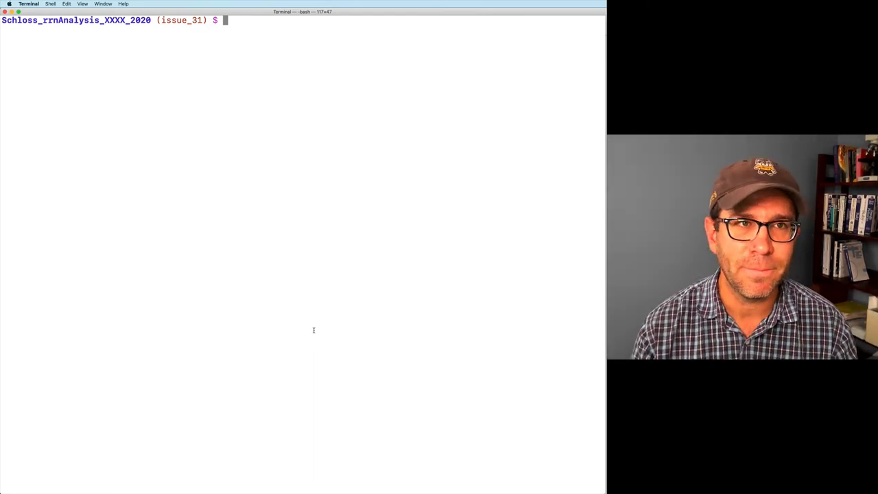
Step: Check git status for the untracked overlap Rmd and open the project in Atom
{"action": "type", "text": "git status"}
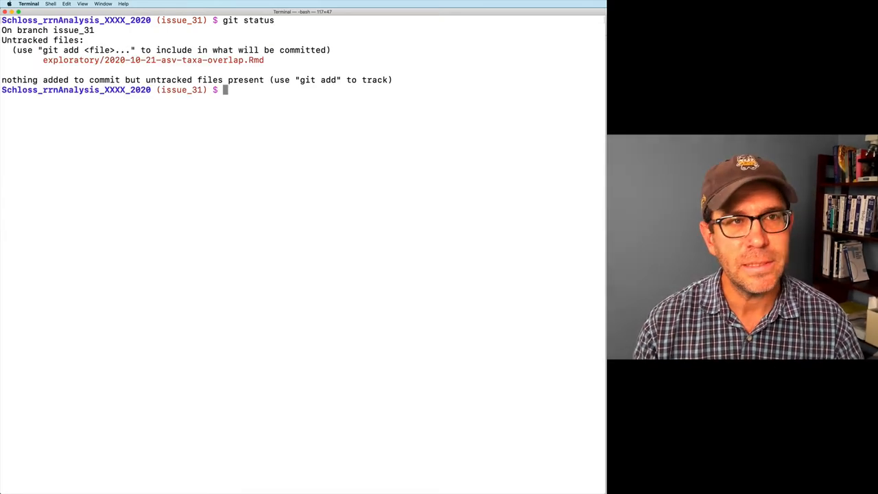
{"action": "type", "text": "atom"}
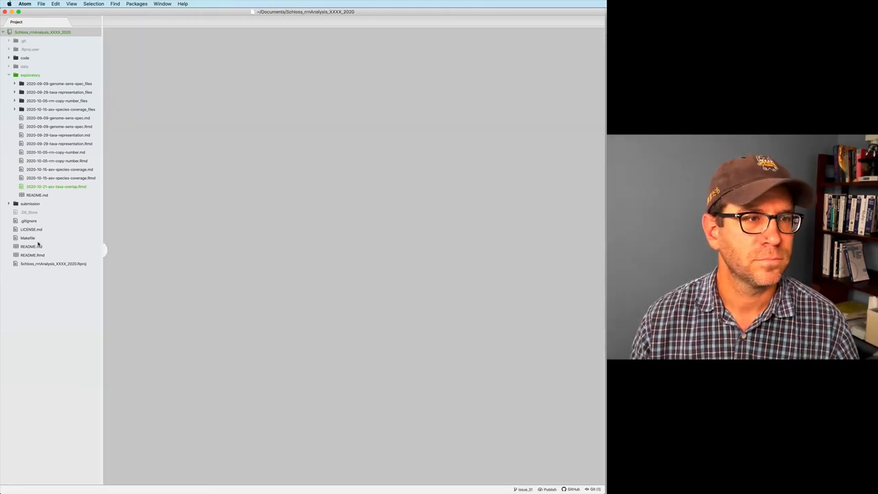
Step: Copy the previous exploratory Makefile rule and adapt it for 2020-10-21-asv-taxa-overlap.md
{"action": "left_click", "coordinate": [28, 237]}
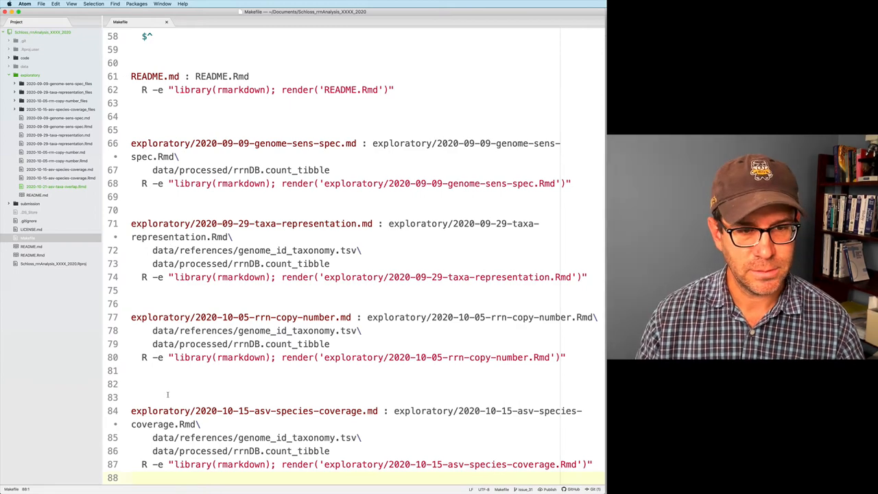
{"action": "left_click_drag", "start_coordinate": [131, 411], "coordinate": [592, 464]}
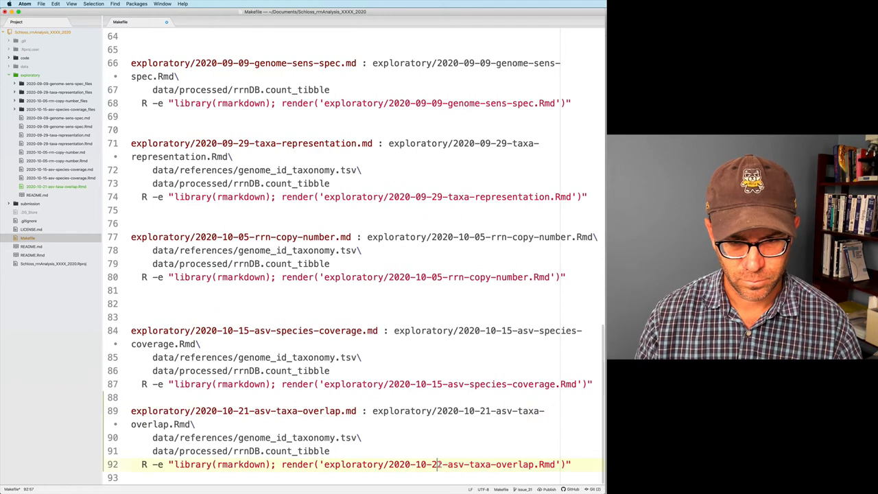
{"action": "key", "text": "cmd+tab"}
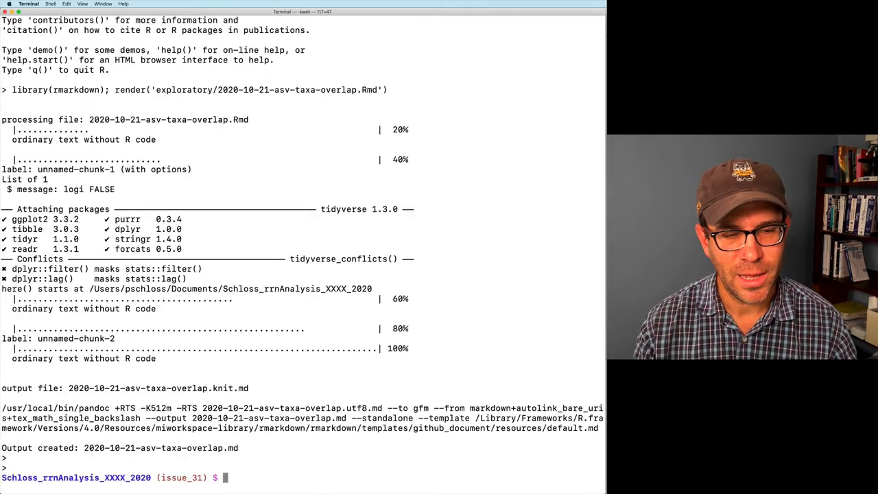
Step: Stage the Makefile and overlap files and commit with a message referencing #31
{"action": "type", "text": "git status"}
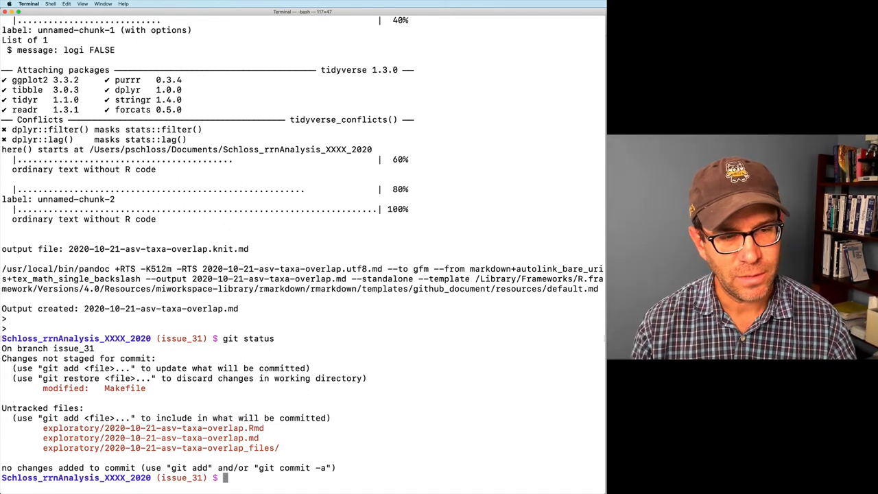
{"action": "type", "text": "git add Makefile exploratory/*"}
{"action": "type", "text": "git commit -m"}
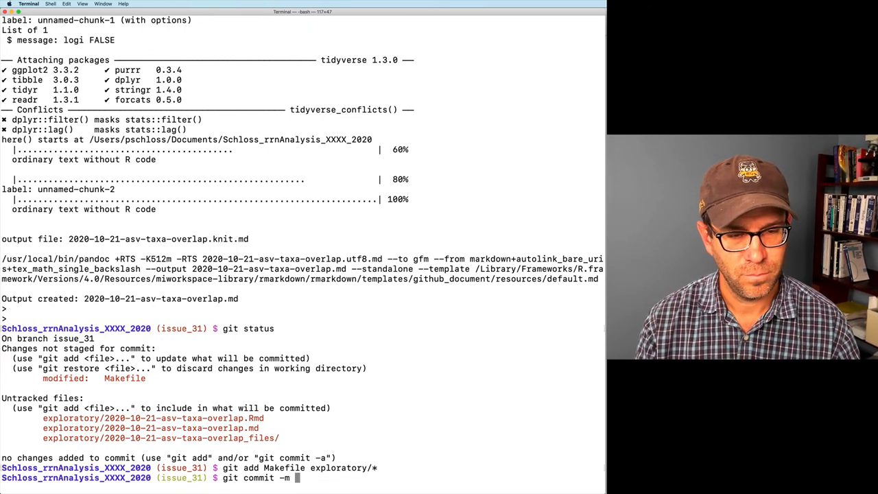
{"action": "type", "text": "\"Create plot of spe"}
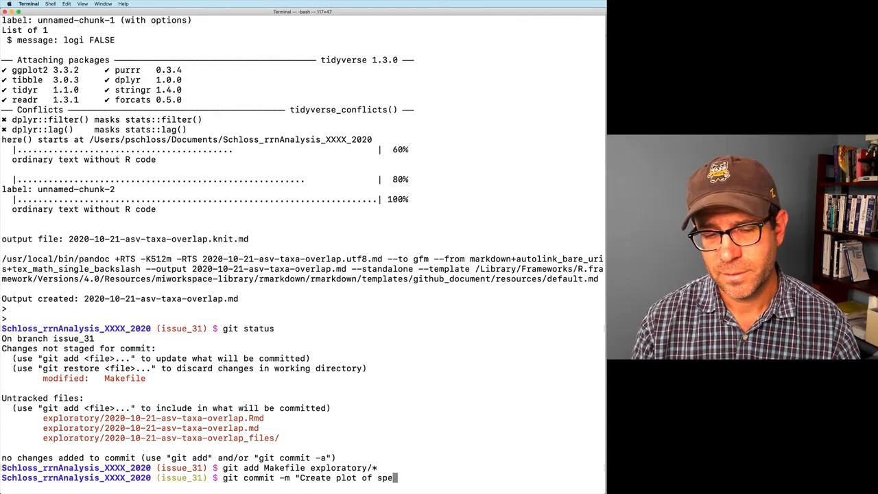
{"action": "type", "text": "overlap of ASVs across taxa with"}
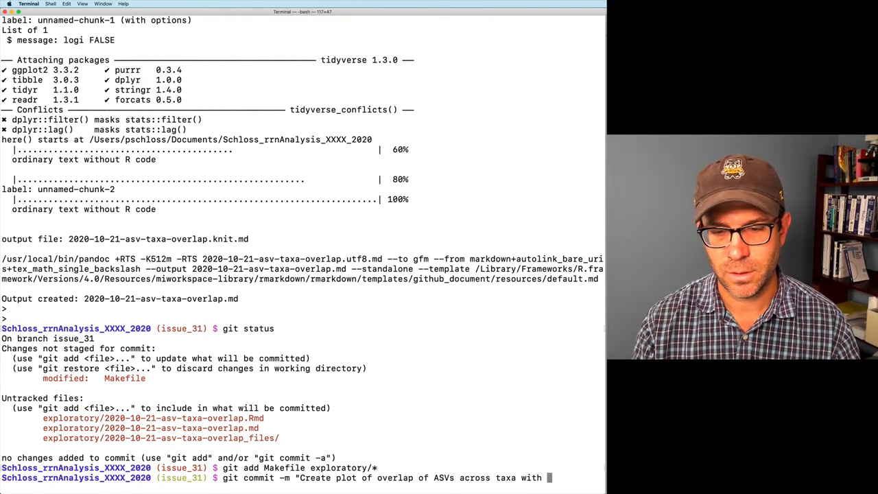
{"action": "type", "text": "a rank,"}
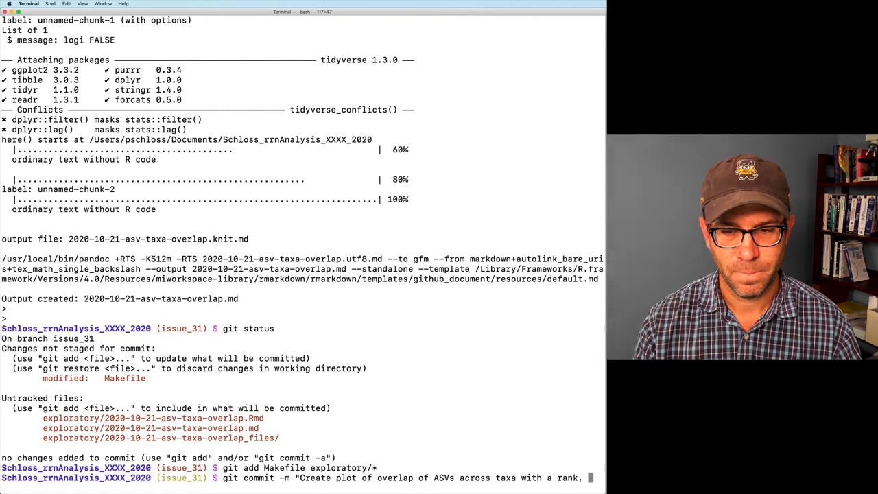
{"action": "type", "text": "as"}
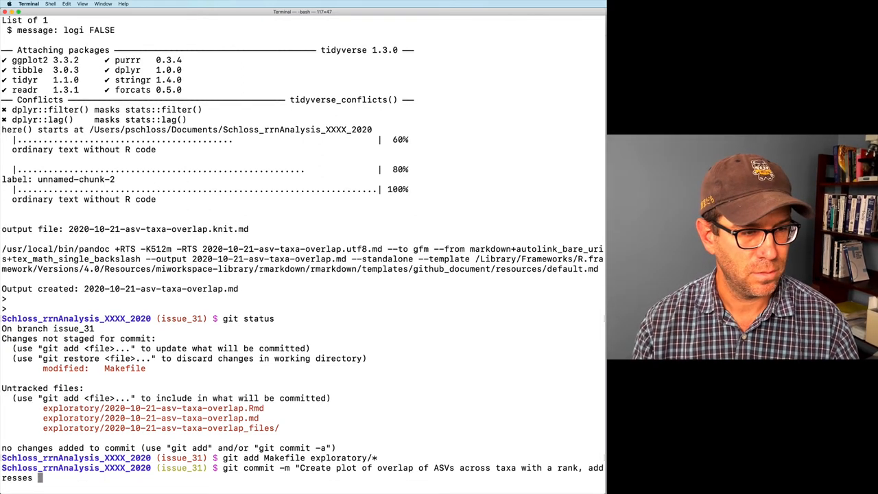
{"action": "type", "text": "#31"}
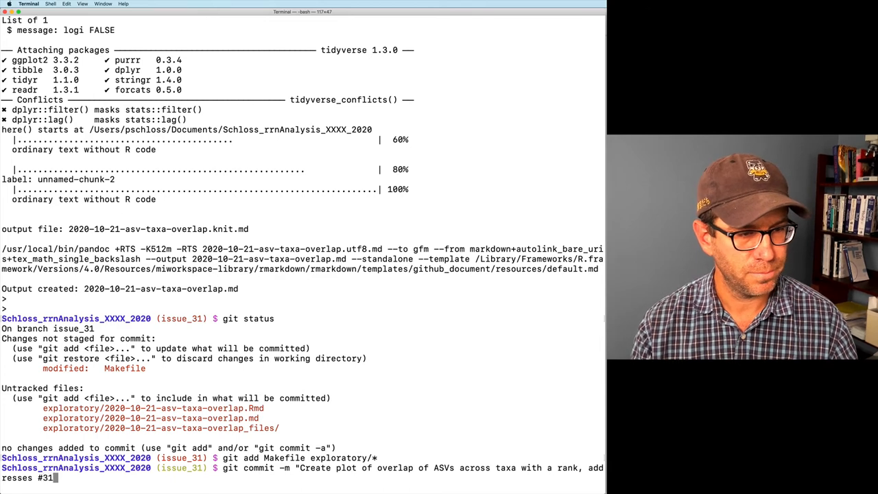
{"action": "key", "text": "enter"}
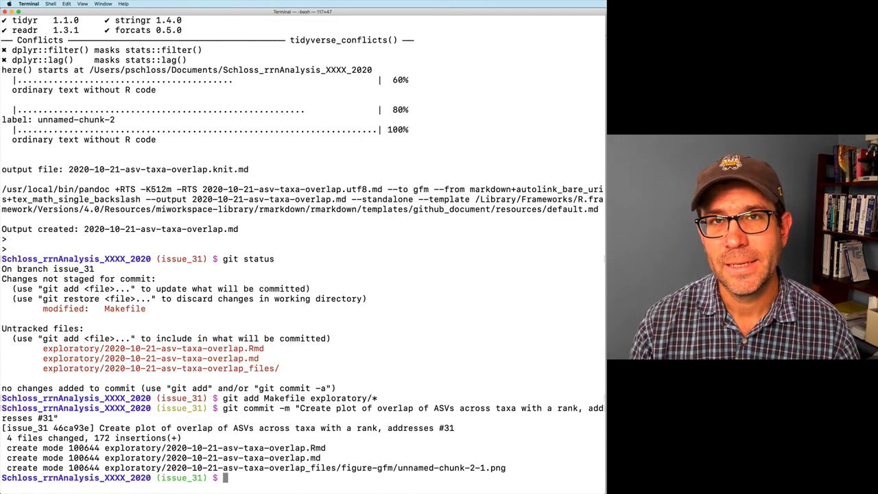
{"action": "key", "text": "cmd+tab"}
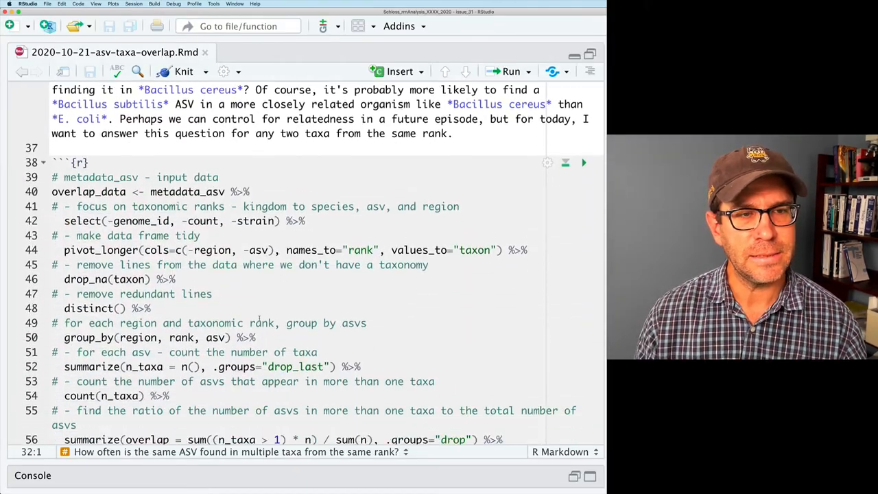
{"action": "scroll", "scroll_direction": "down", "scroll_amount": 3}
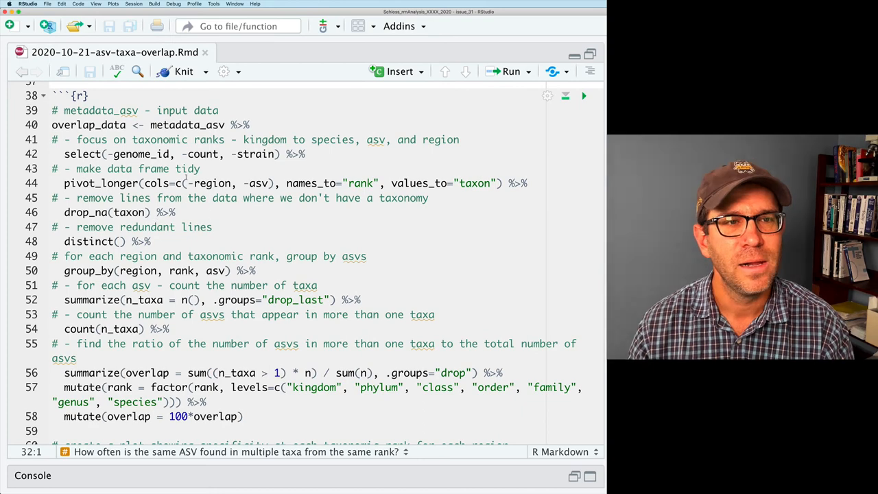
{"action": "double_click", "coordinate": [137, 169]}
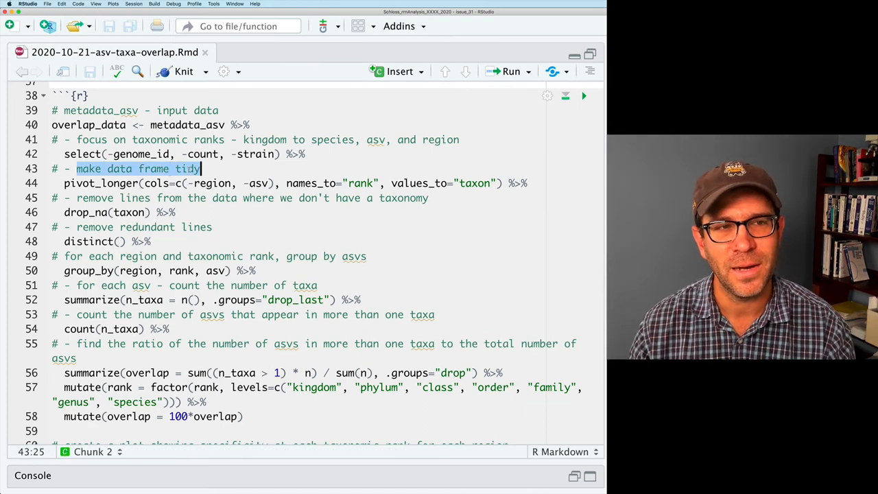